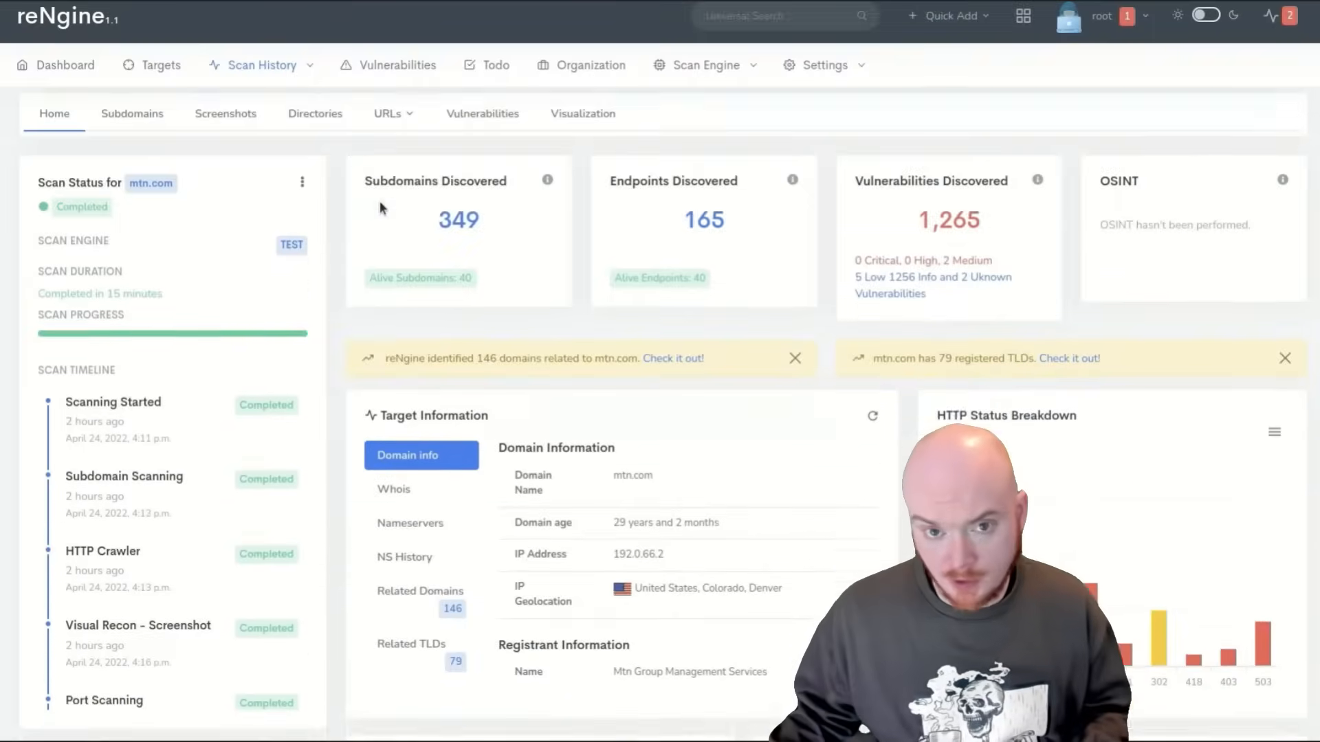
Step: Review the affected products listed in the cve-2017-5487 details, then close them
scroll(down, 3)
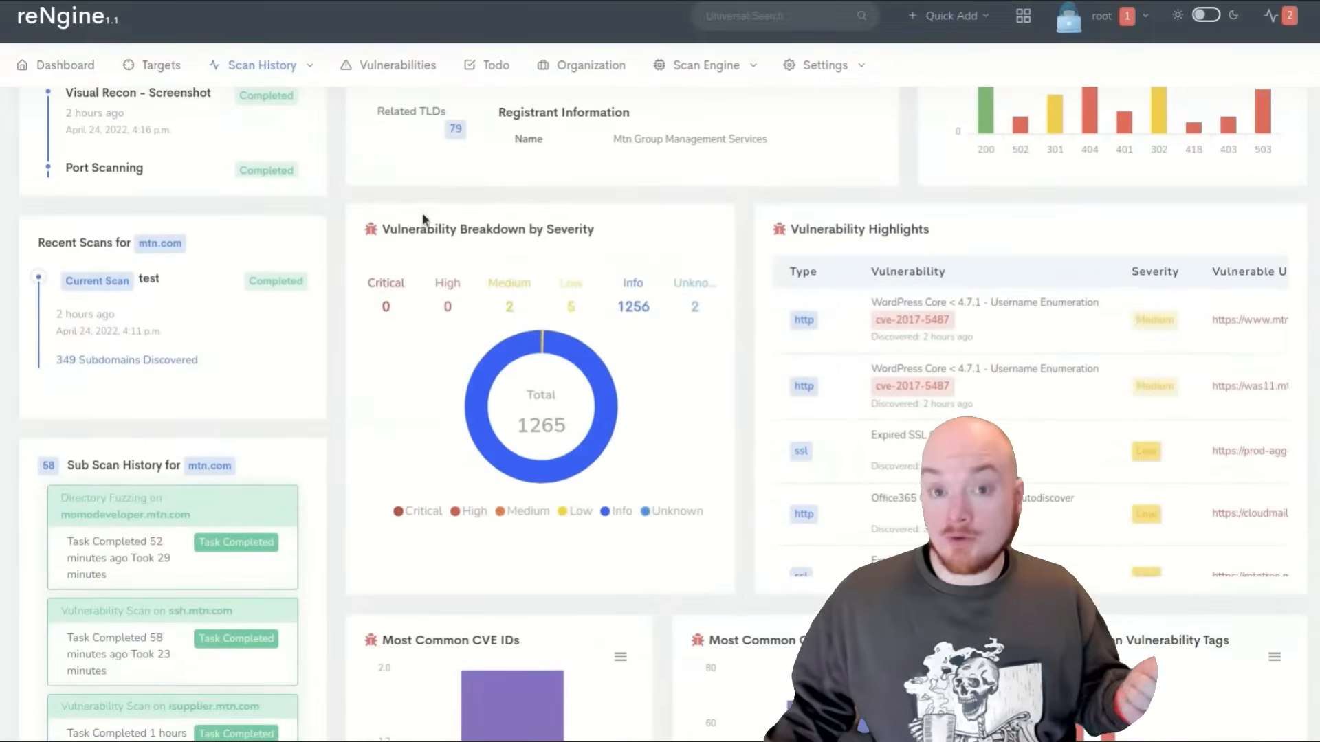
click(912, 319)
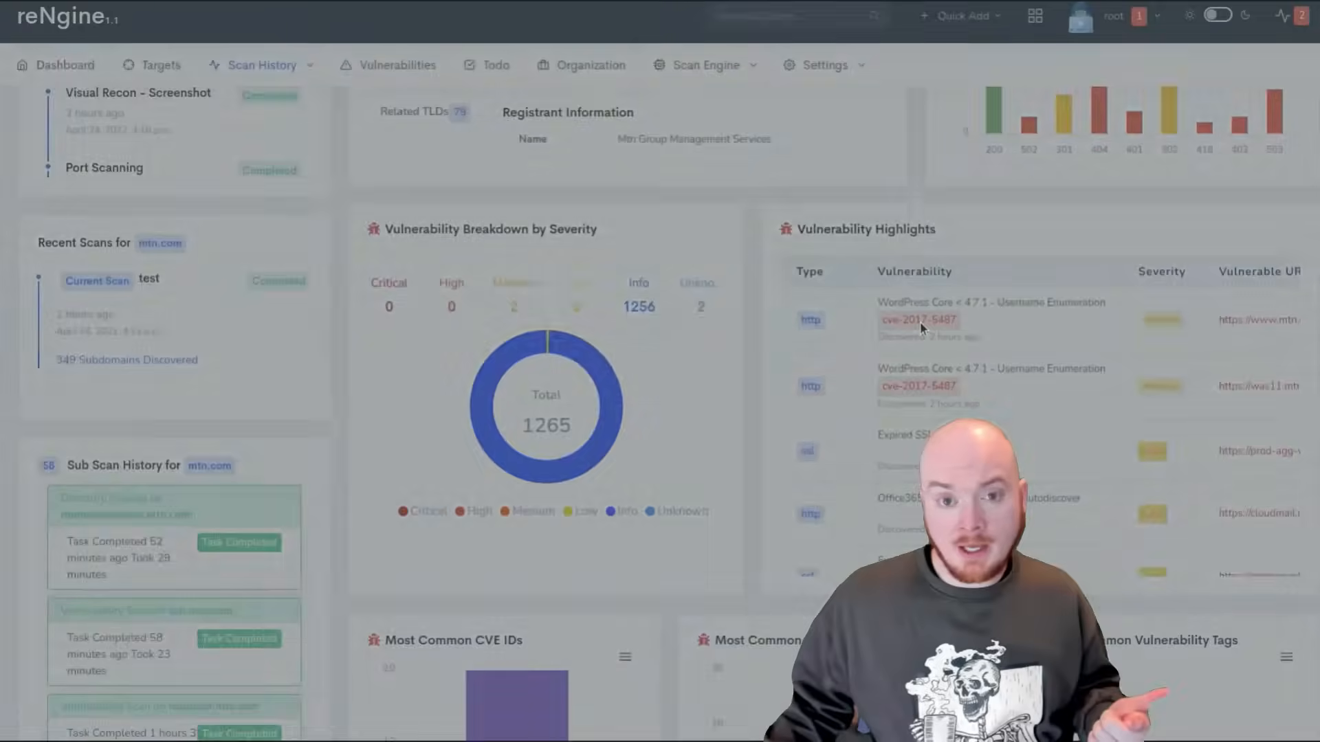
click(917, 319)
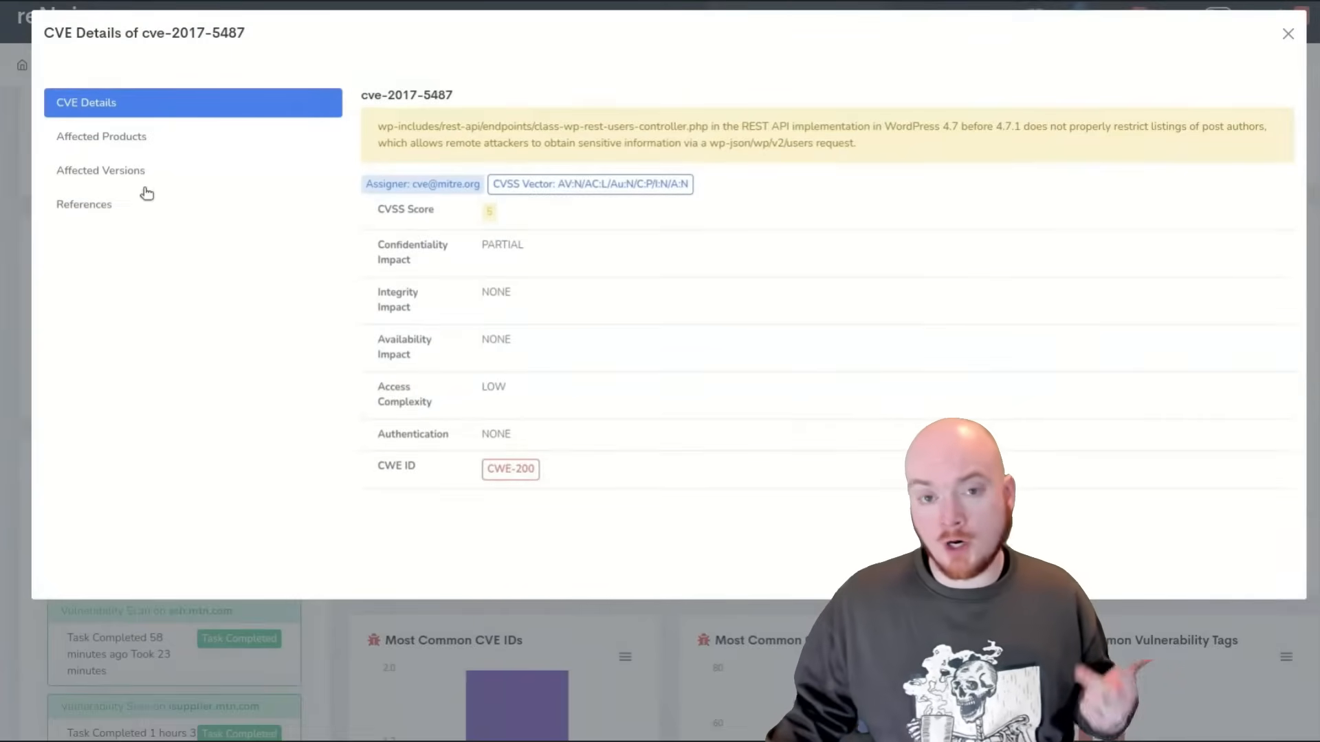
click(101, 136)
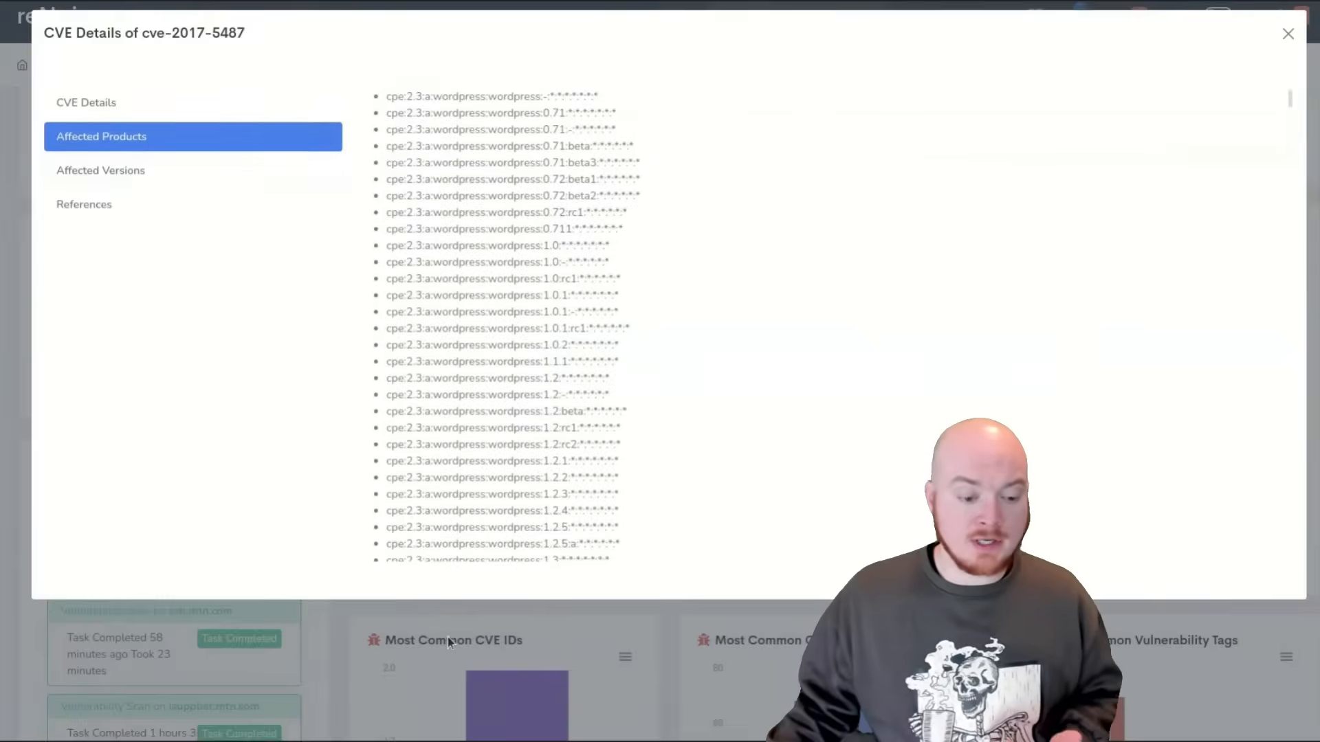
click(1287, 34)
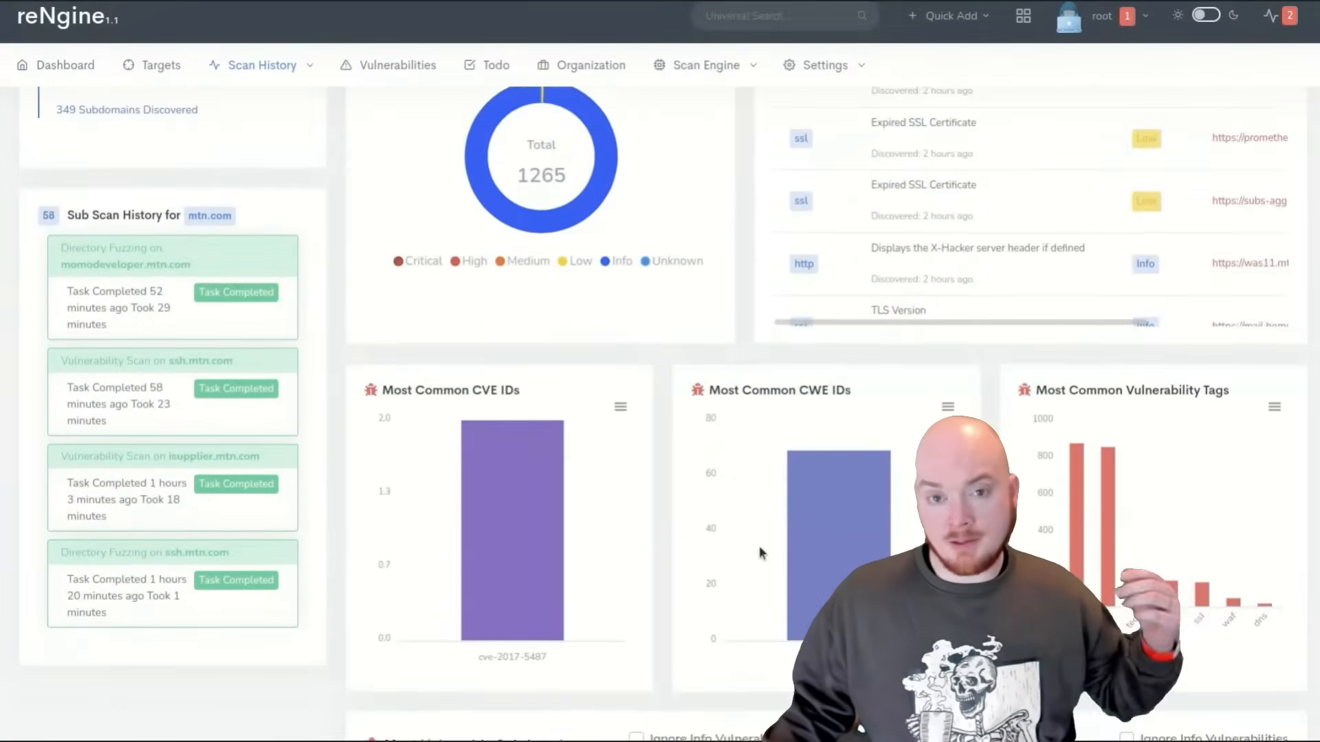
Step: Tick Ignore Info Vulnerabilities under Most Common Vulnerabilities
scroll(down, 3)
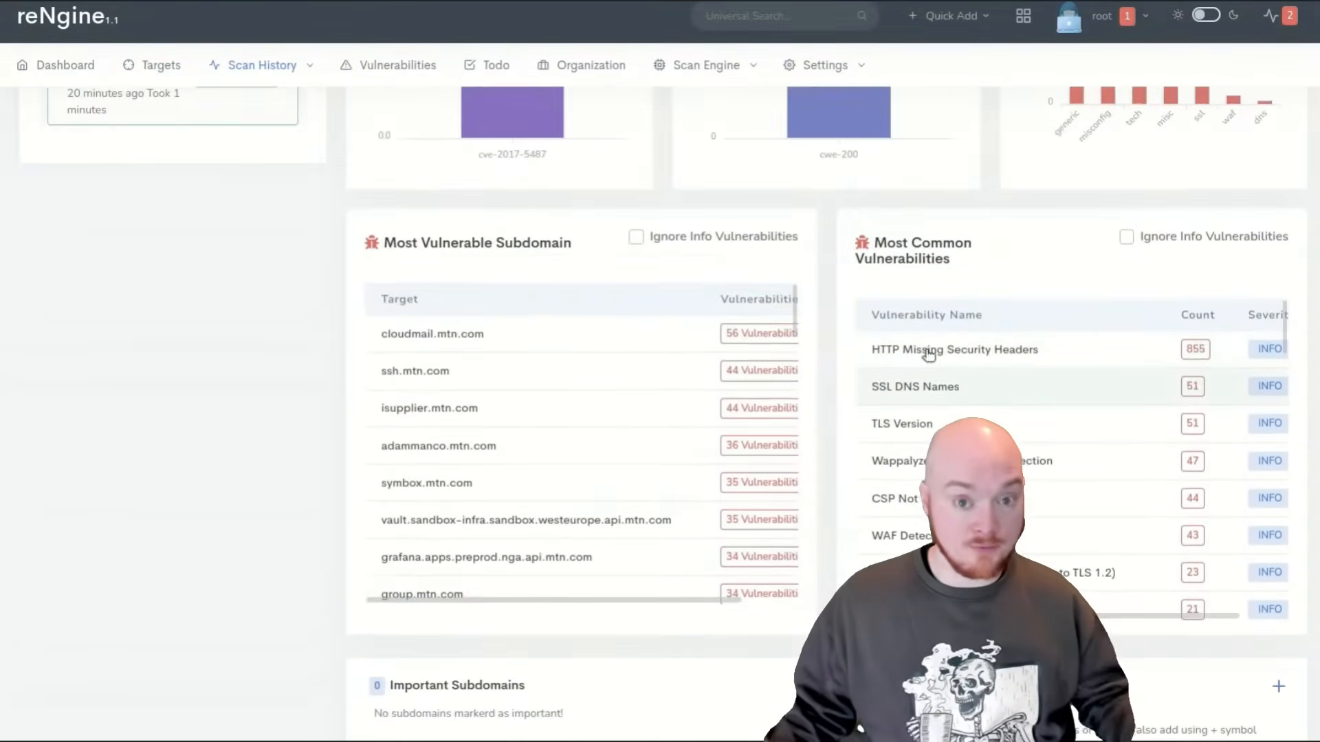
scroll(down, 3)
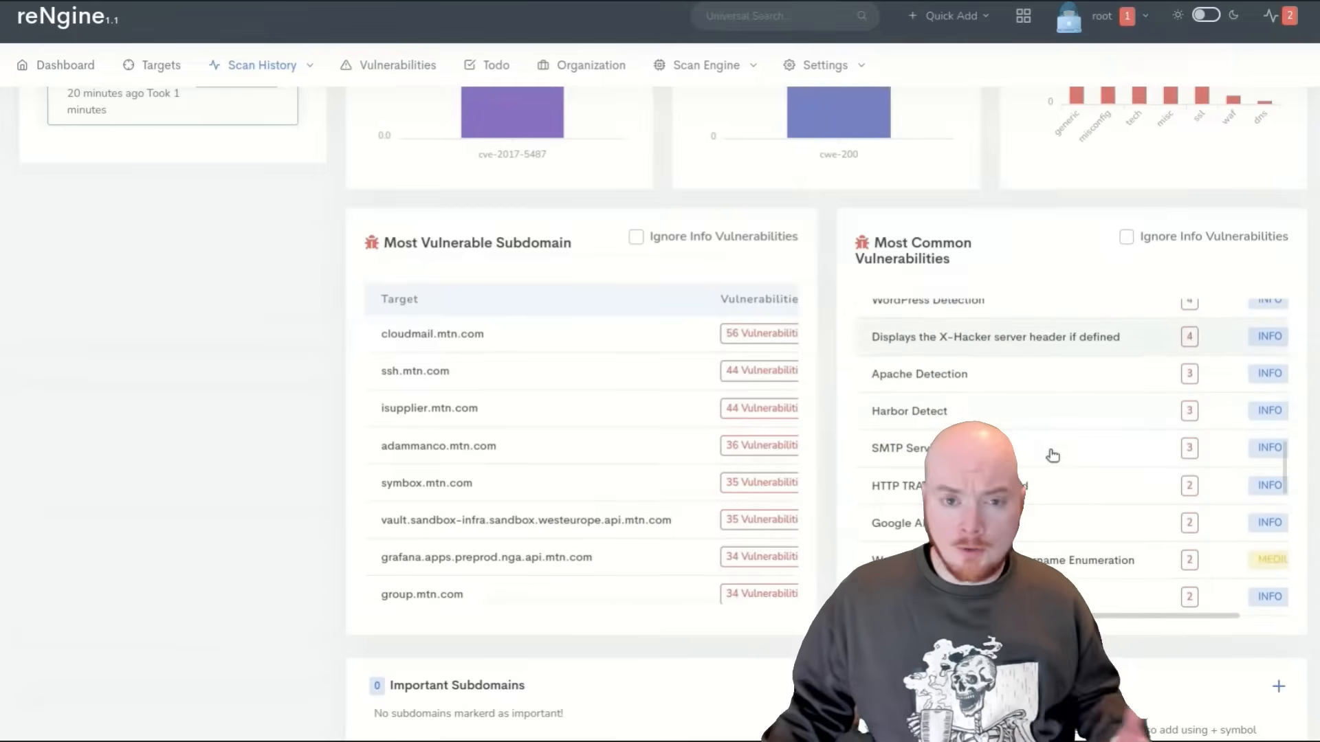
click(1126, 237)
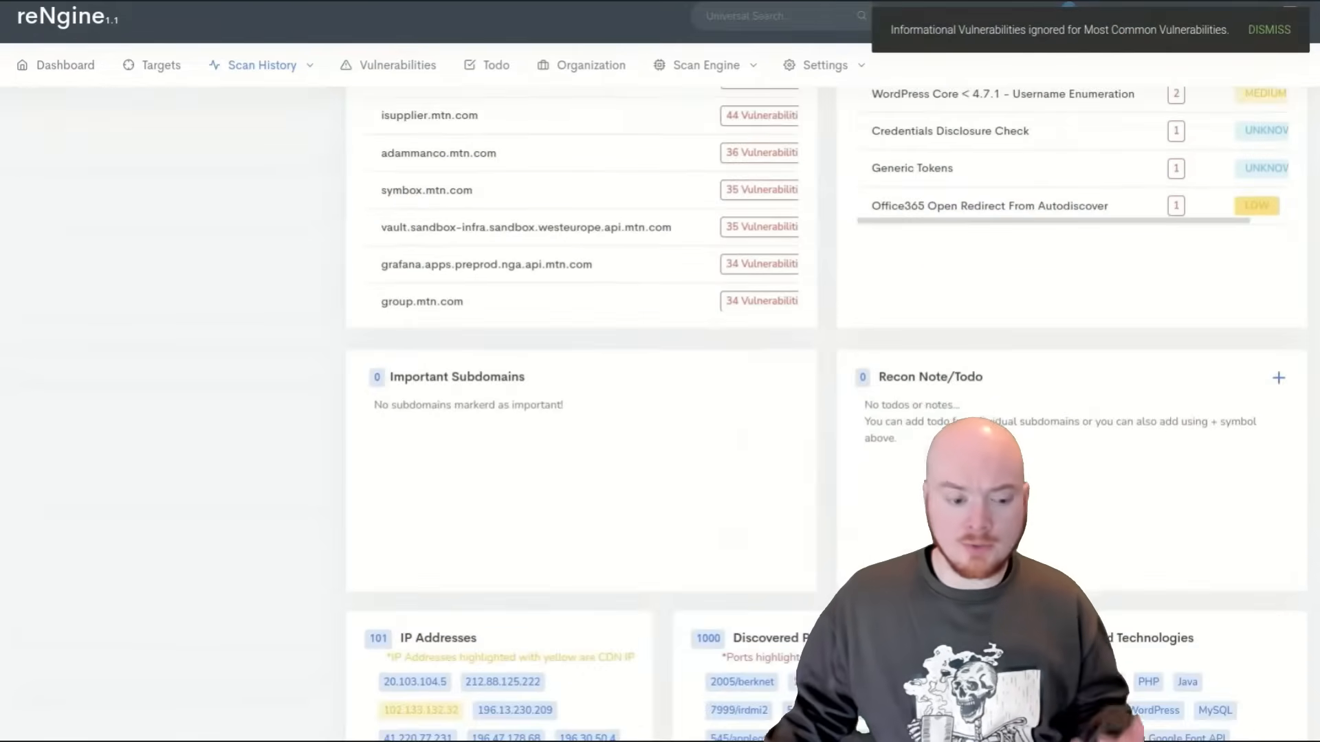
scroll(down, 3)
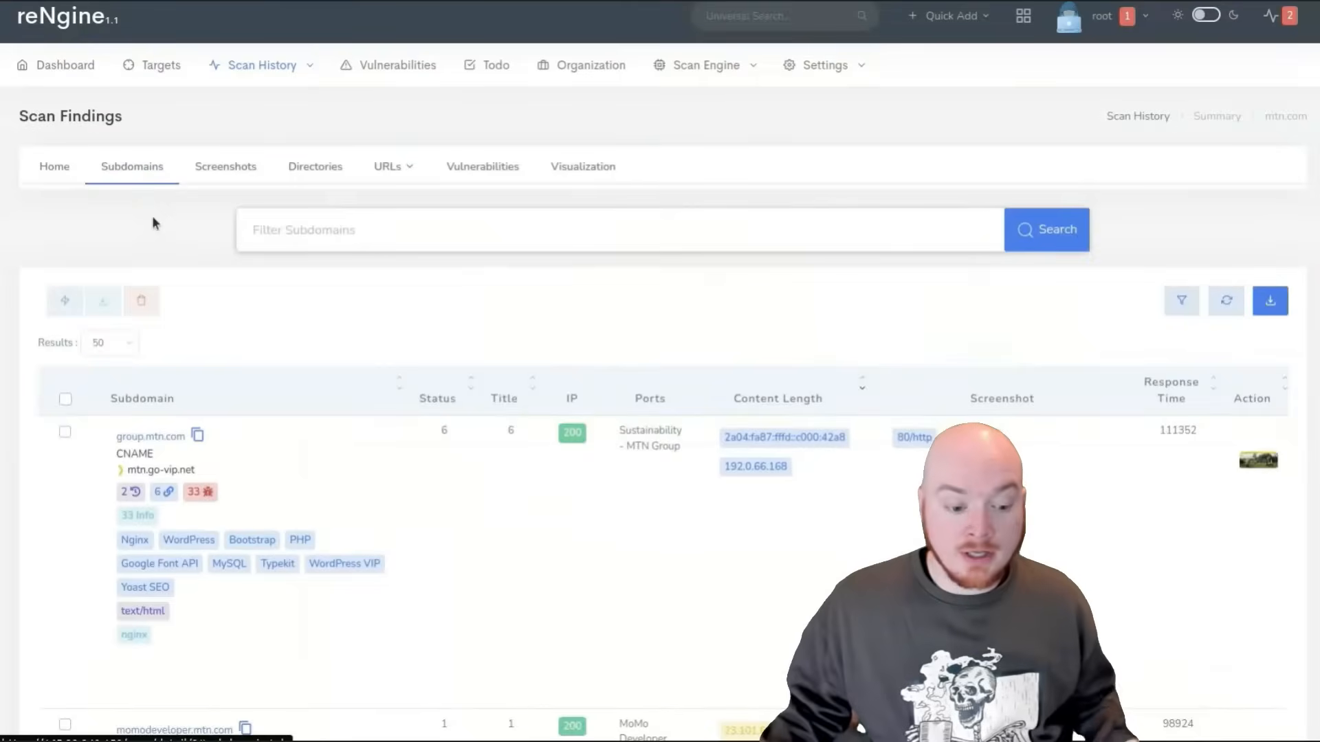
Step: Show the Subdomains tab in the mtn.com Scan Findings
scroll(down, 3)
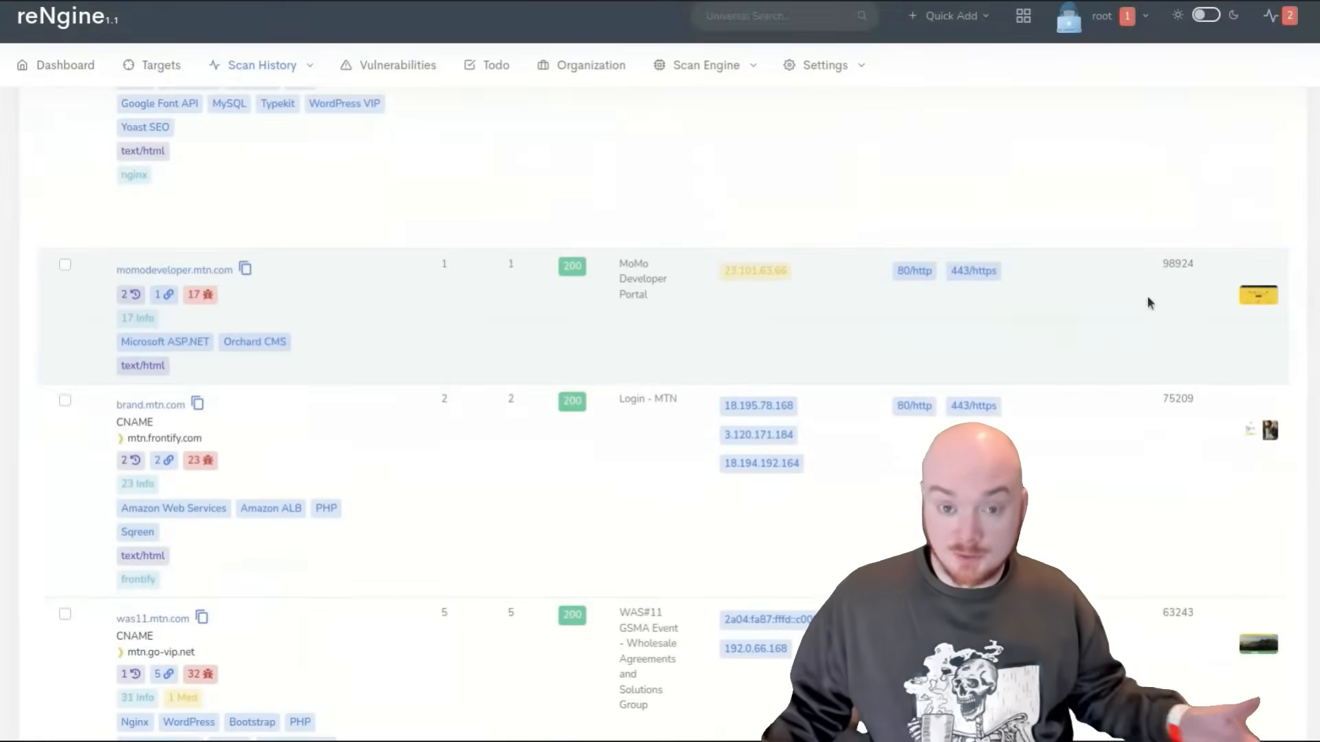
click(622, 127)
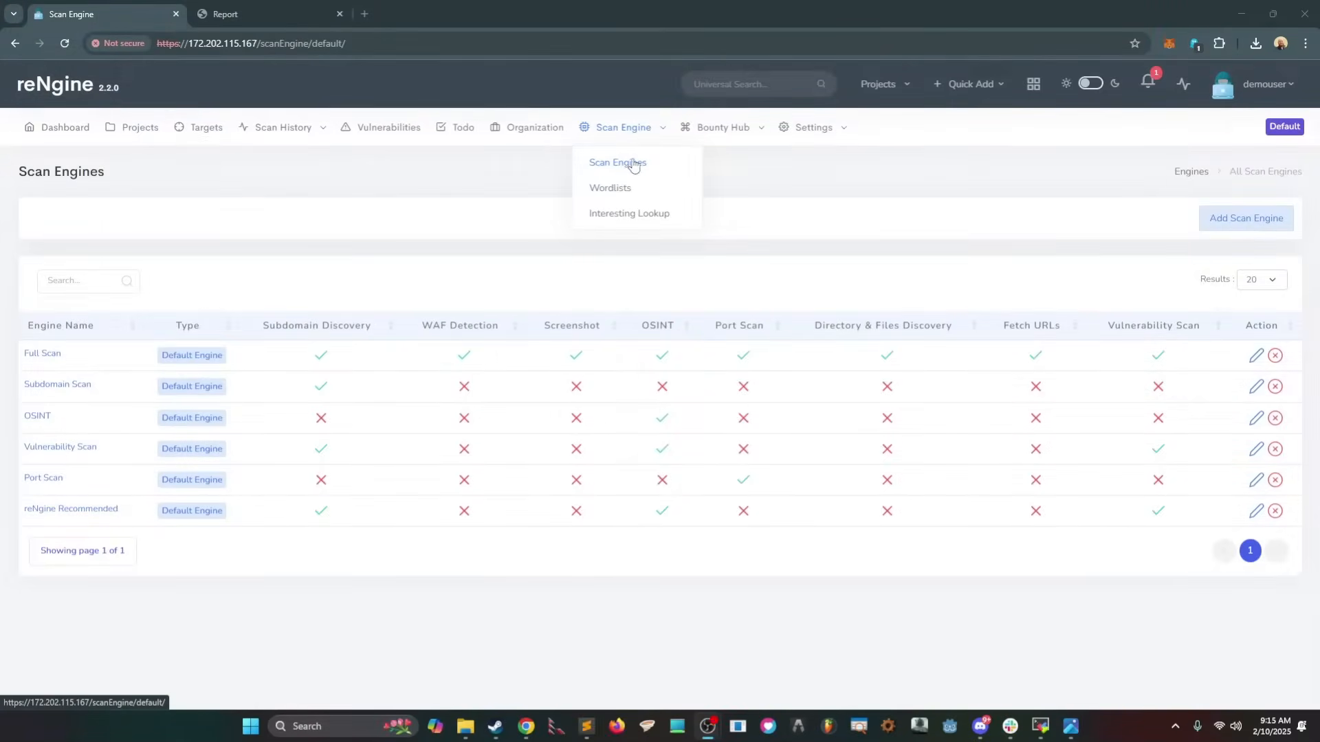
mouse_move(1256, 356)
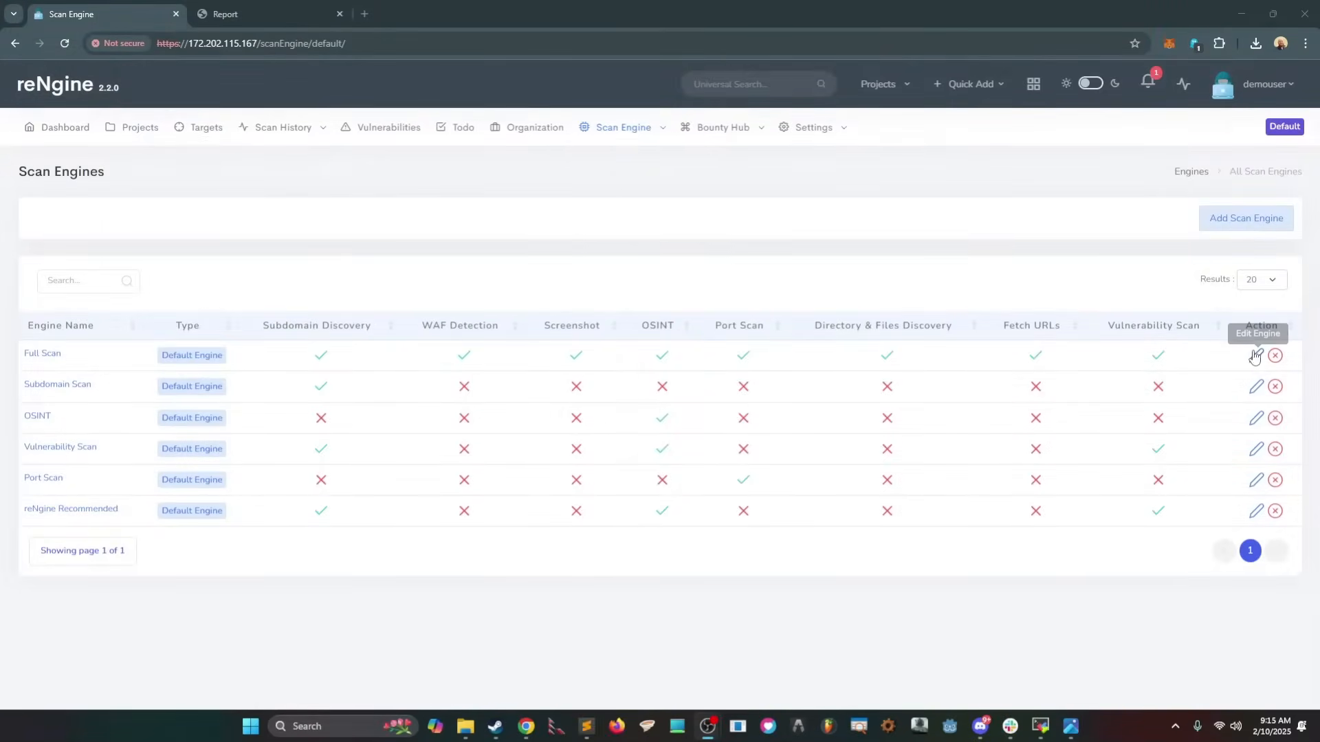
click(1256, 355)
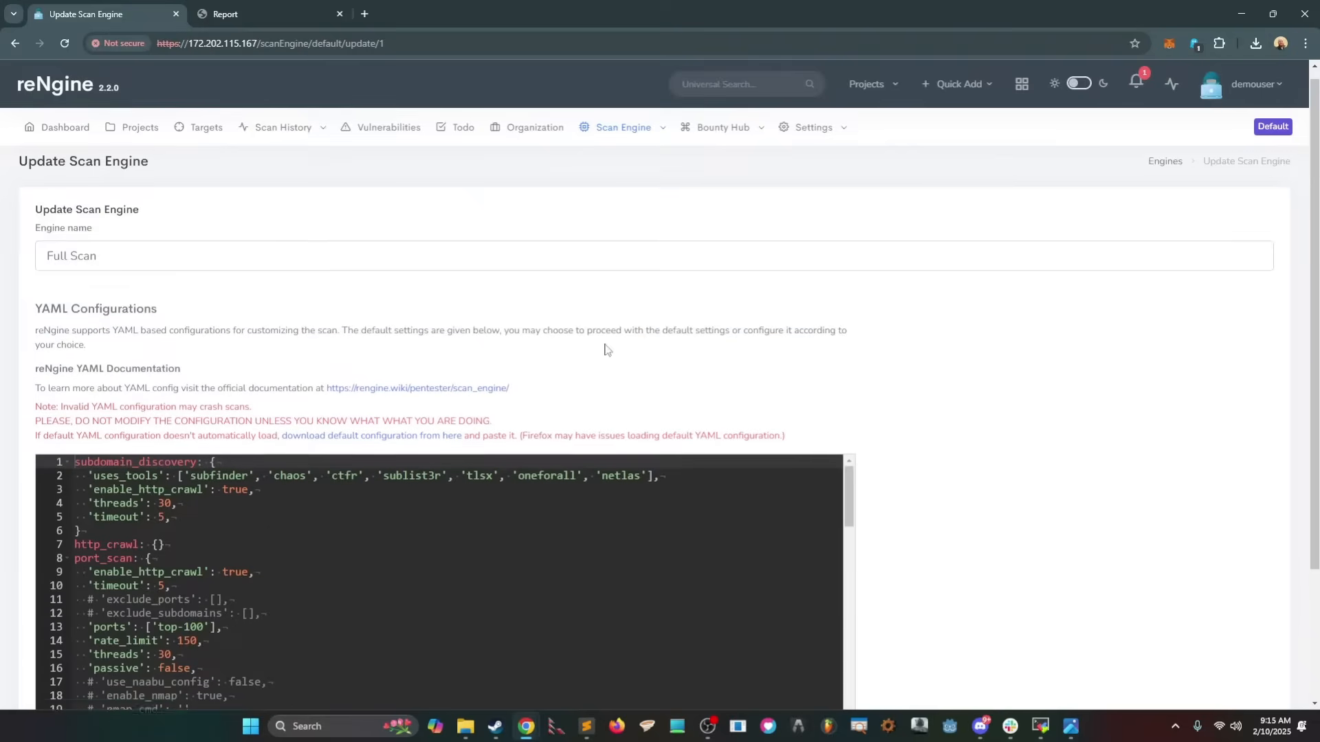
scroll(down, 3)
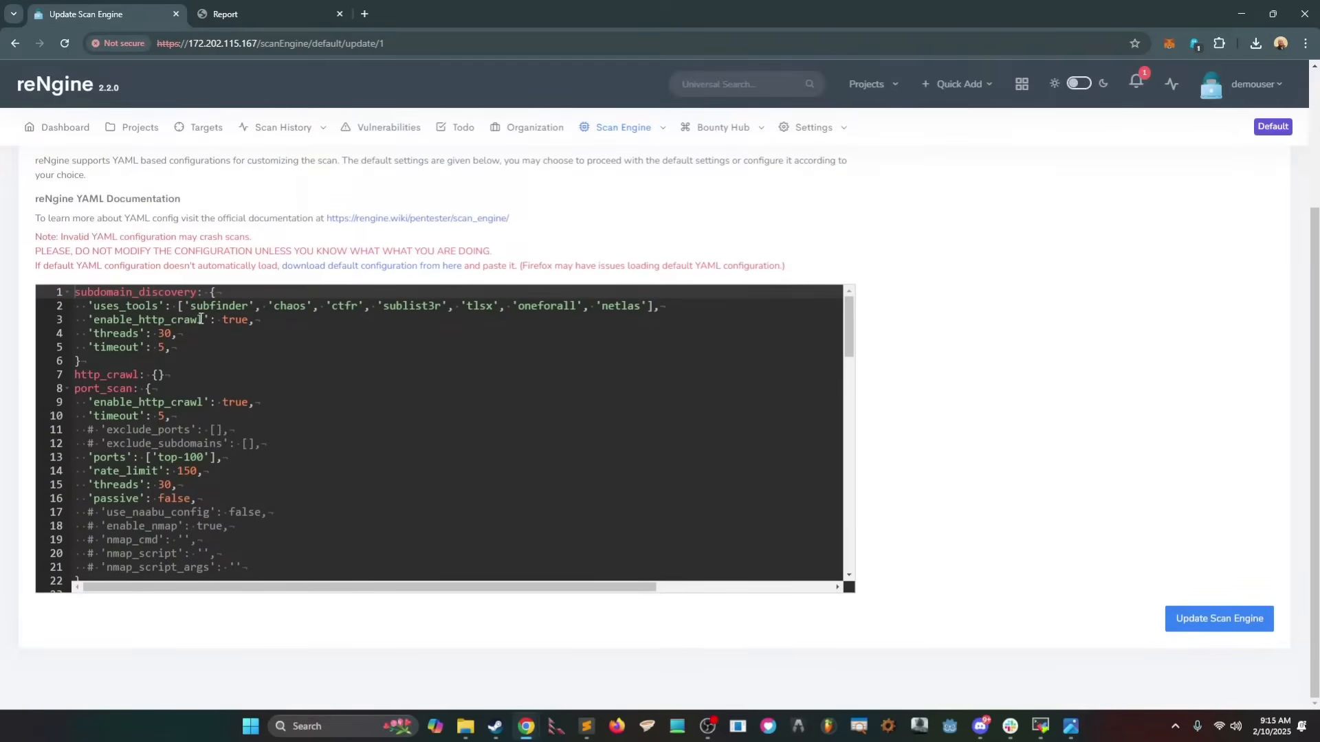
mouse_move(218, 355)
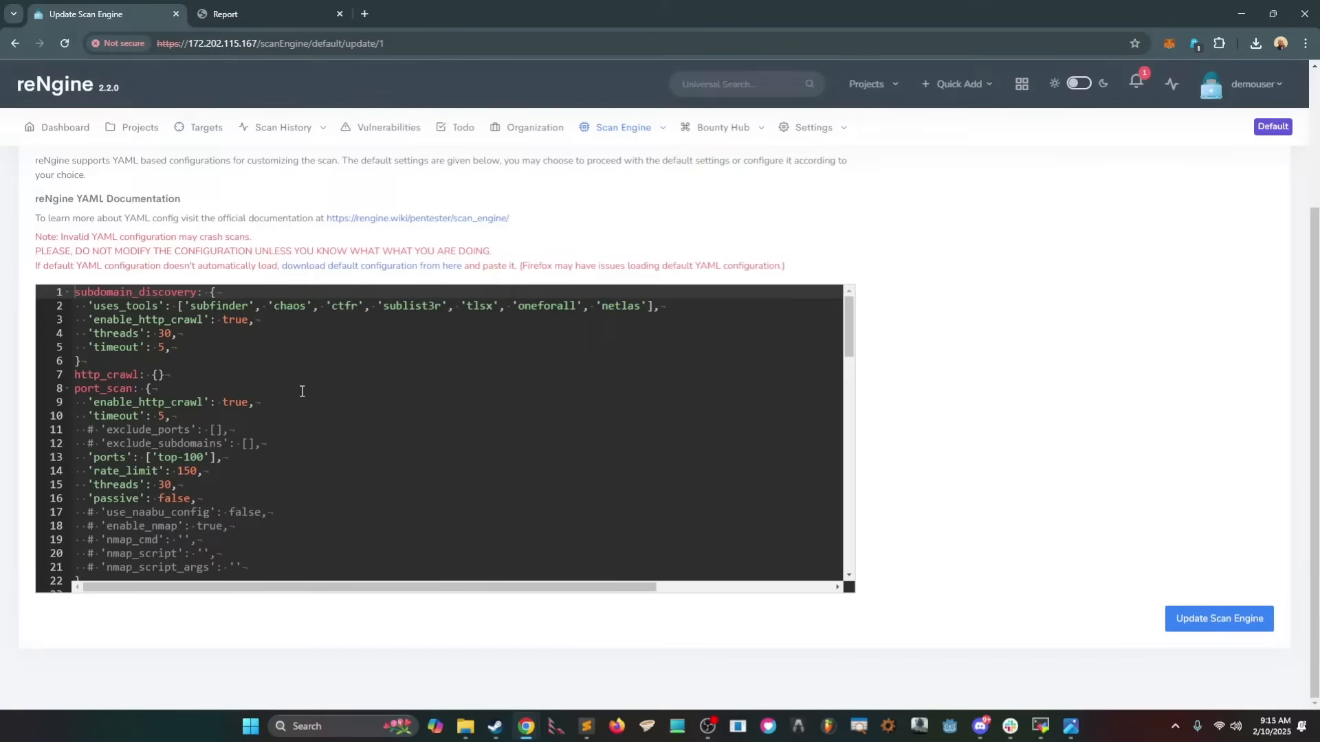
scroll(down, 3)
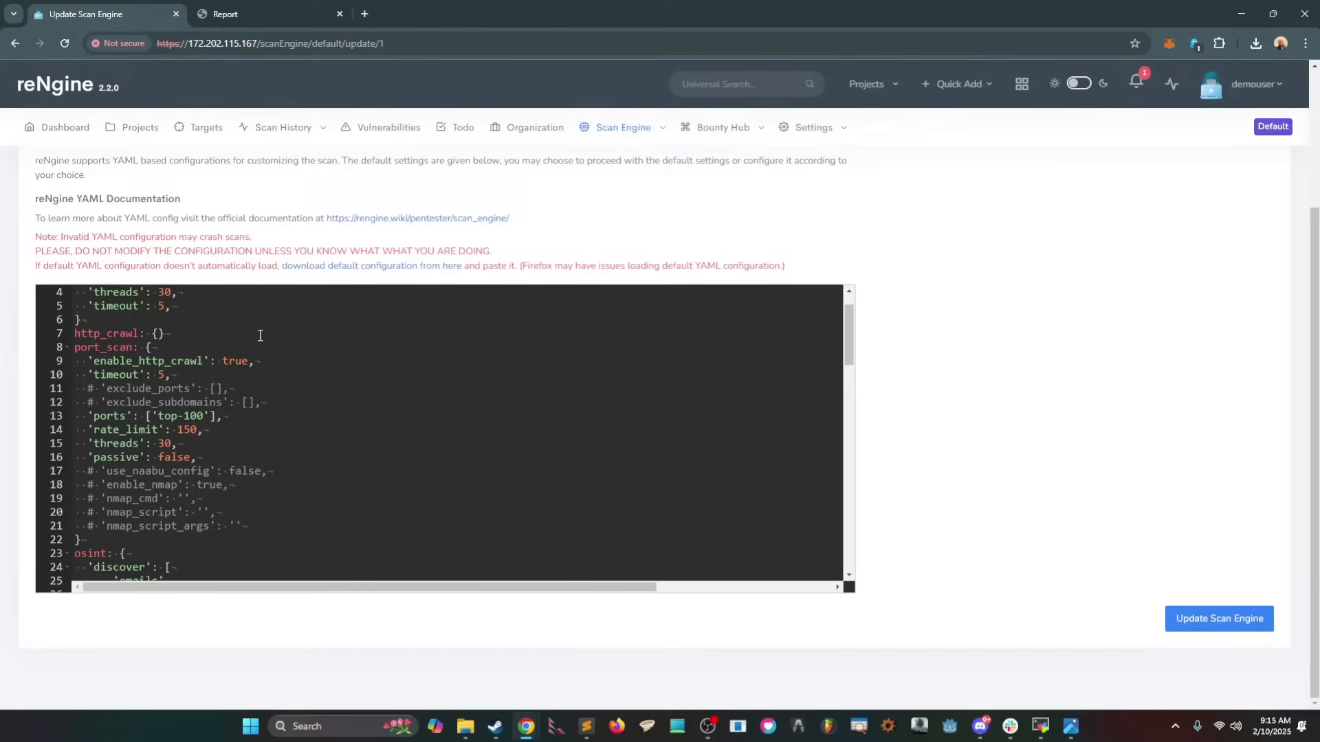
scroll(down, 3)
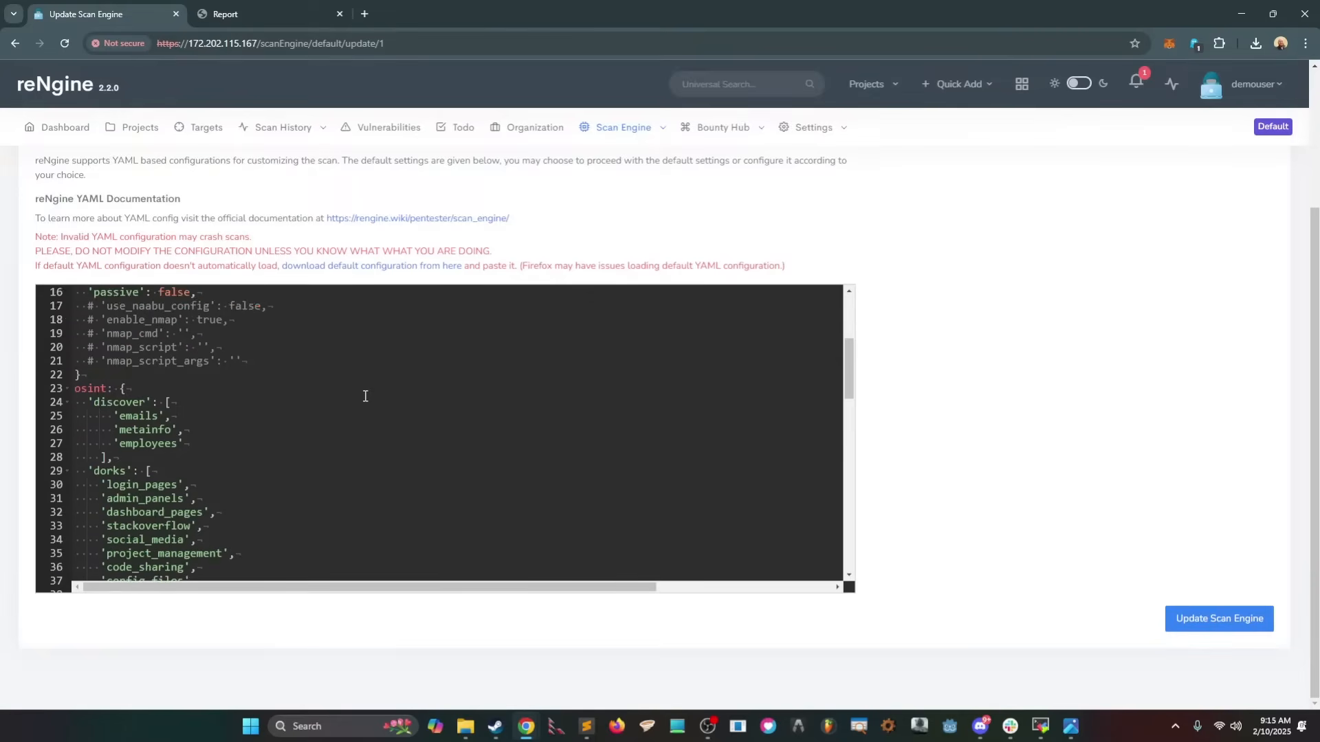
scroll(down, 3)
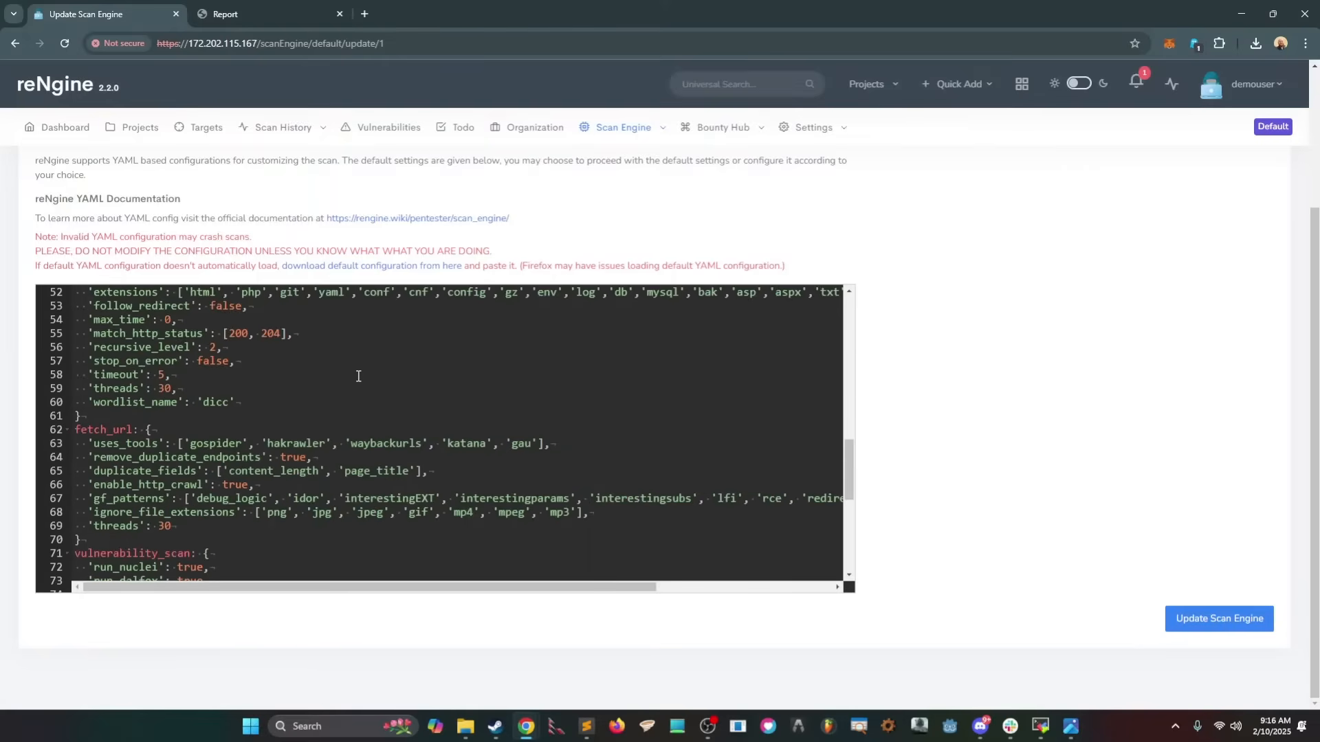
scroll(down, 3)
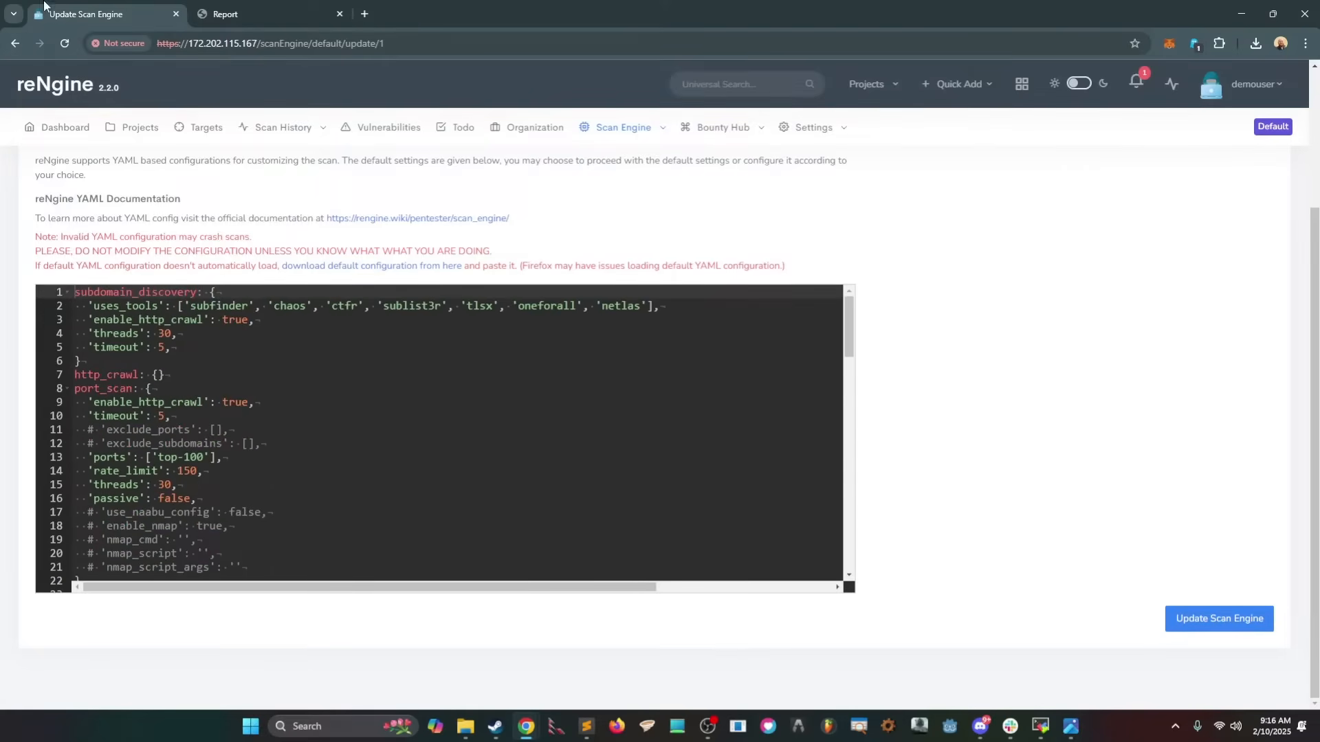
click(623, 128)
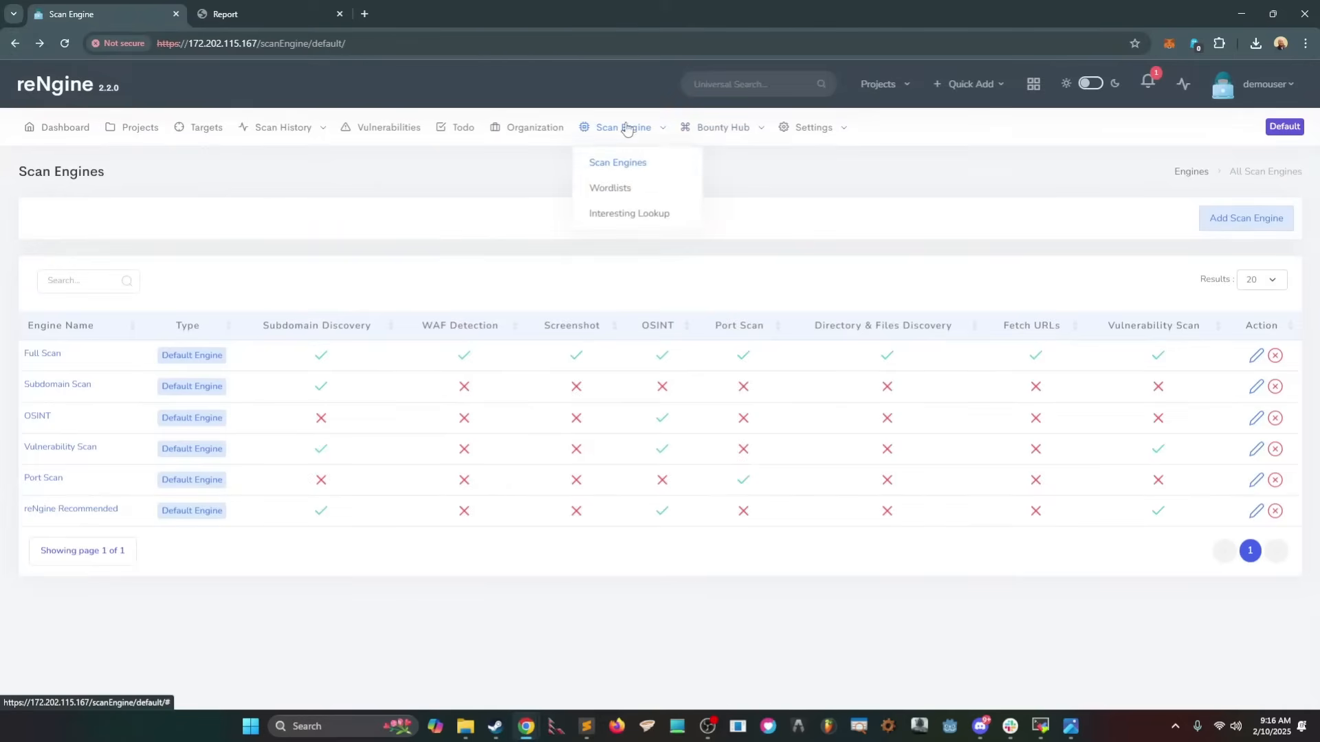
Step: Browse Settings > Tools Arsenal and scroll through the Add new tool form
click(812, 127)
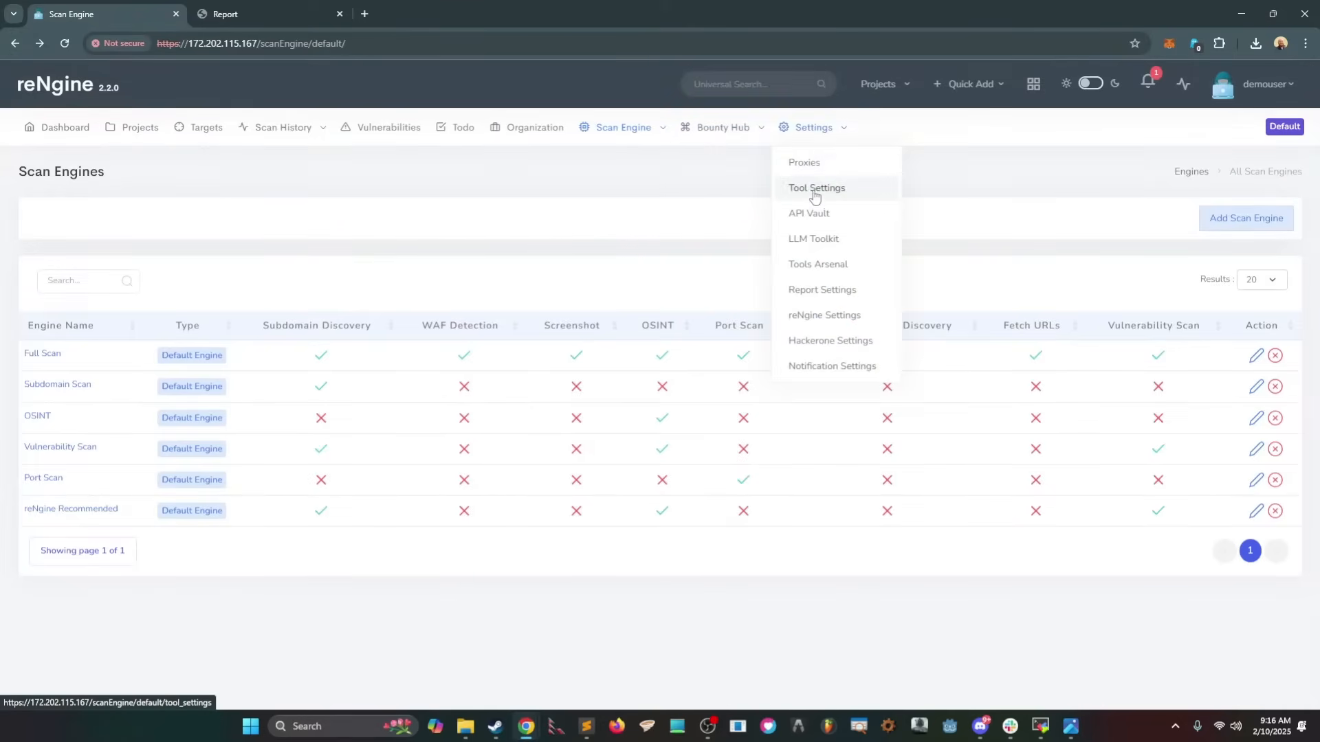
click(816, 264)
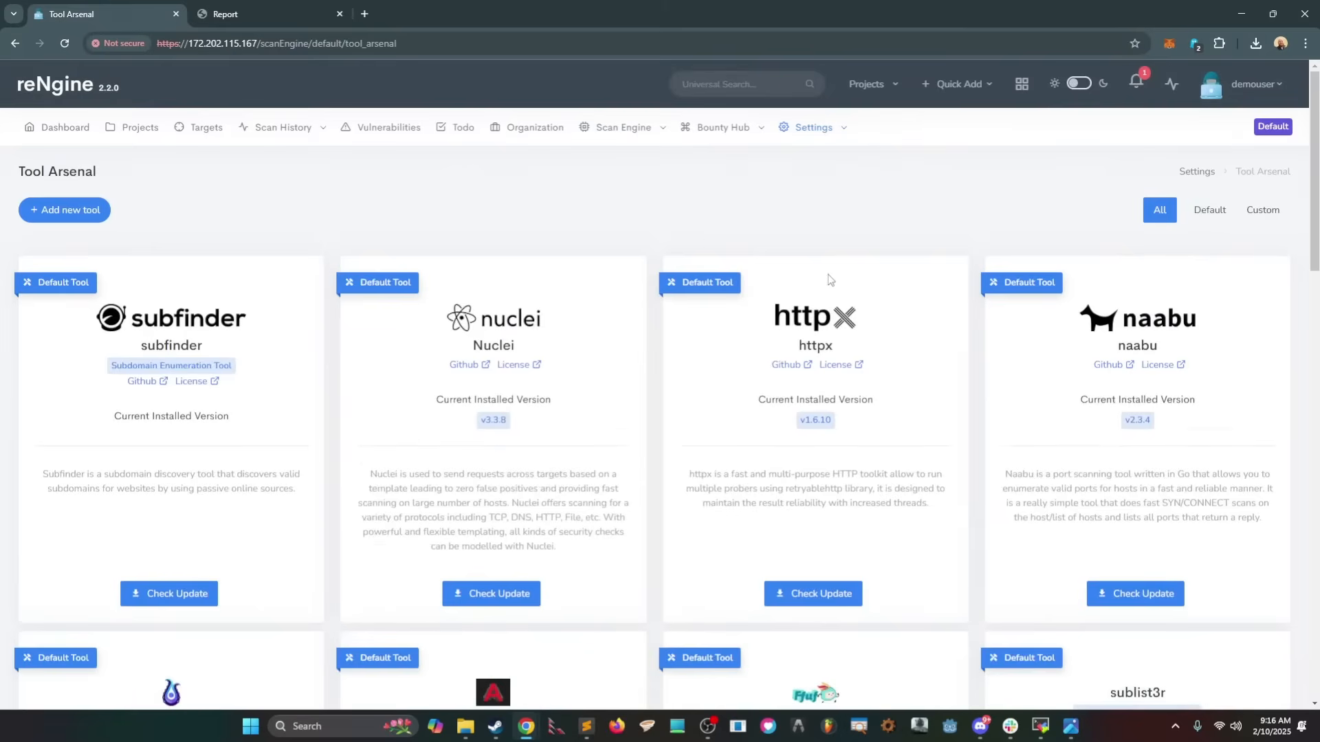
click(64, 209)
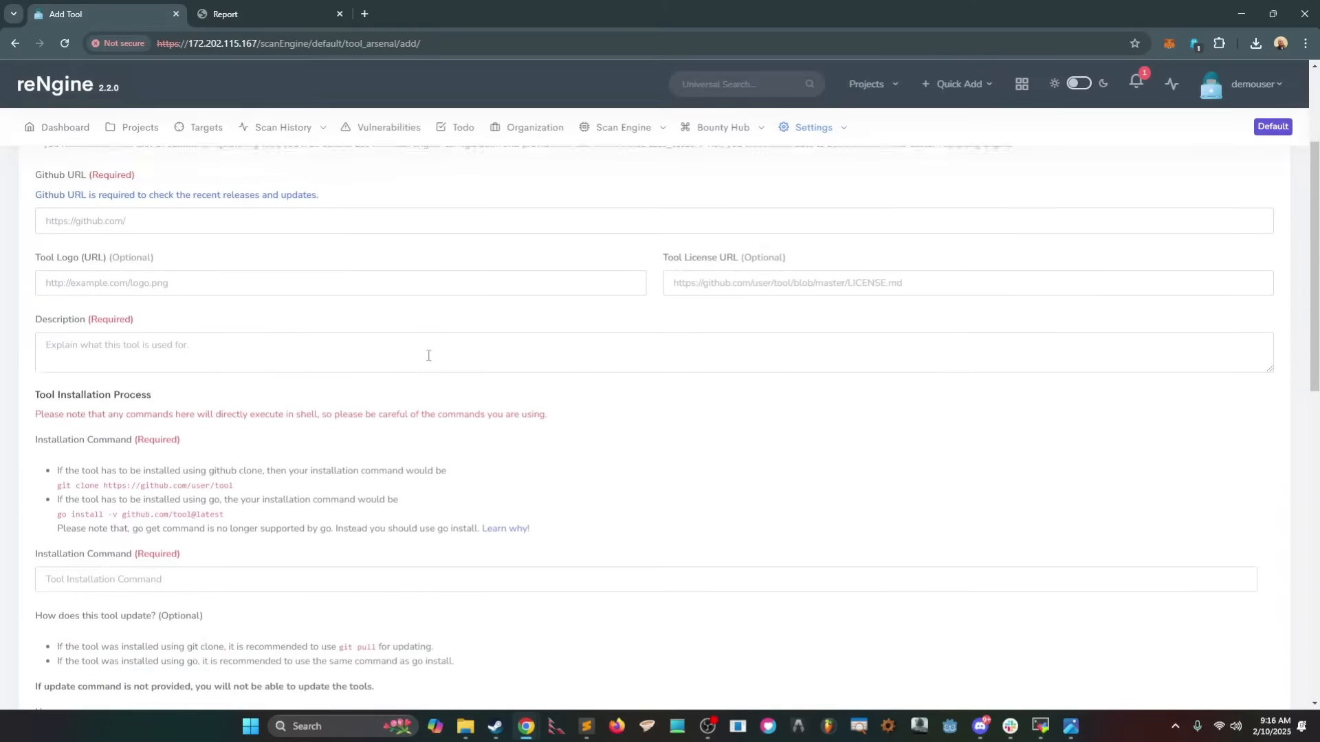
scroll(down, 3)
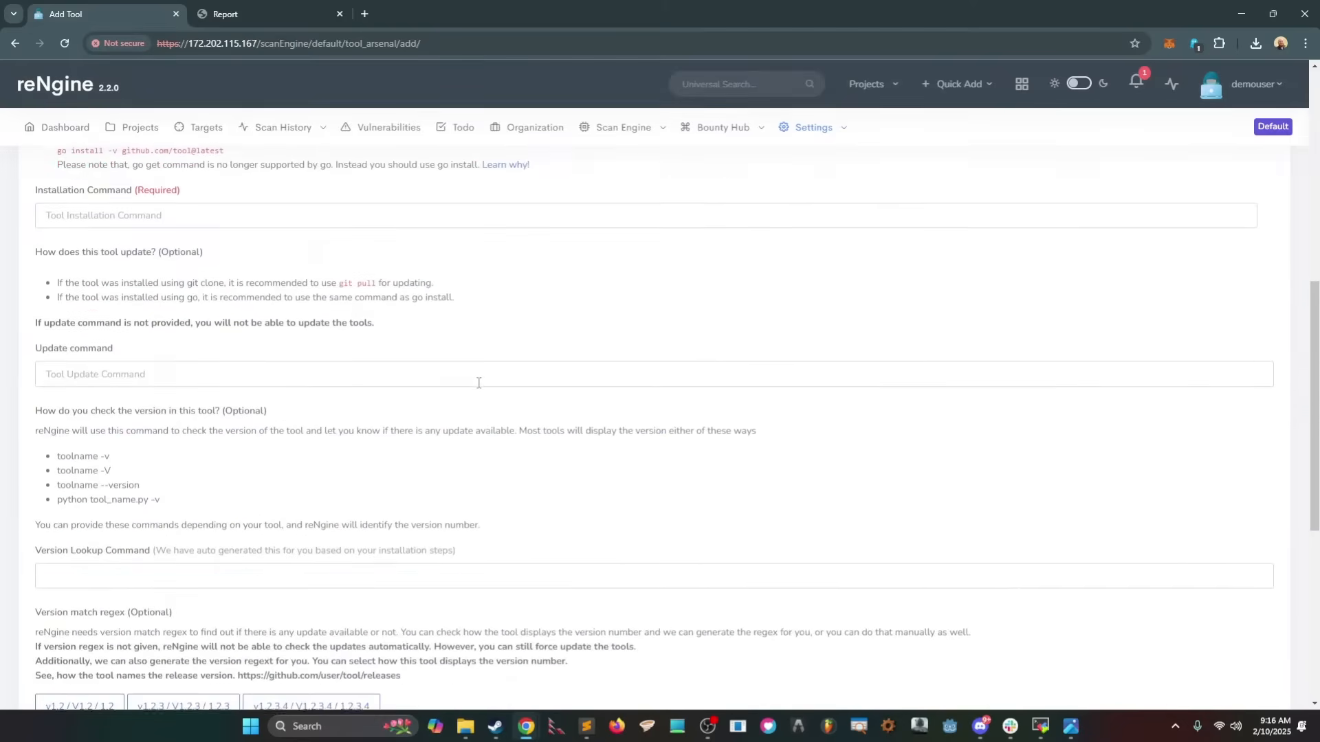
scroll(down, 3)
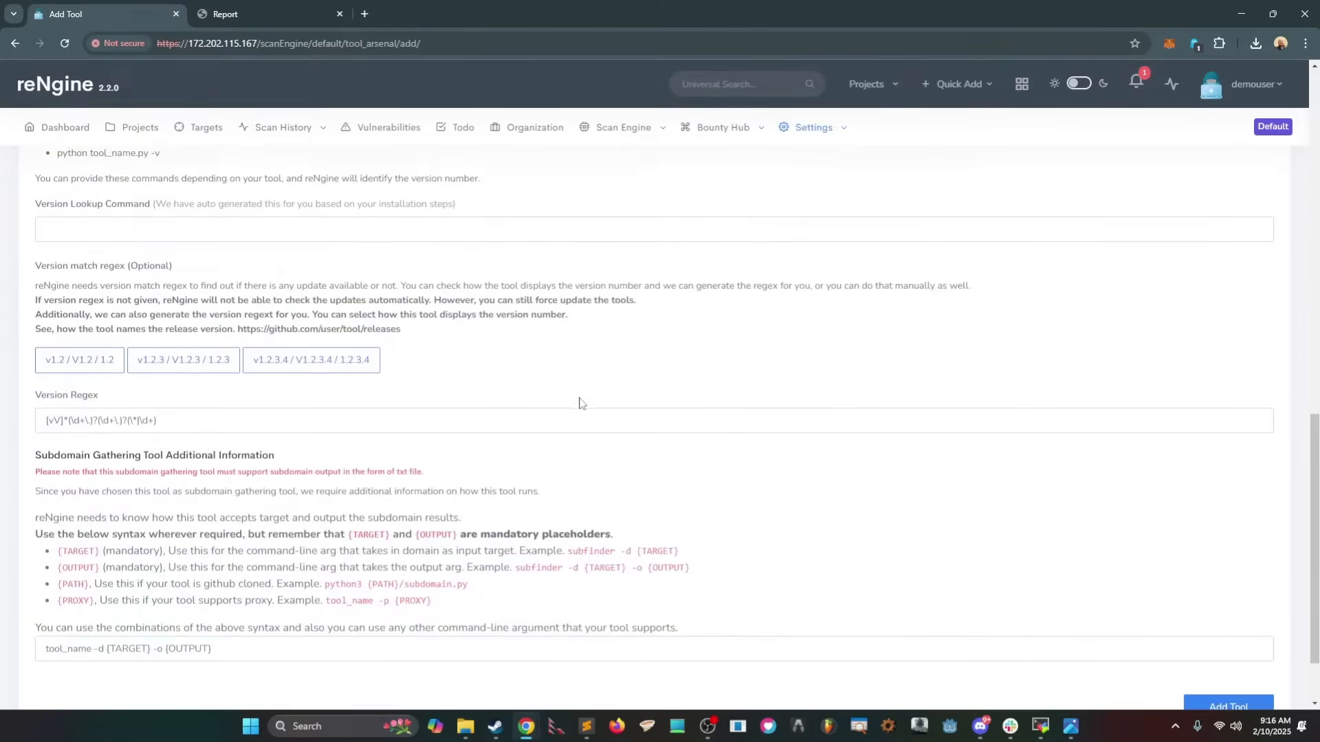
scroll(down, 3)
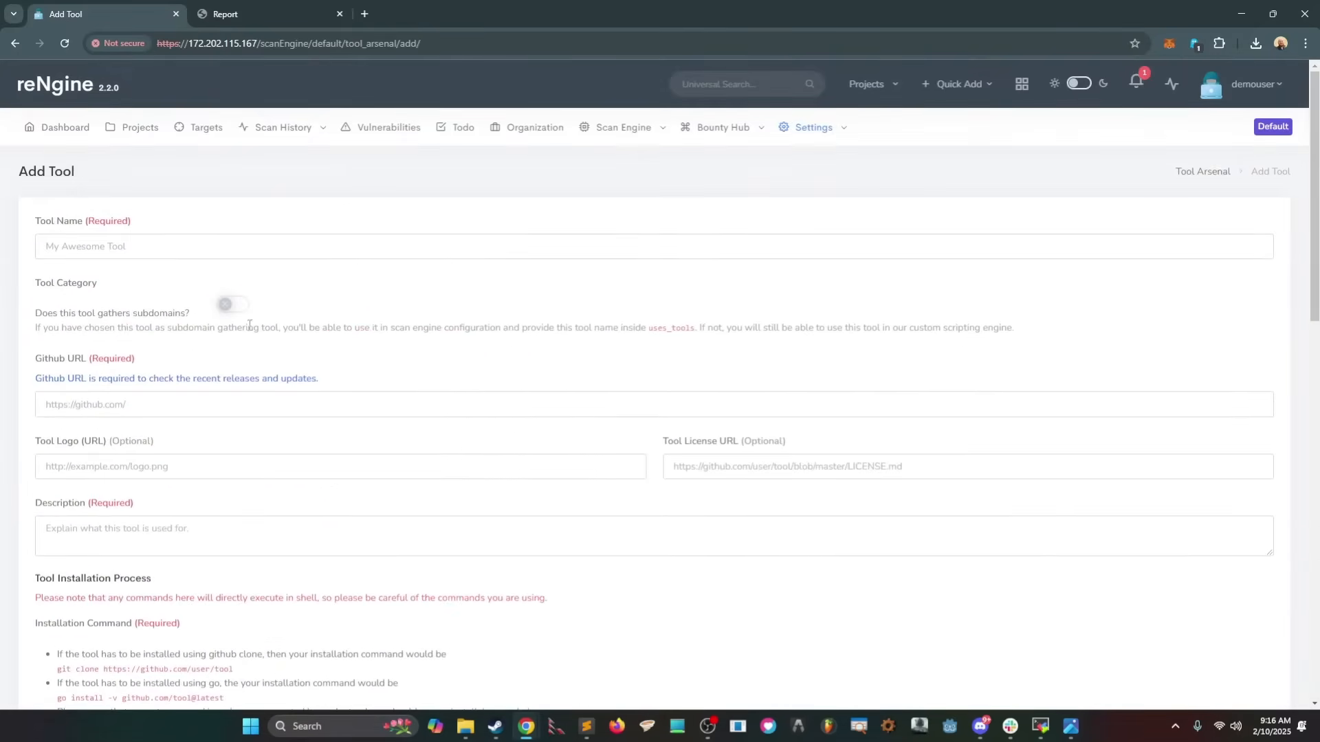
click(206, 128)
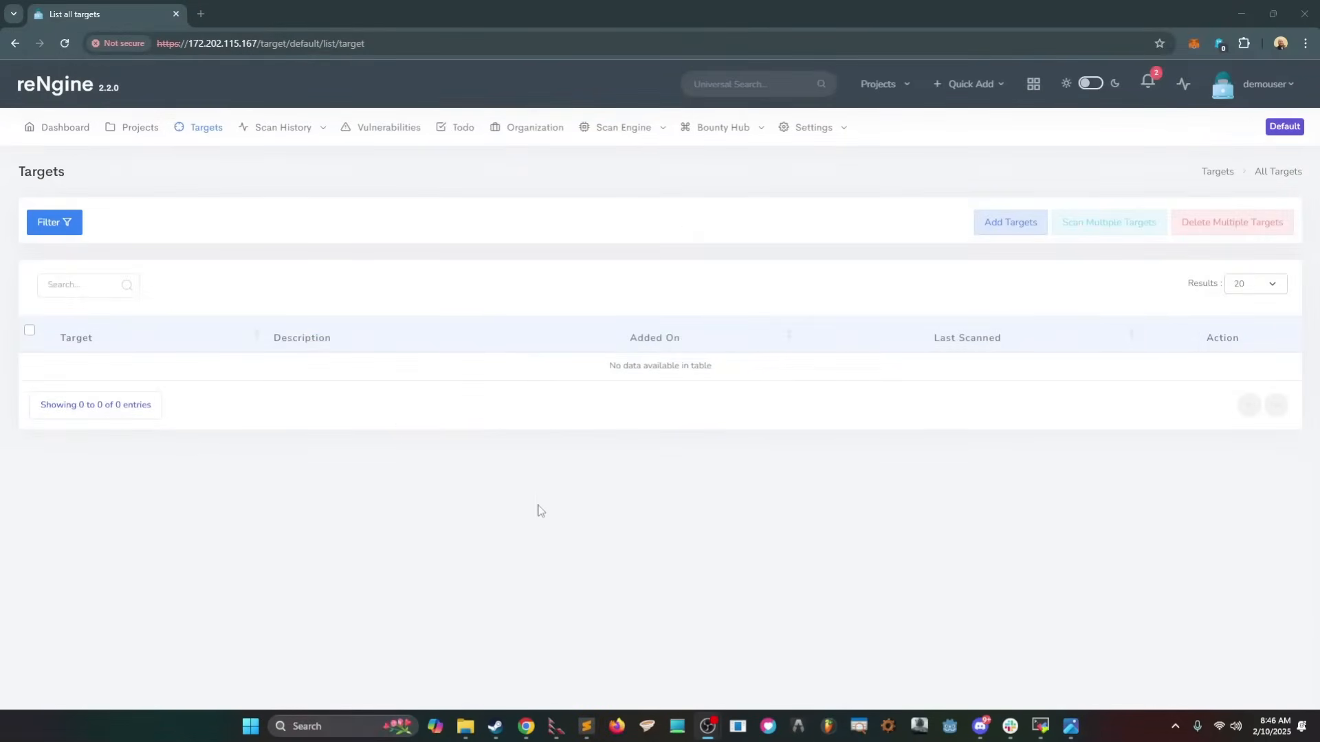
mouse_move(859, 221)
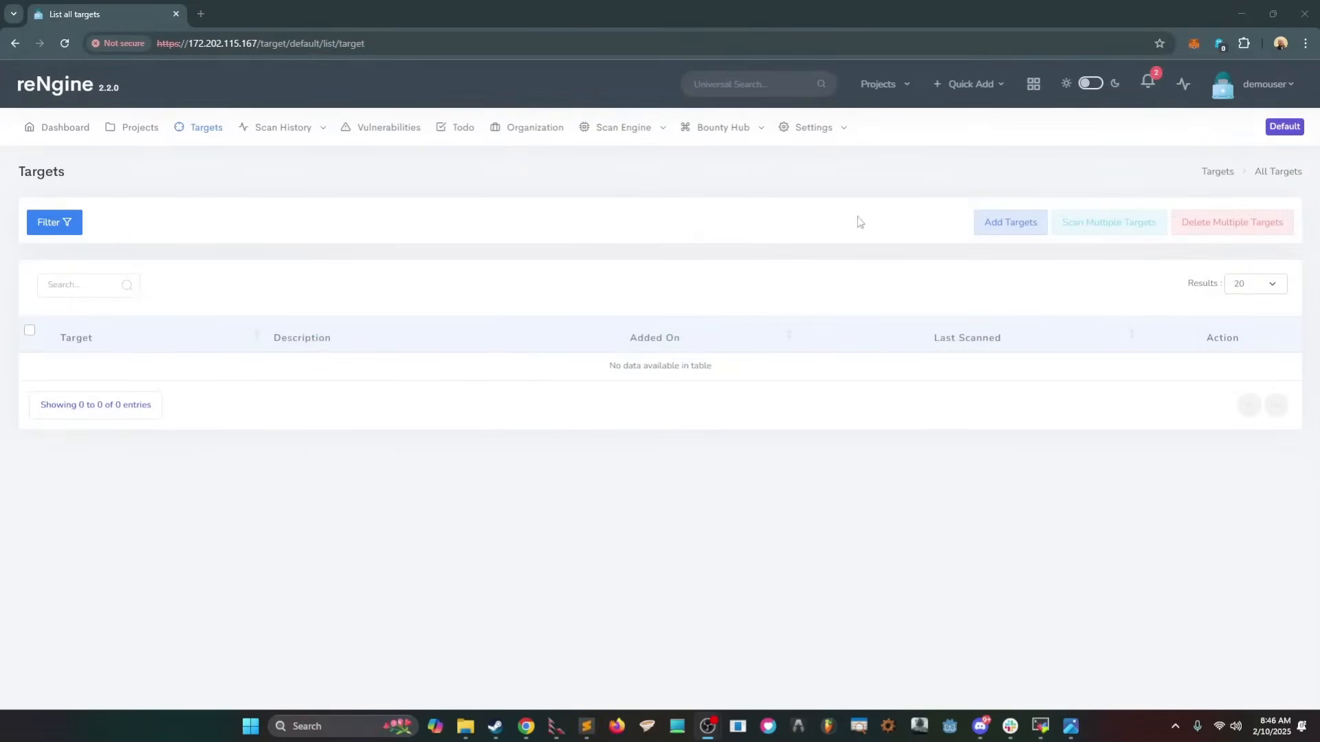
Step: Add target hailbytes.com with description 'HailBytes Blog' and organization HailBytes
click(1009, 222)
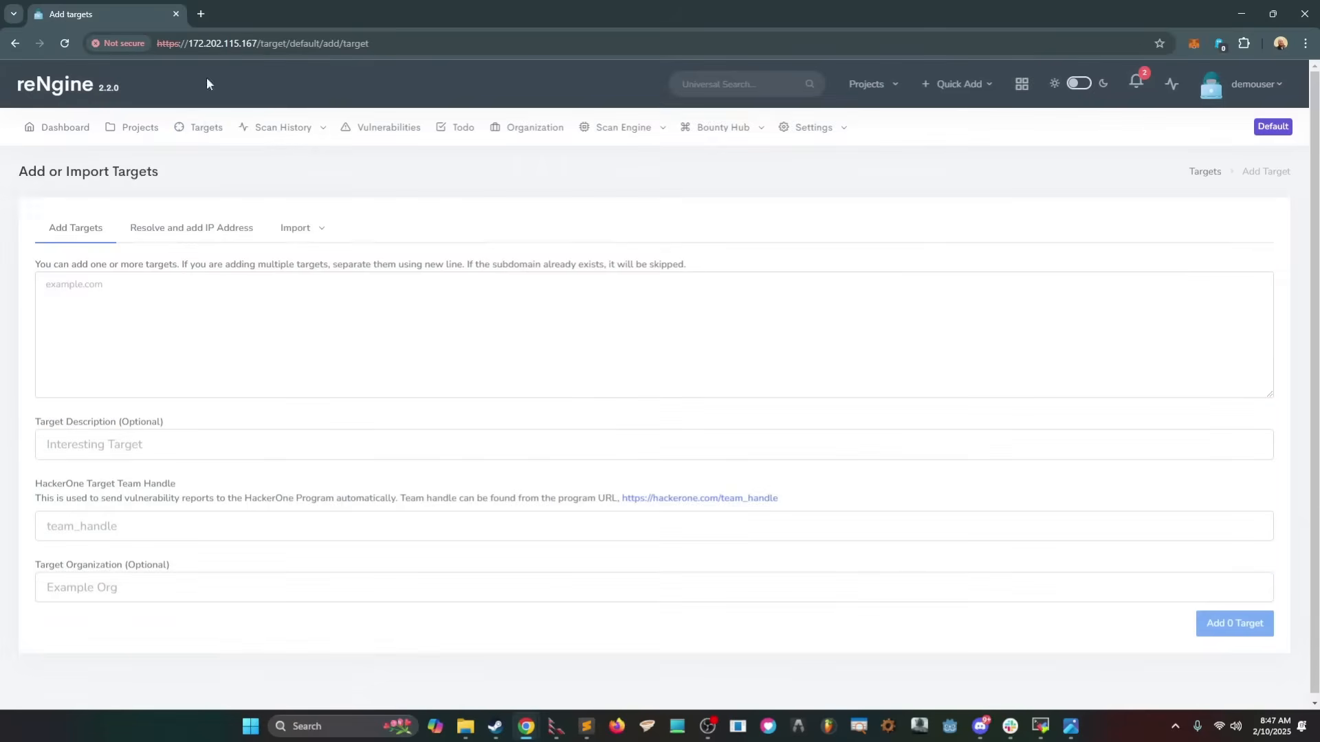
text(bhailb)
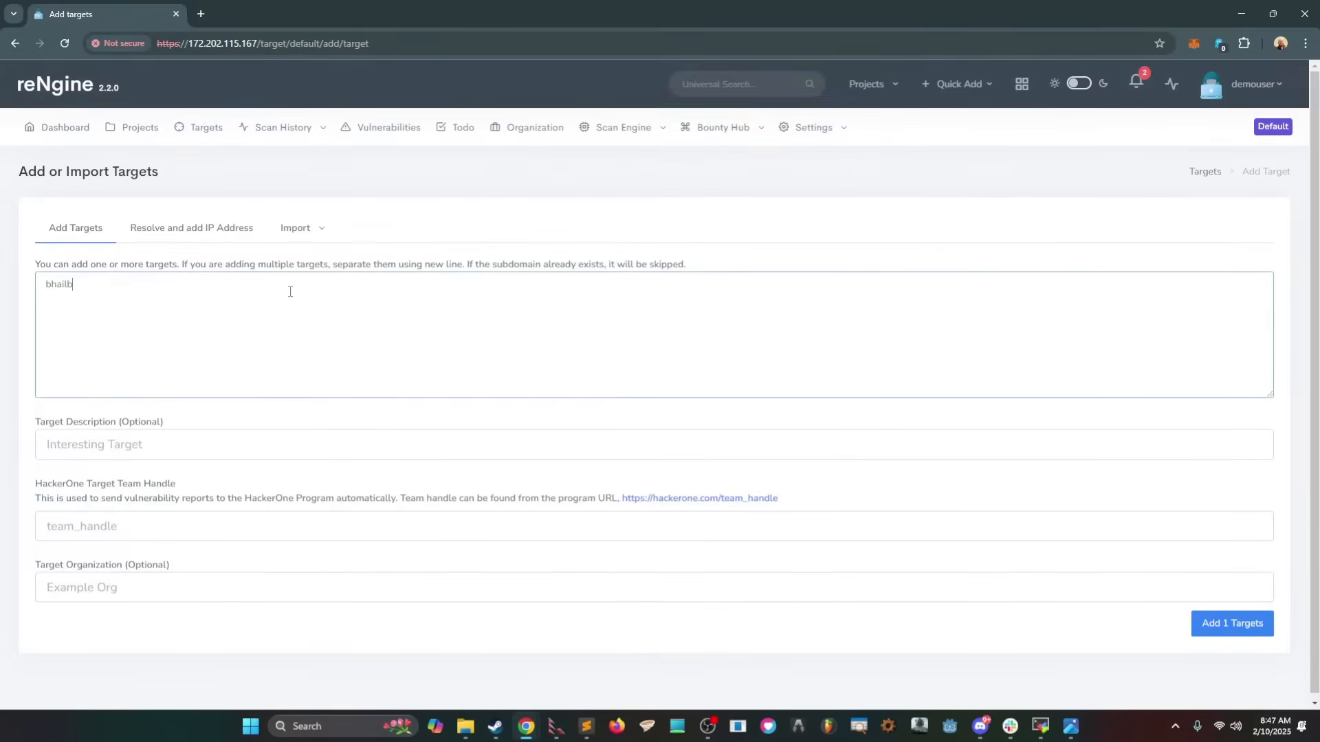
text(hailbytes.com)
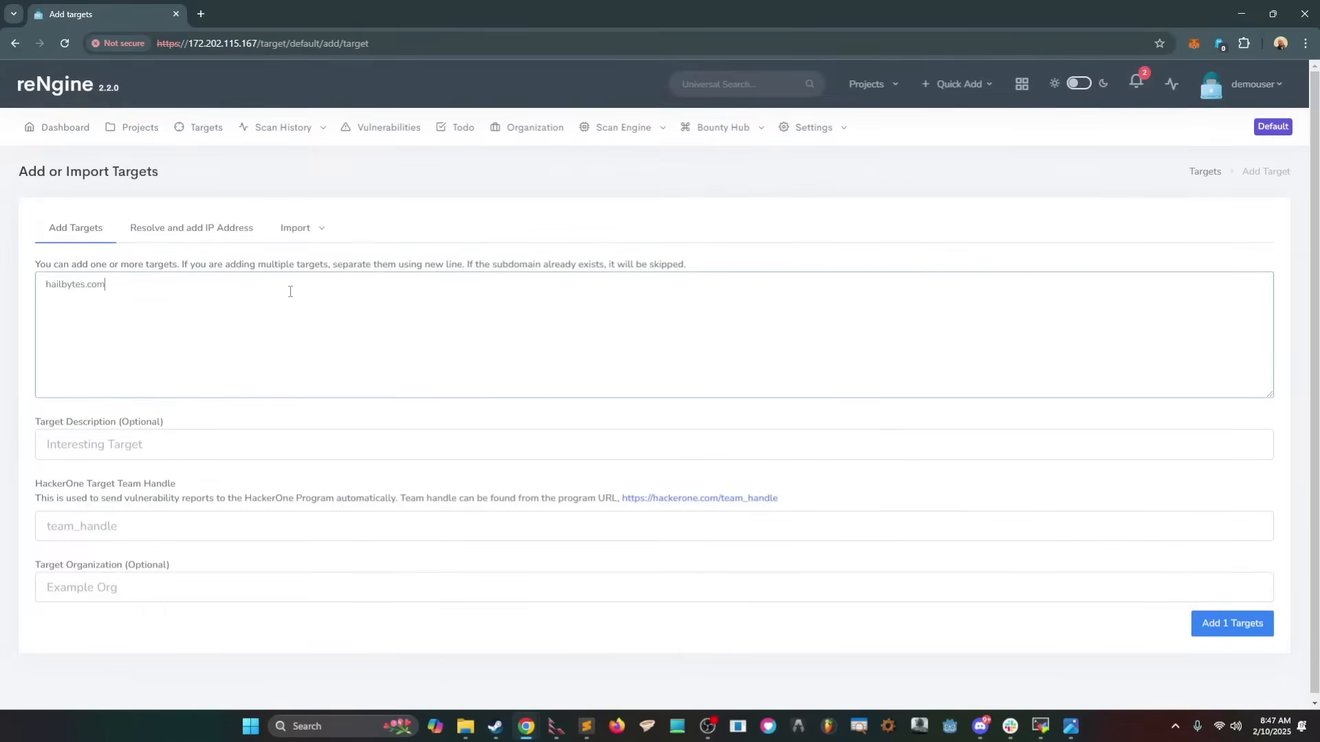
text(Hailby)
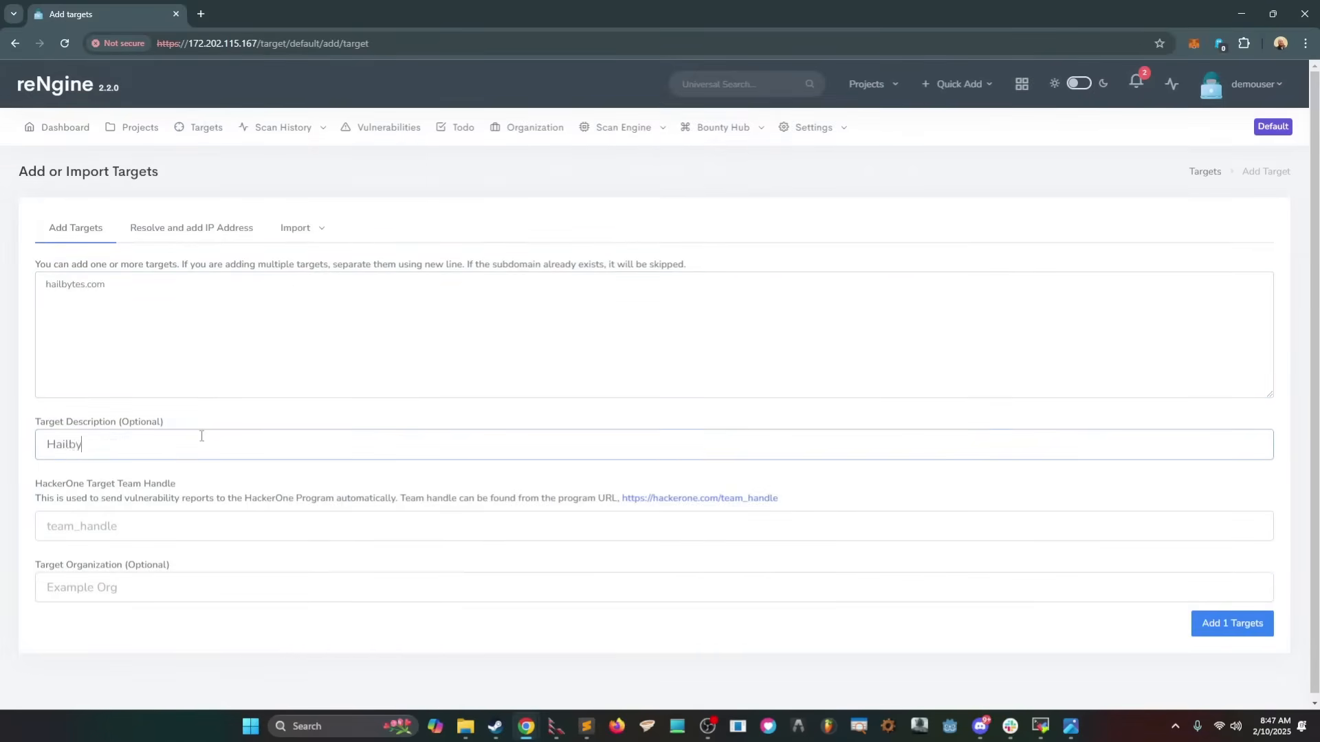
text(HailBytes bl)
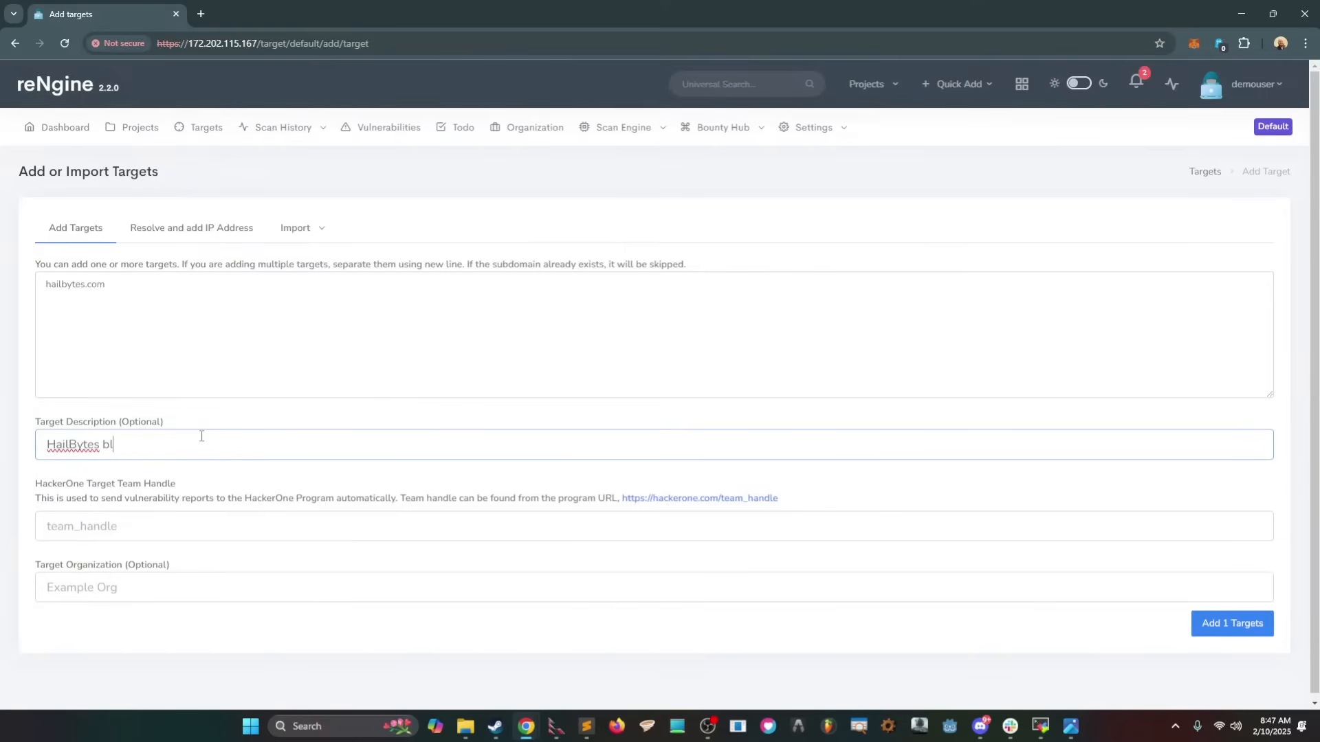
text(og)
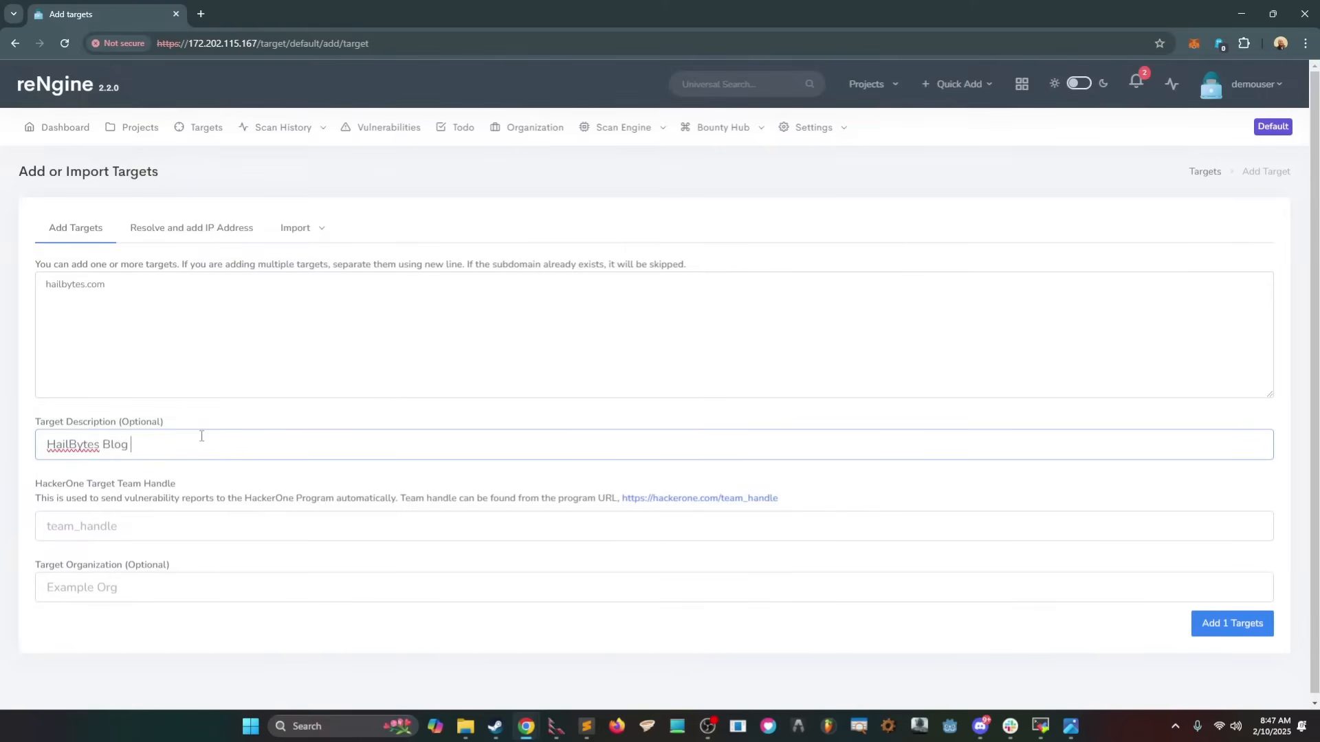
click(251, 526)
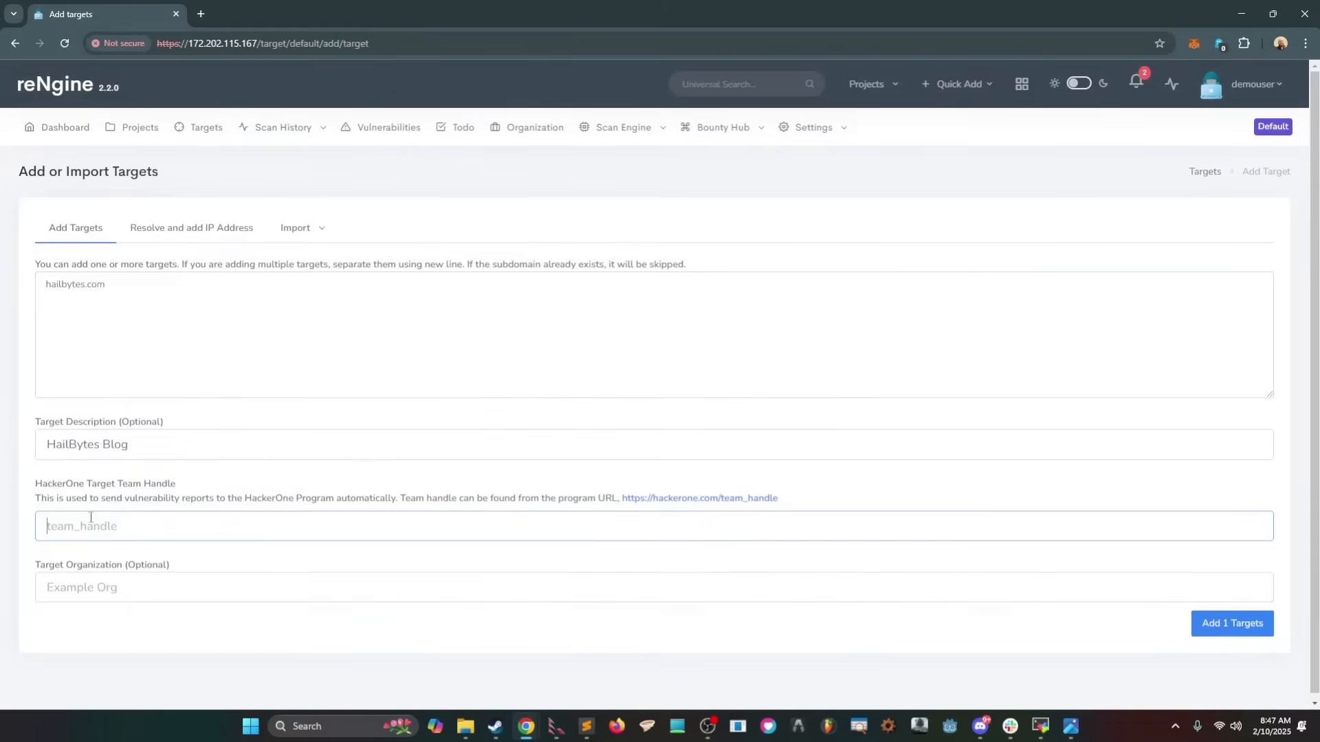
mouse_move(200, 482)
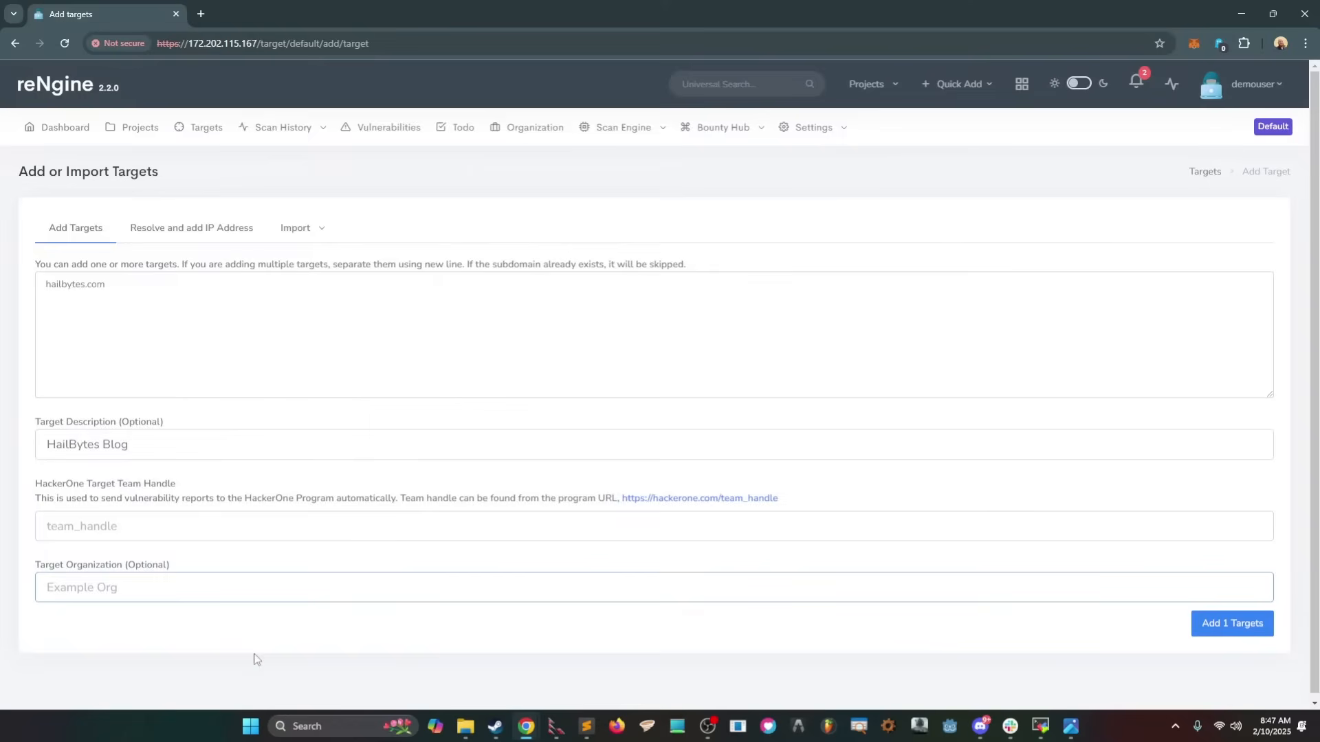
text(HaiLby)
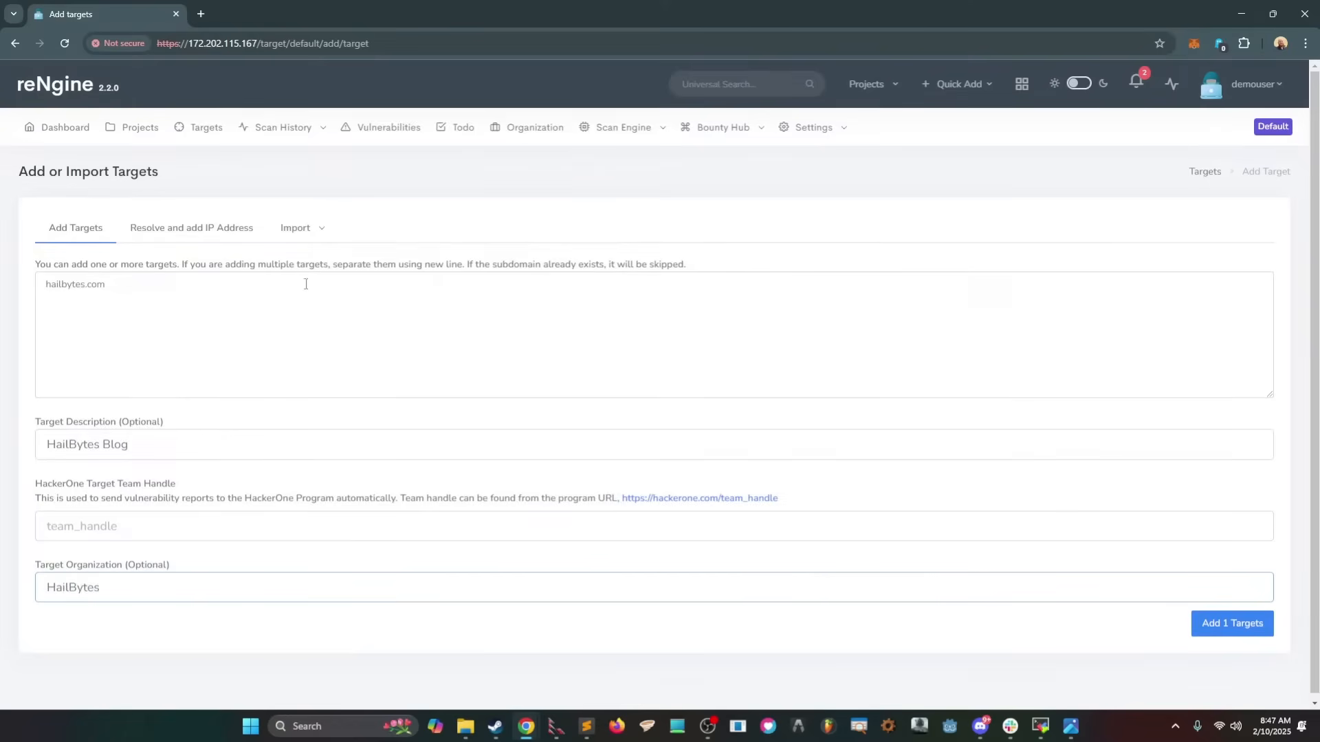
click(1231, 624)
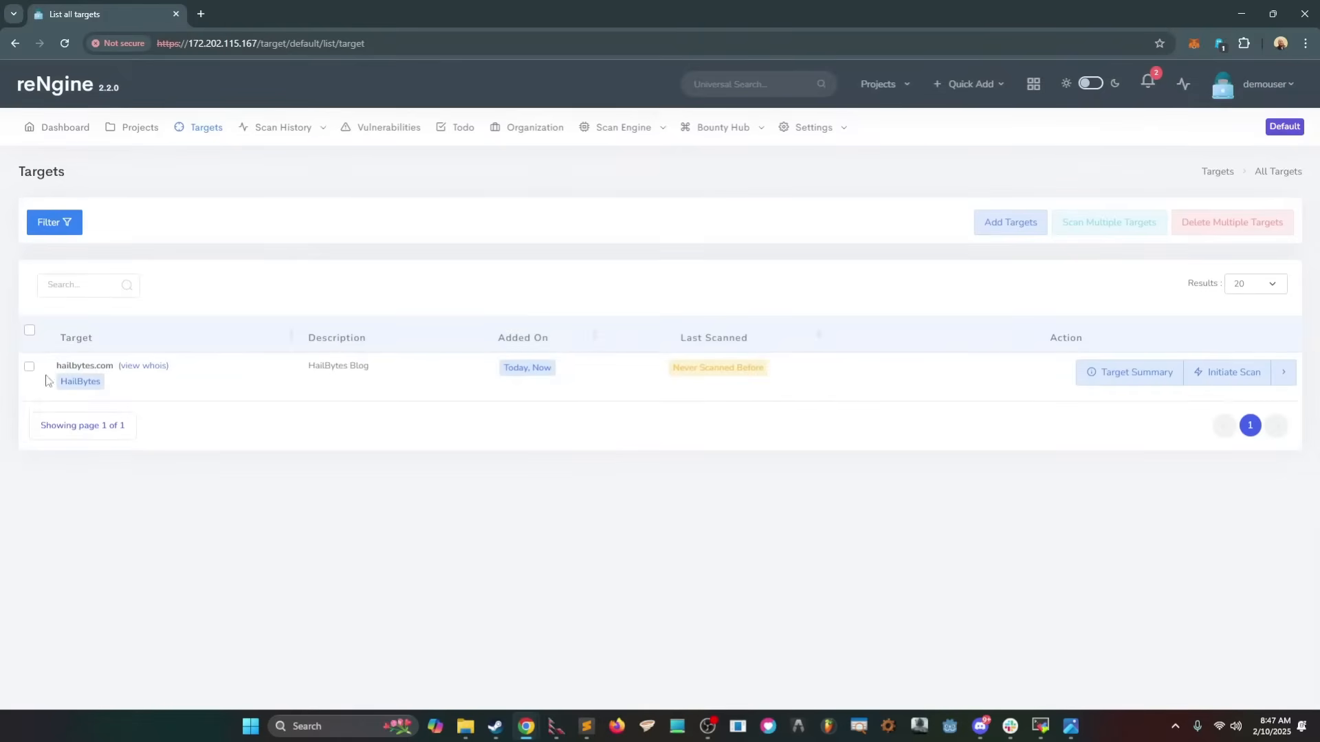
mouse_move(408, 261)
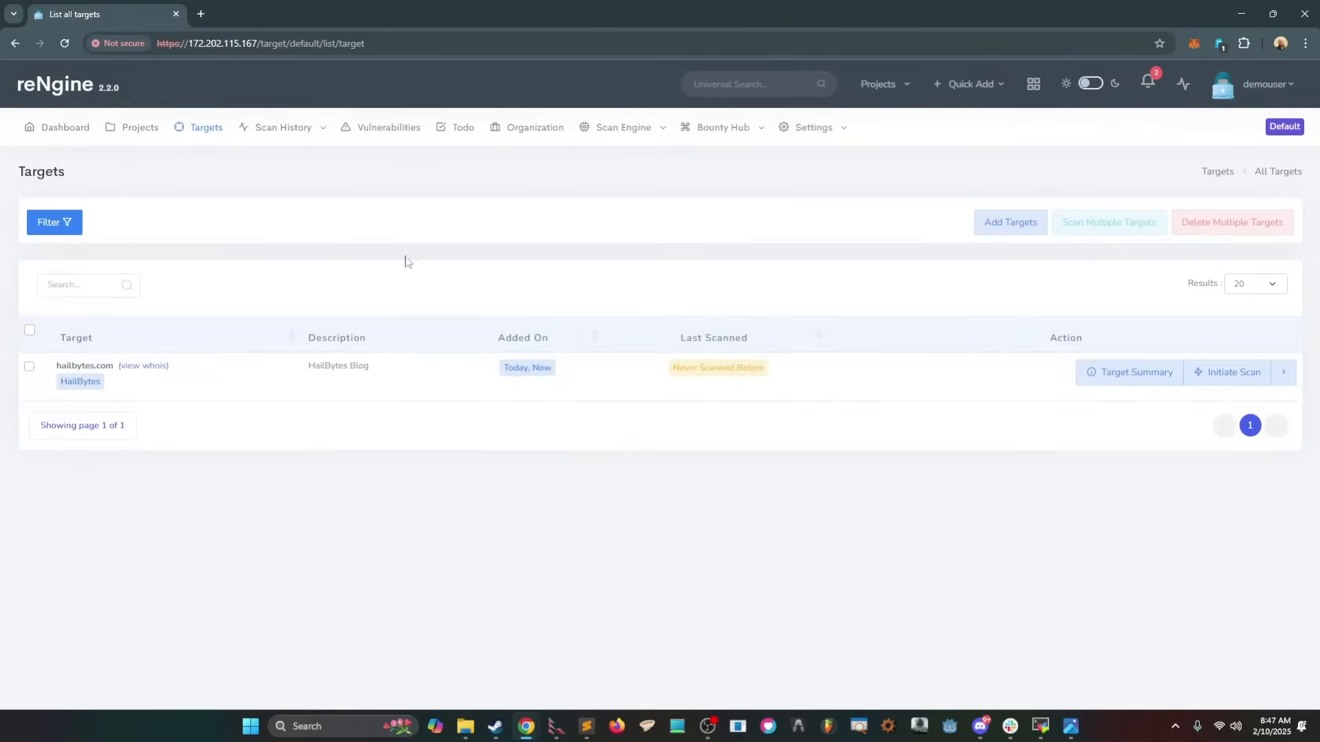
mouse_move(750, 294)
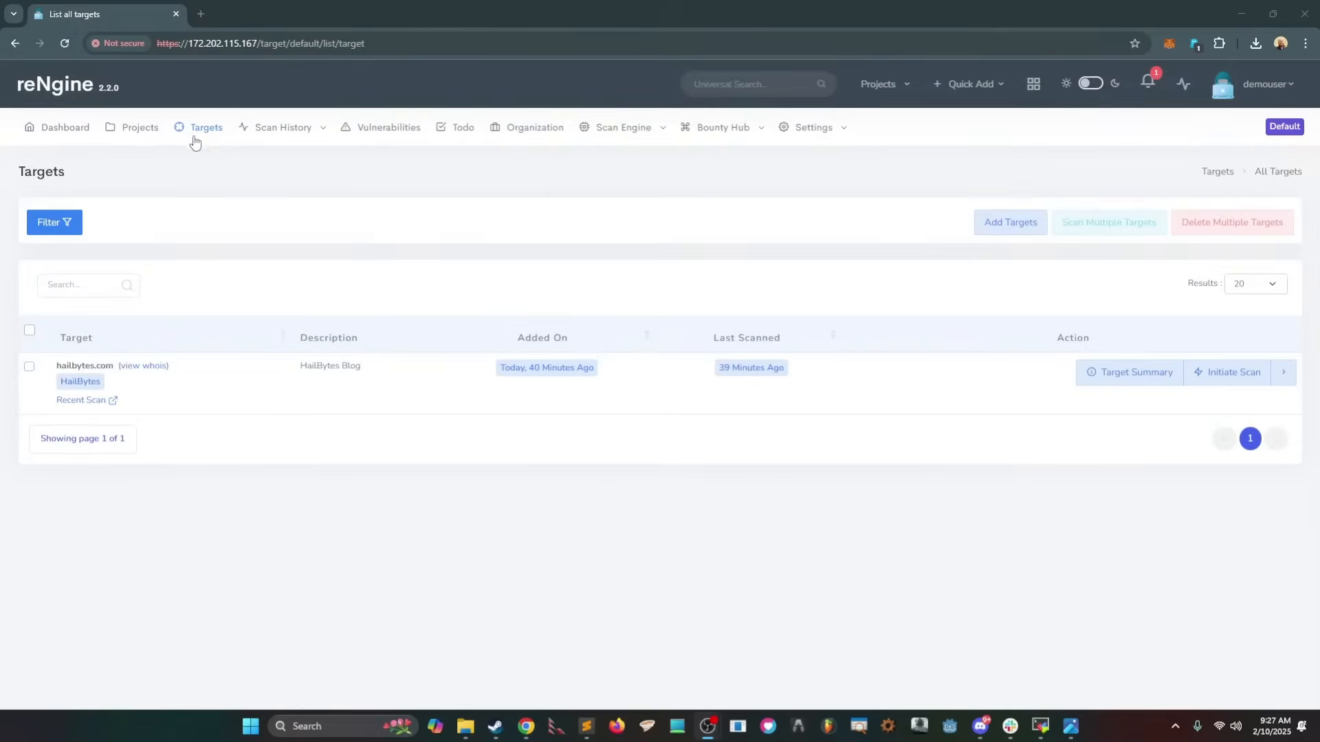
mouse_move(30, 348)
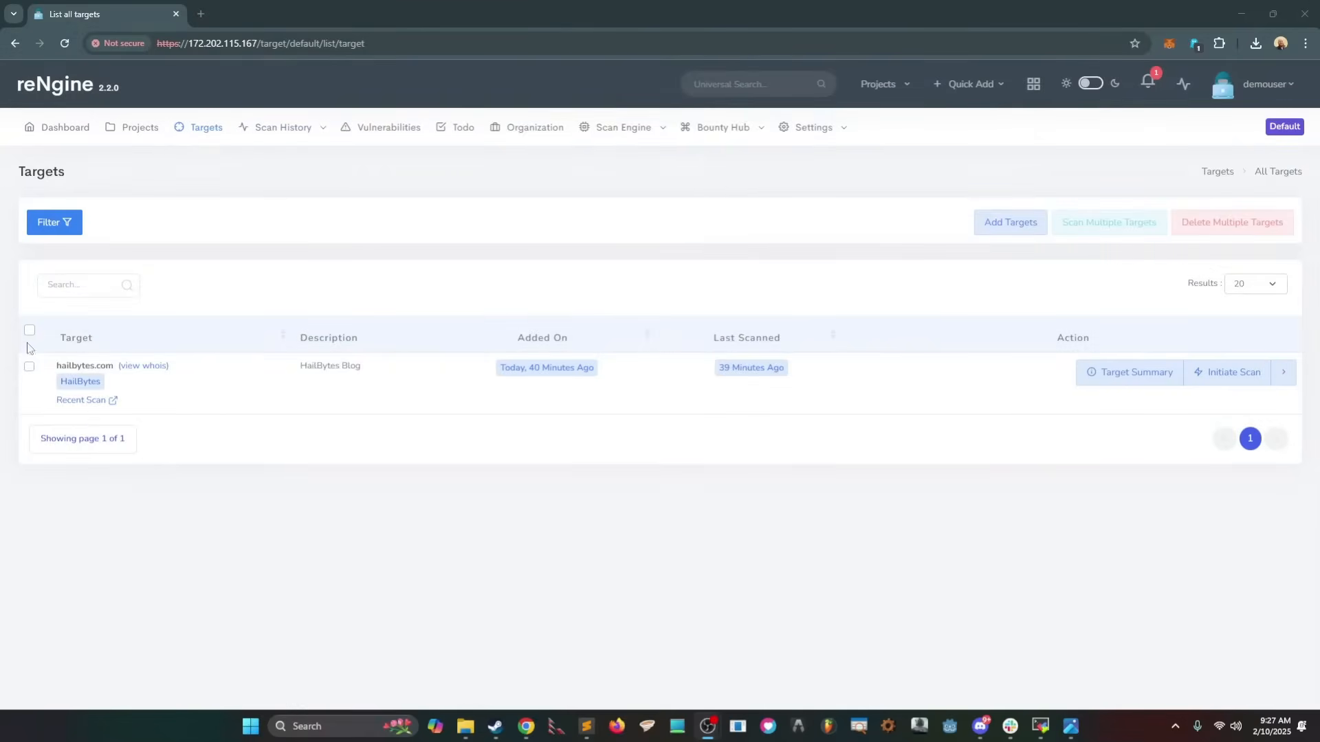
mouse_move(1227, 372)
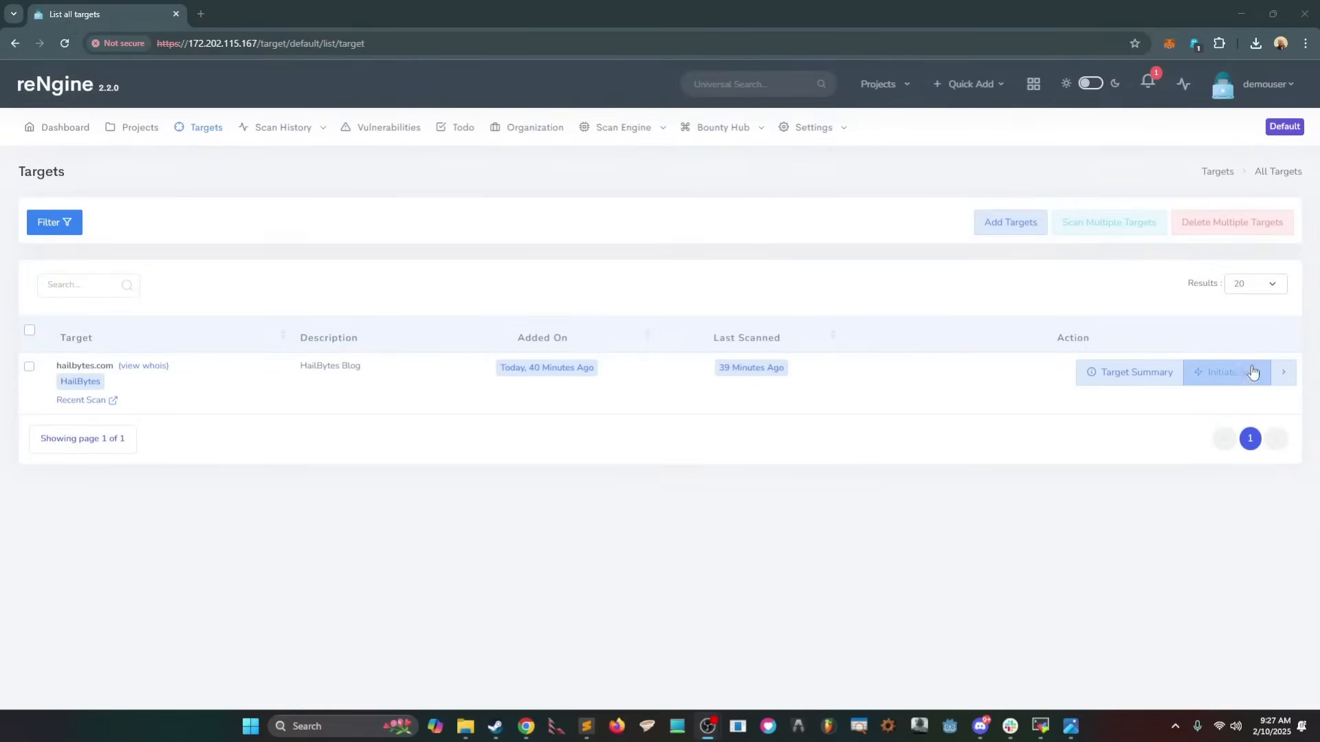
Step: Start a Subdomain Scan on hailbytes.com with default import and URL scope, then view Scan History
click(1225, 372)
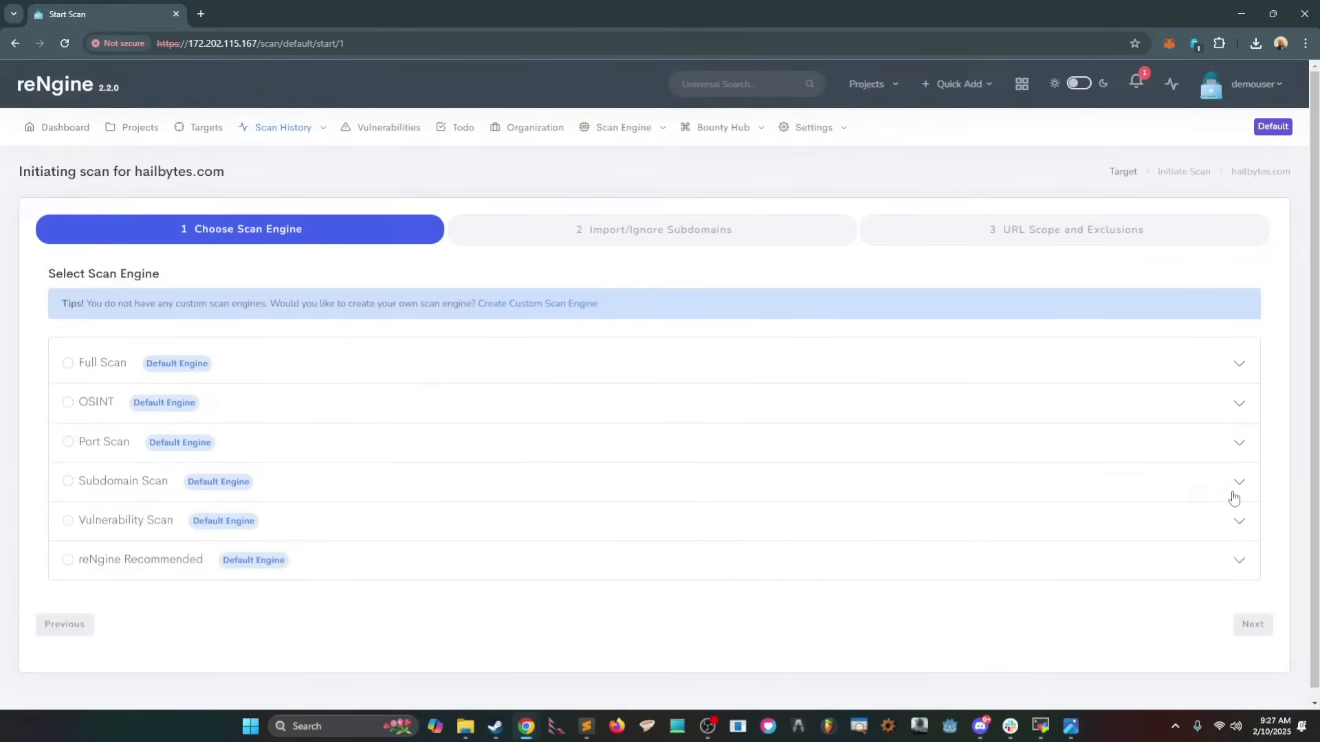
click(68, 481)
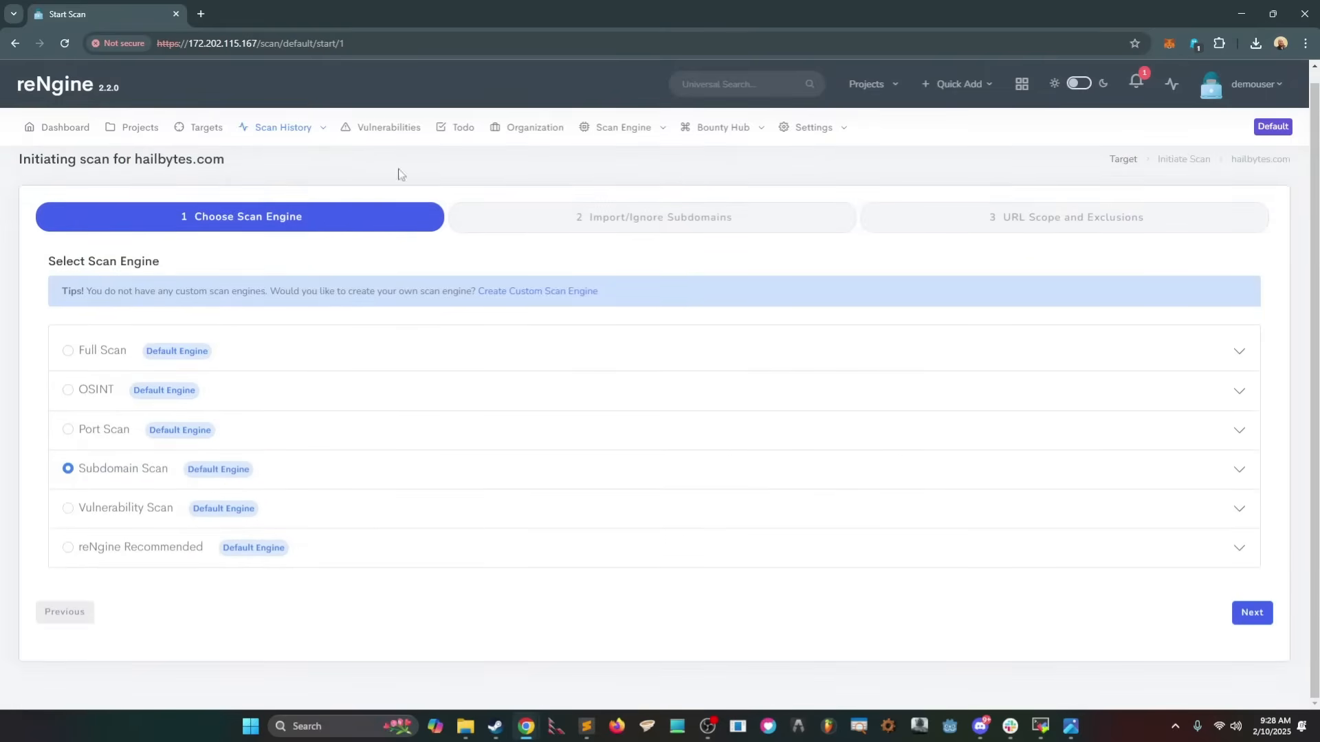
mouse_move(601, 283)
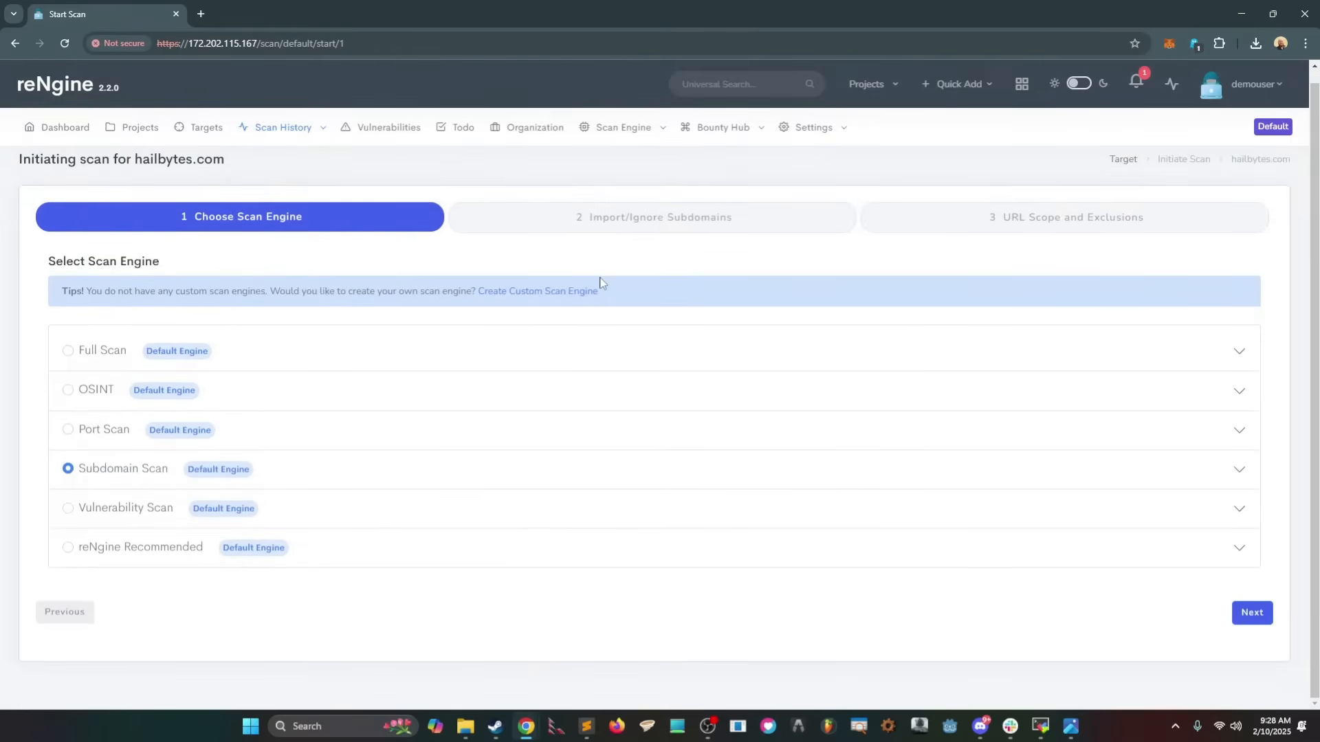
mouse_move(595, 289)
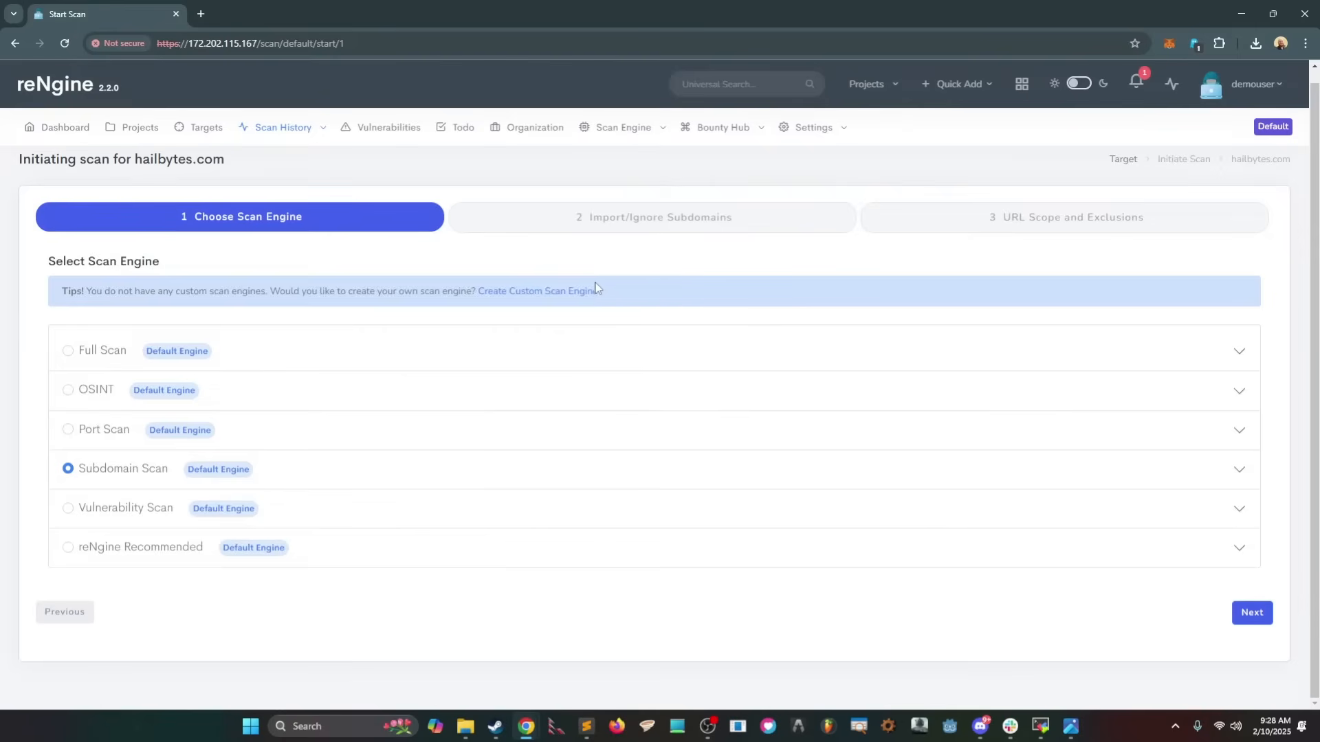
mouse_move(109, 450)
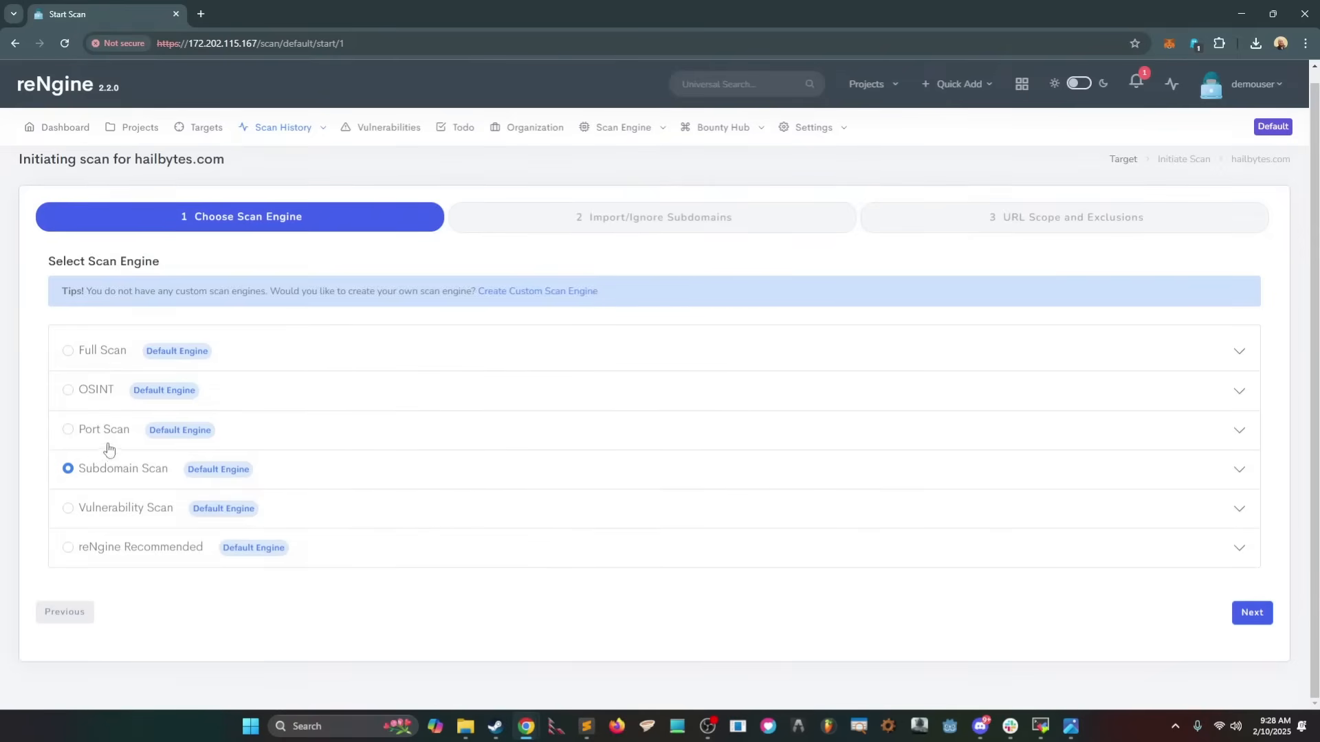
mouse_move(365, 502)
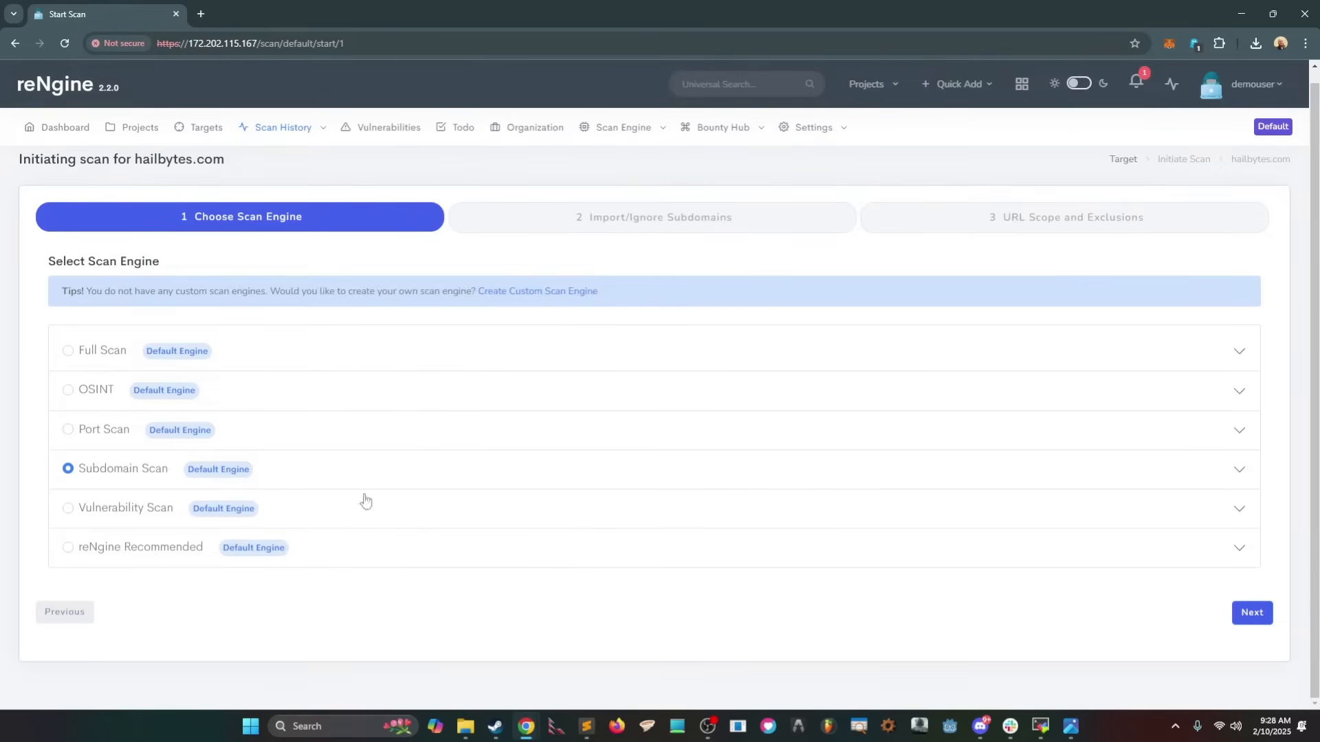
click(1252, 612)
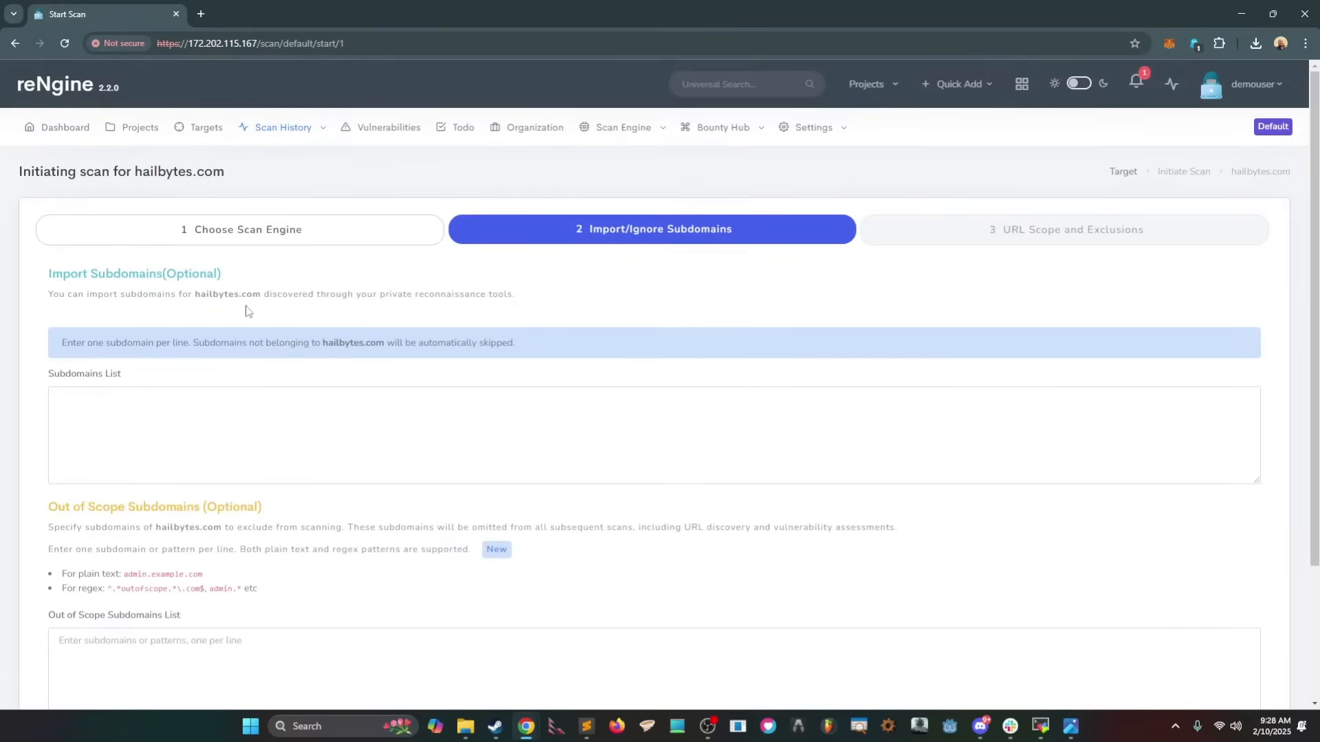
scroll(down, 3)
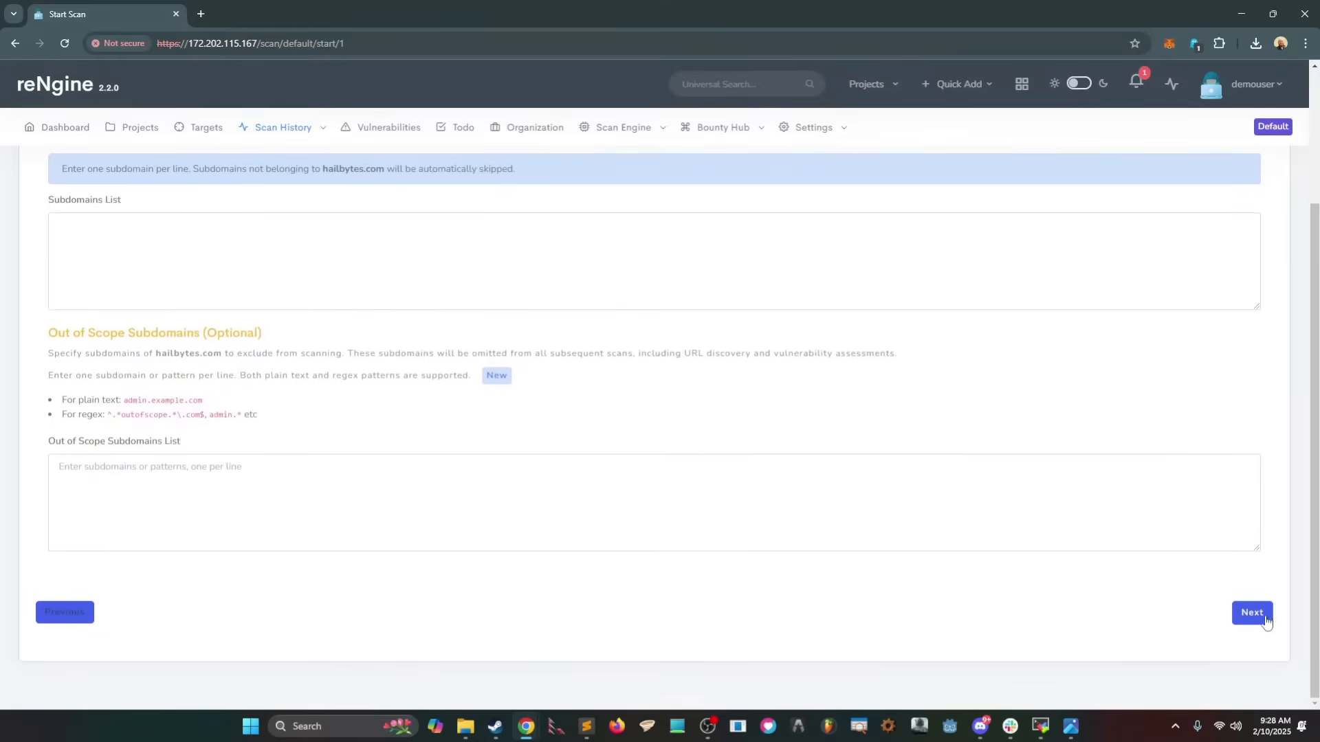
click(1251, 612)
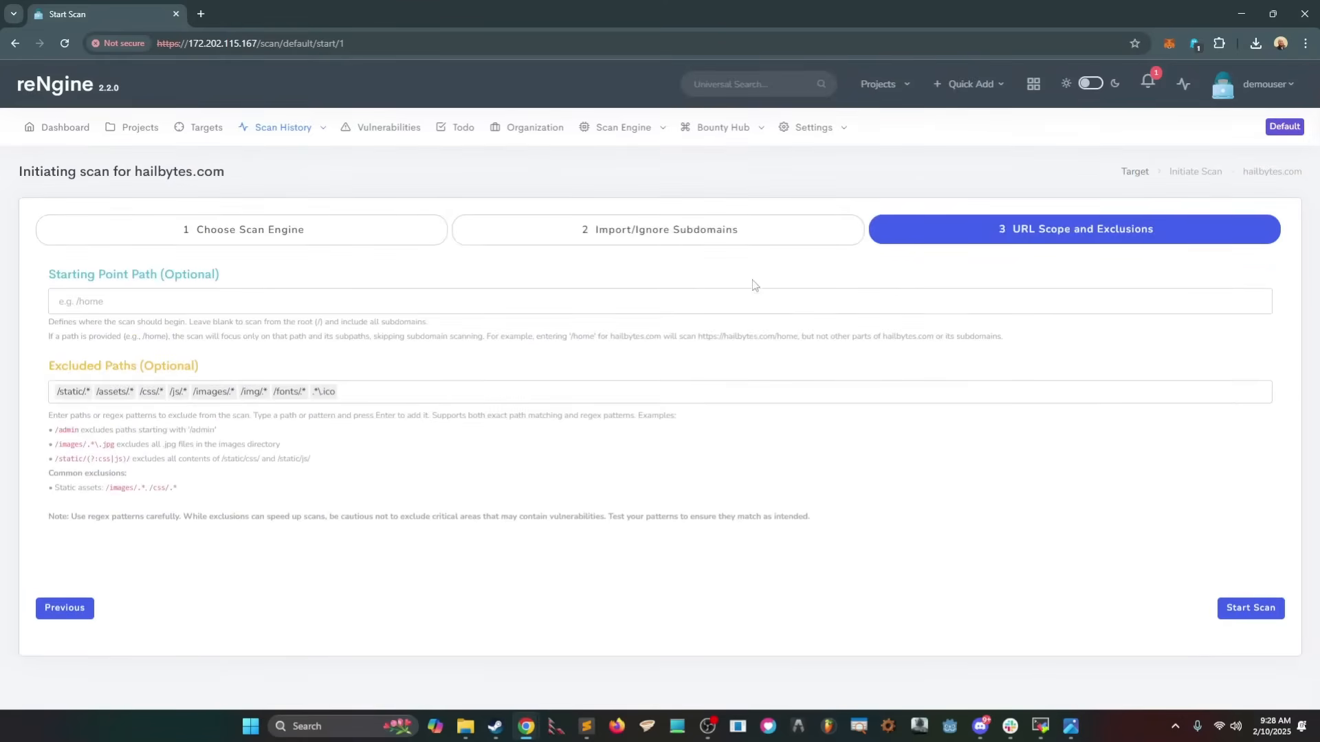
mouse_move(1237, 593)
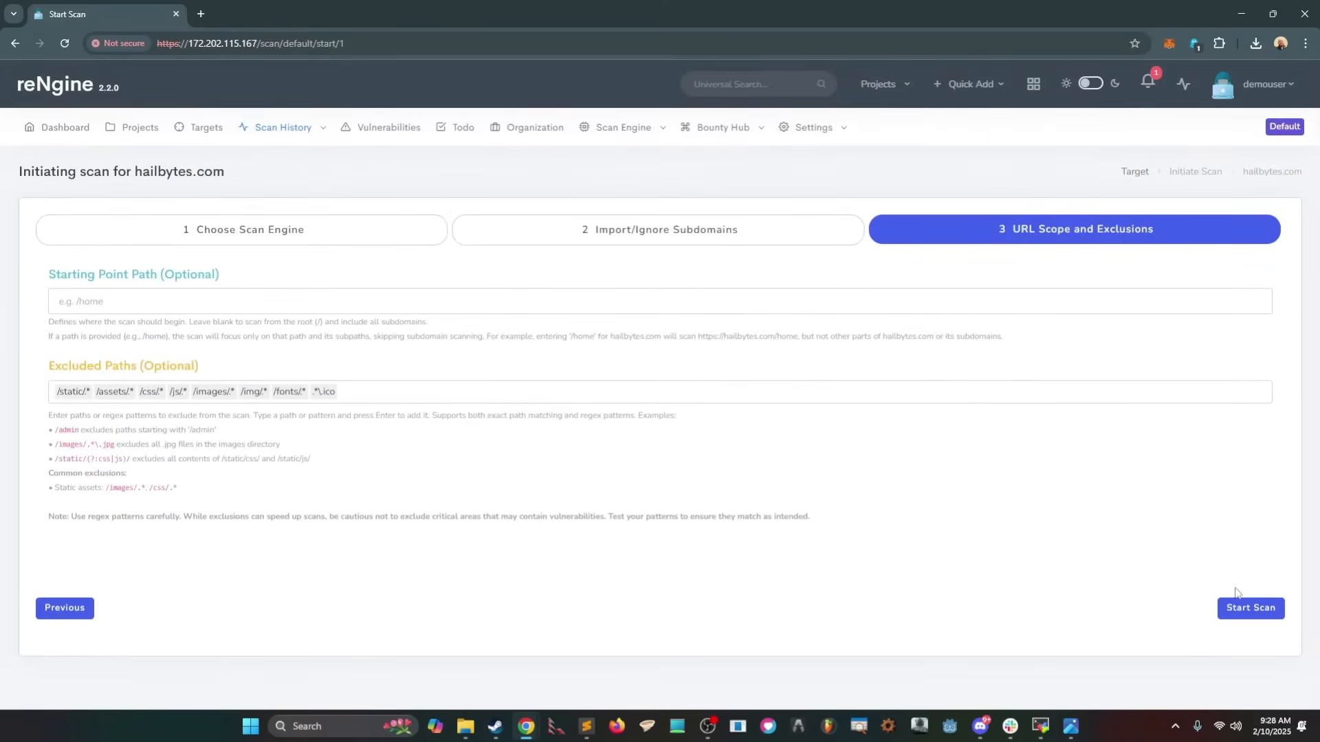
click(283, 127)
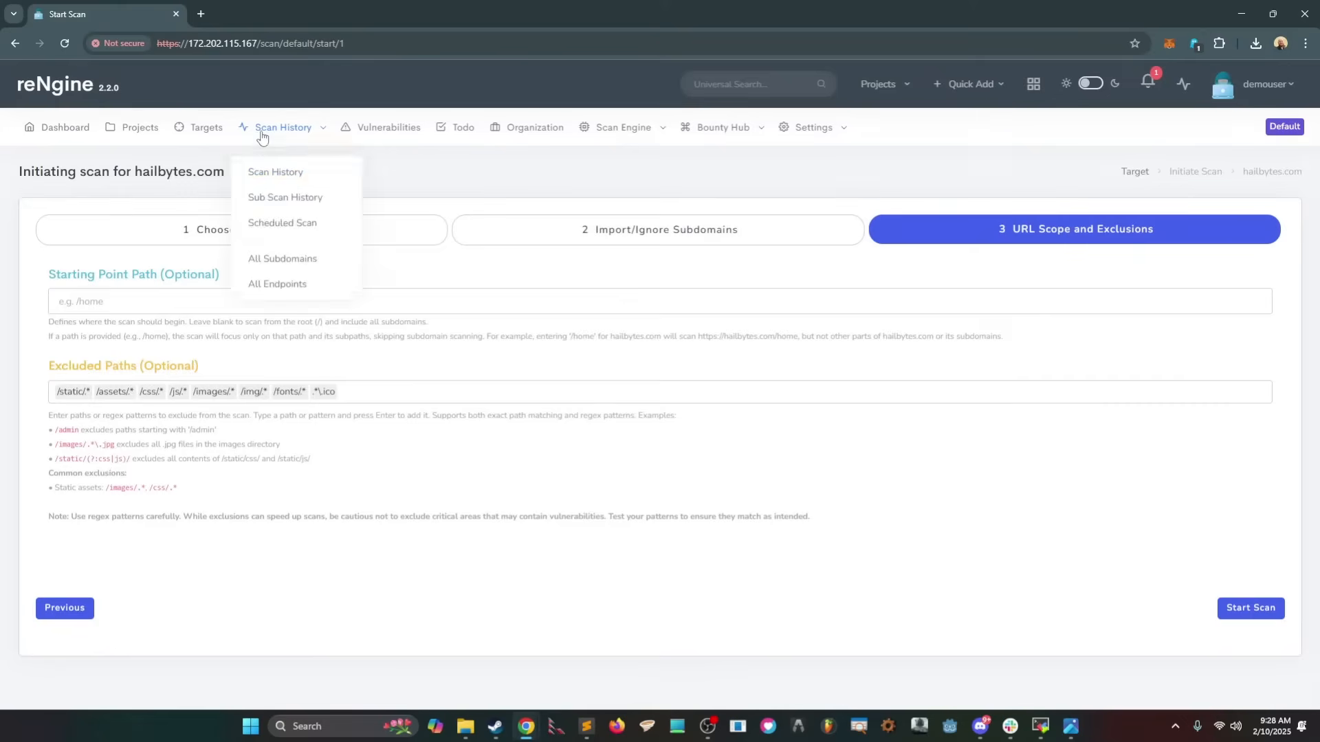
click(447, 196)
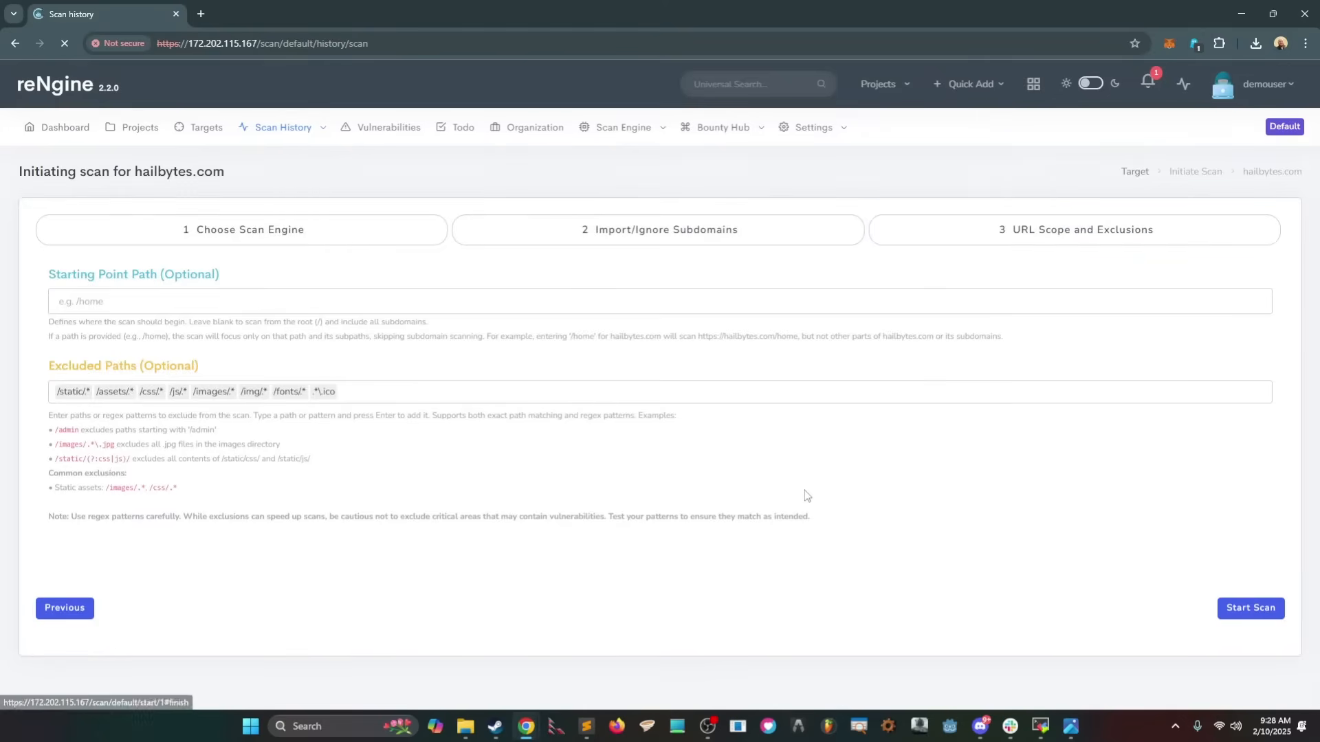
Step: Open the hailbytes.com subdomain scan results and read through the scan #2 logs
click(1250, 607)
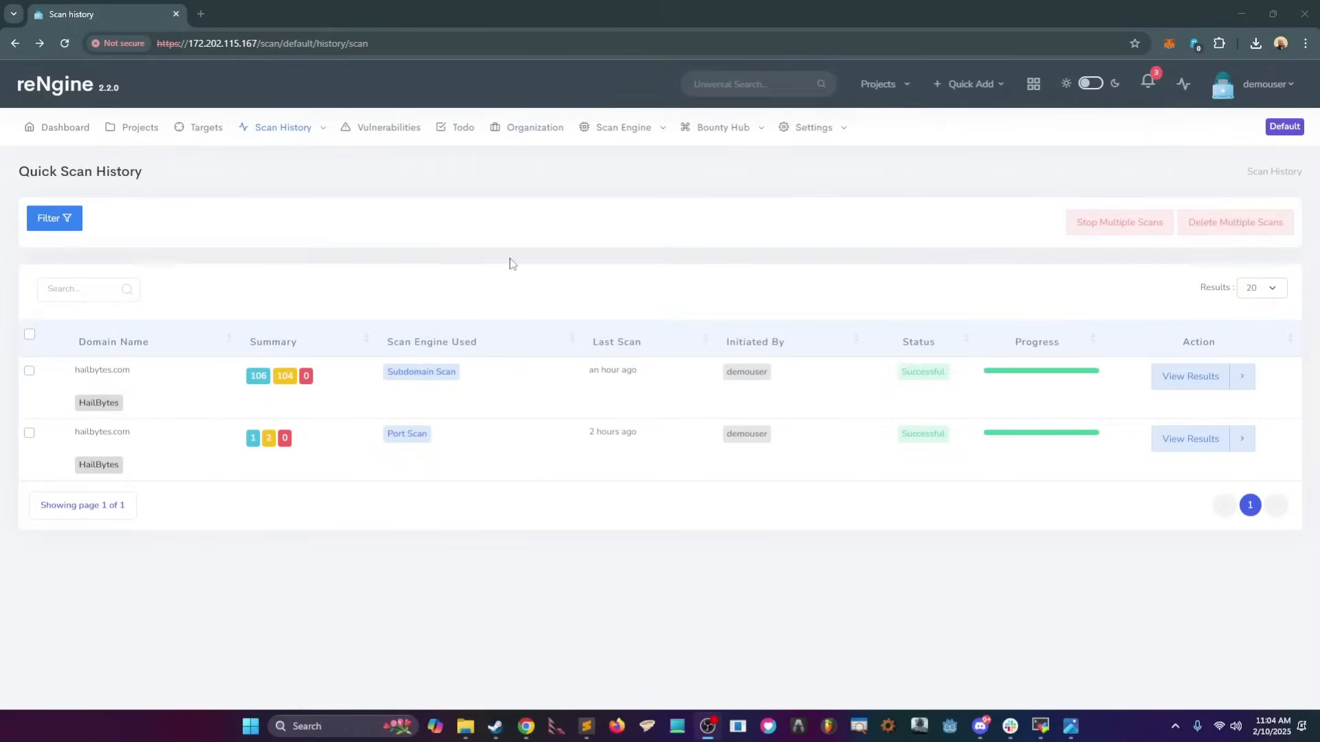
mouse_move(403, 304)
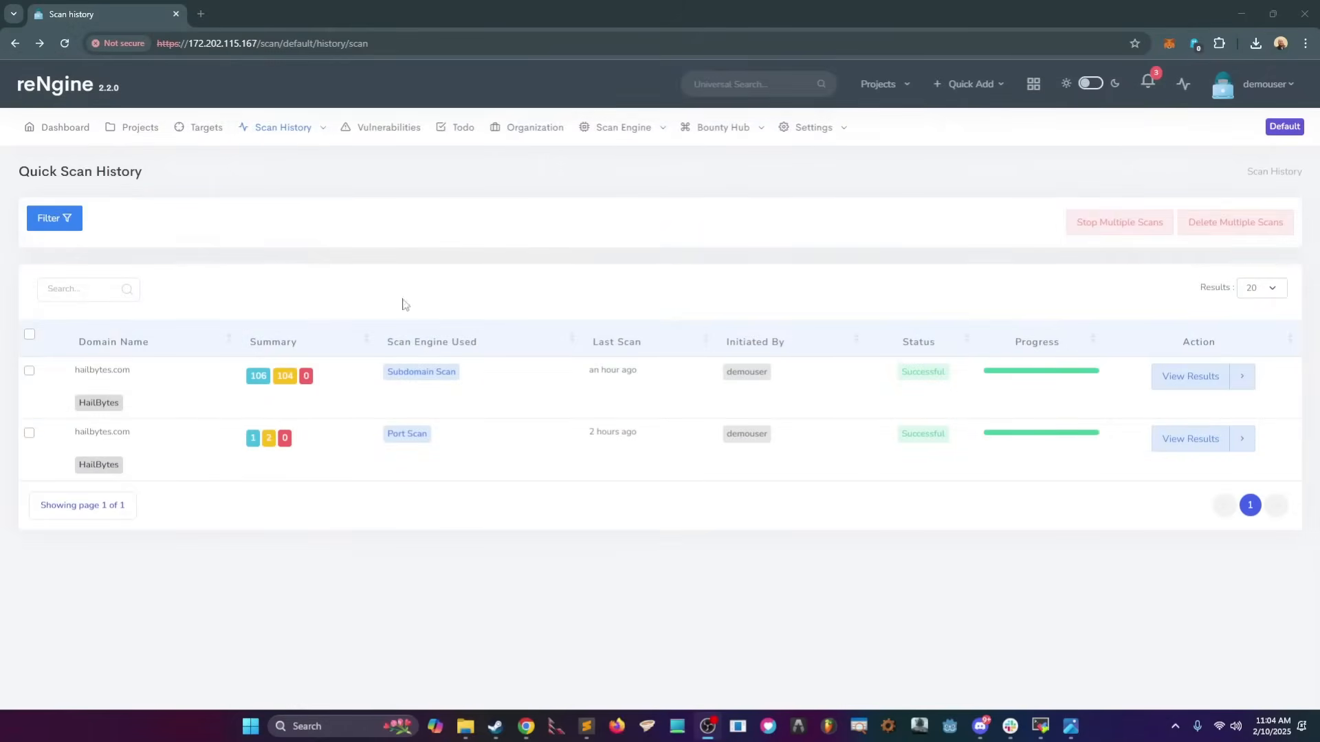
mouse_move(971, 411)
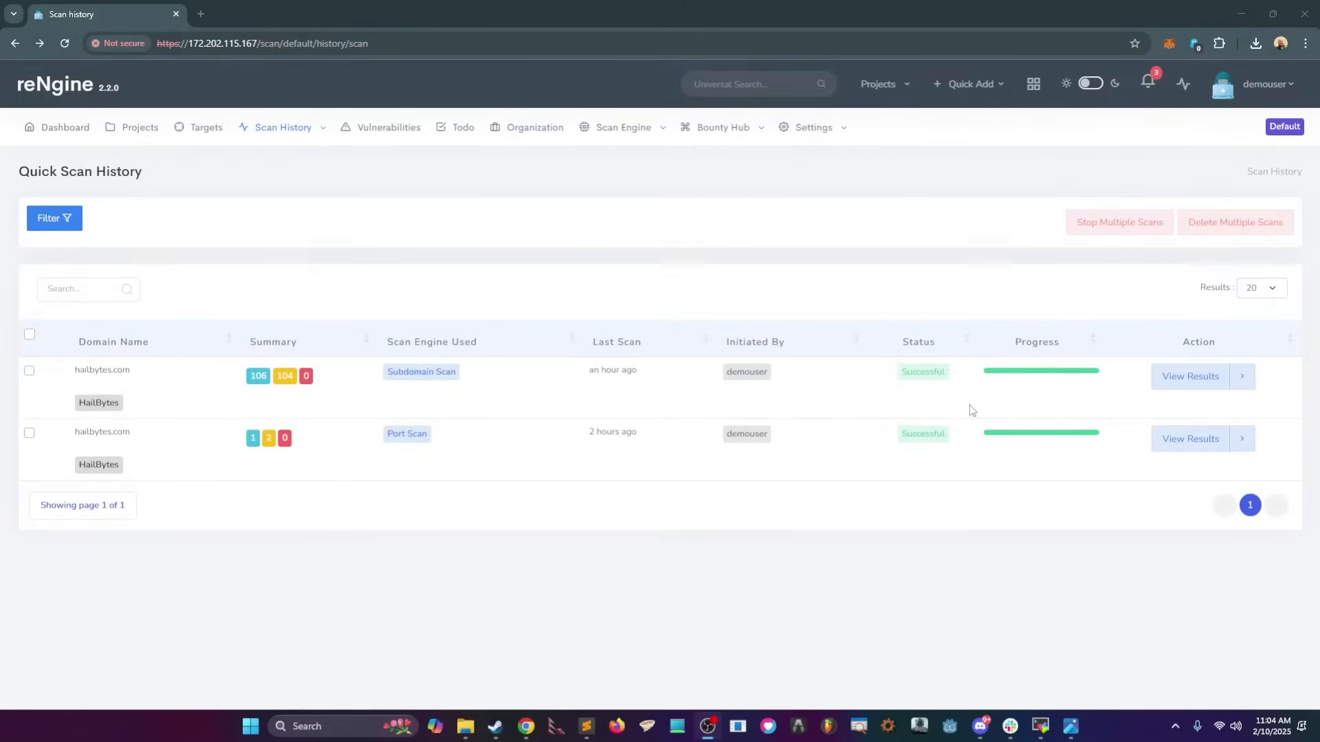
click(1190, 376)
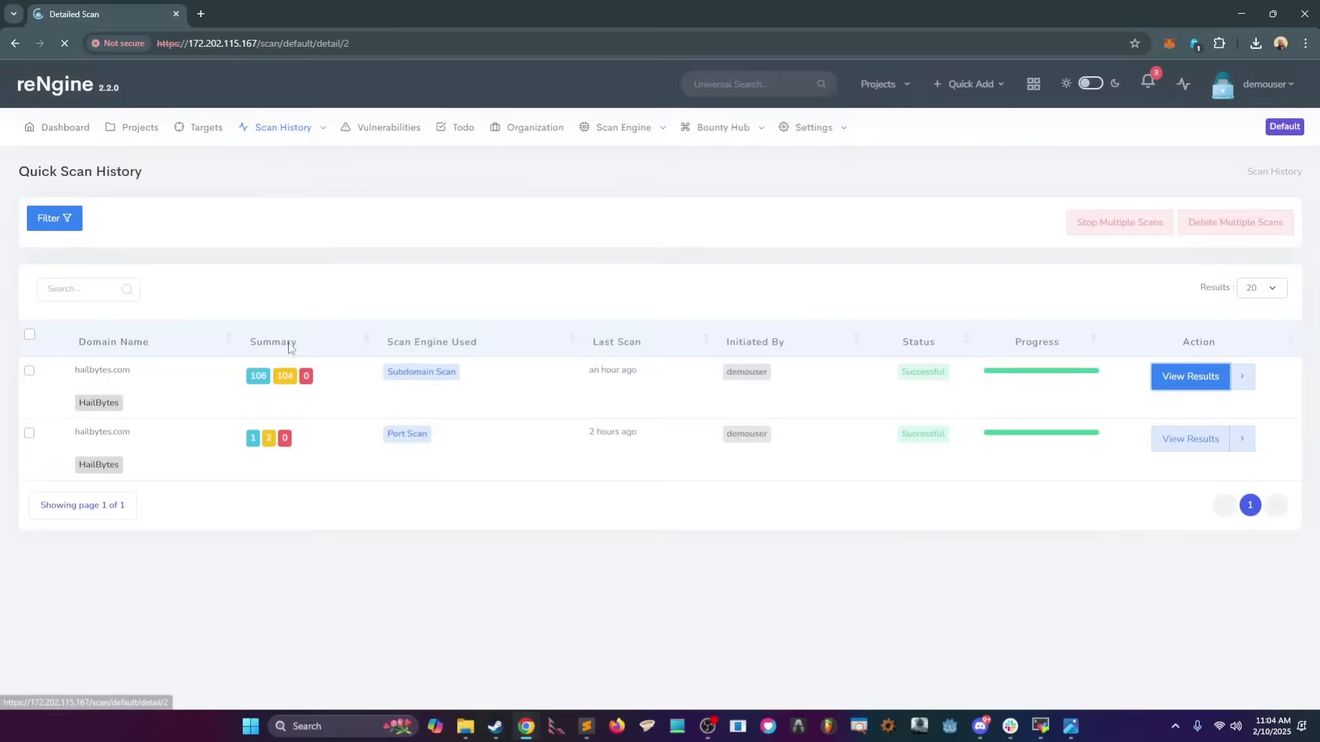
click(1189, 376)
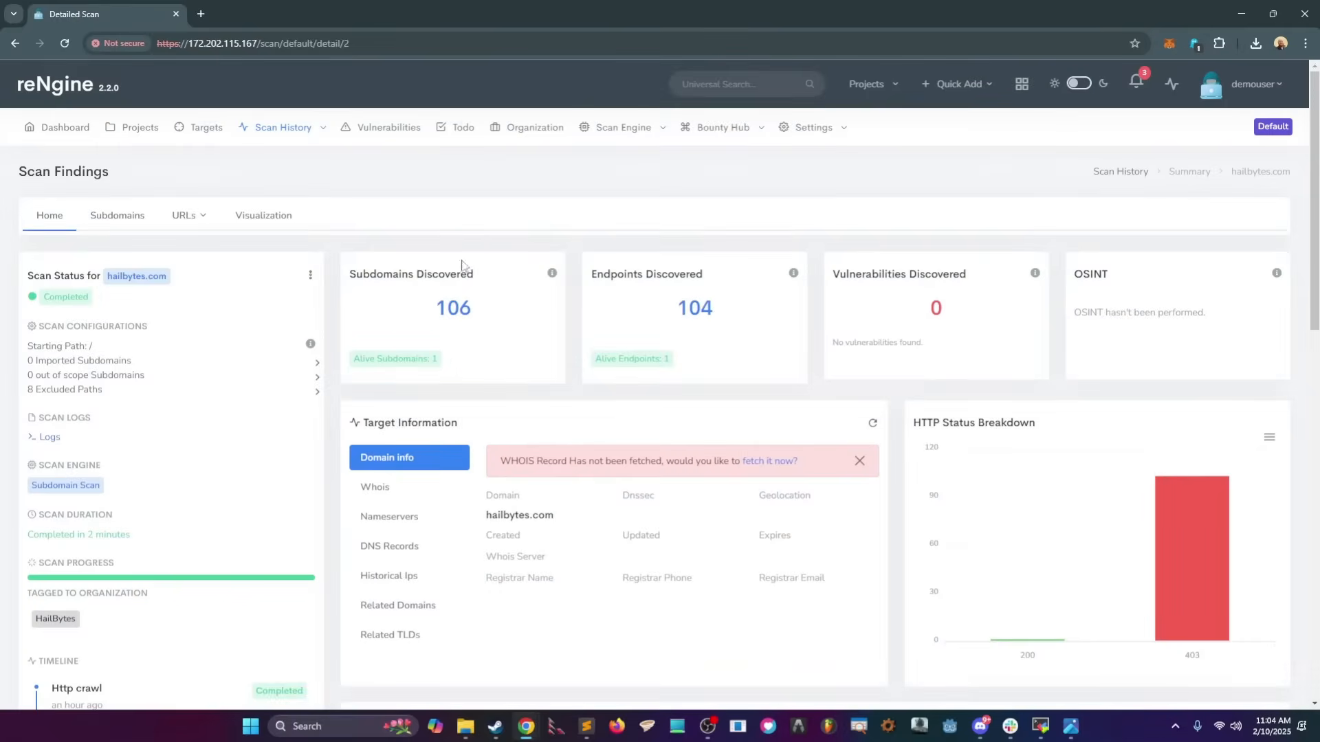
mouse_move(555, 298)
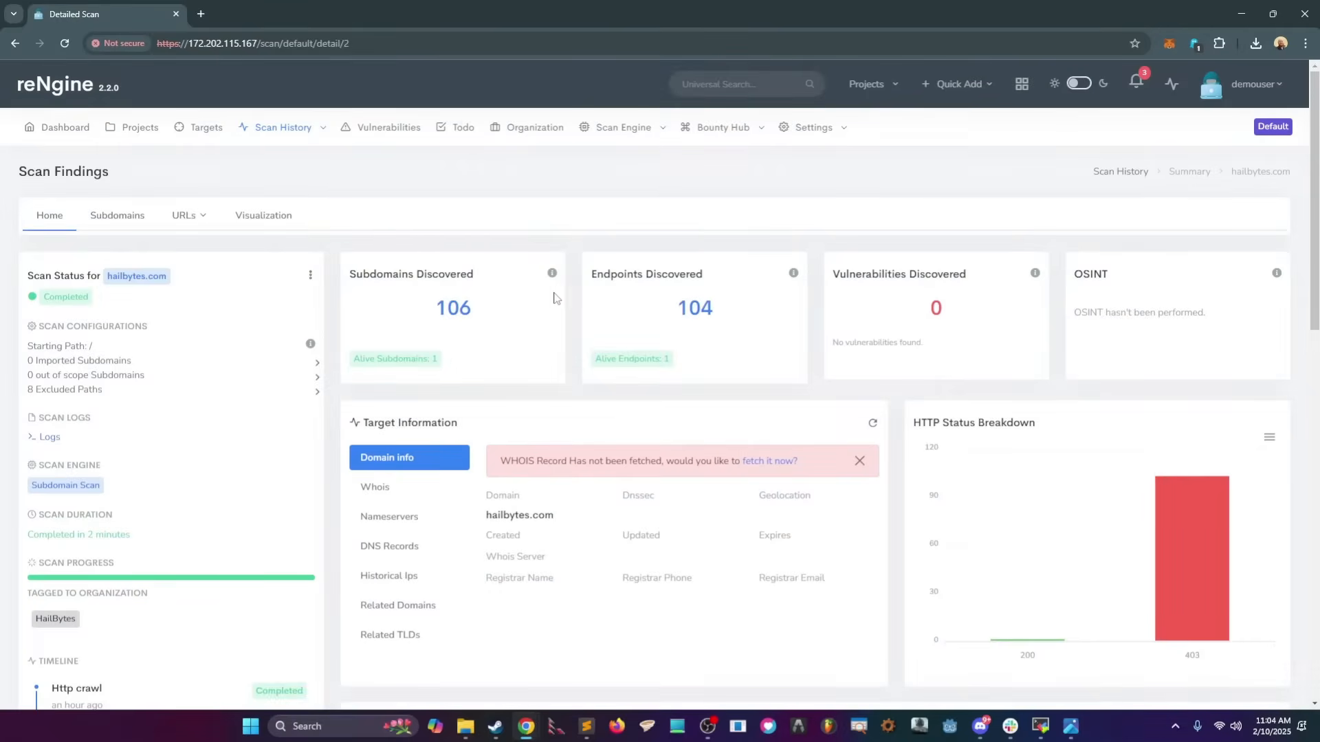
scroll(down, 3)
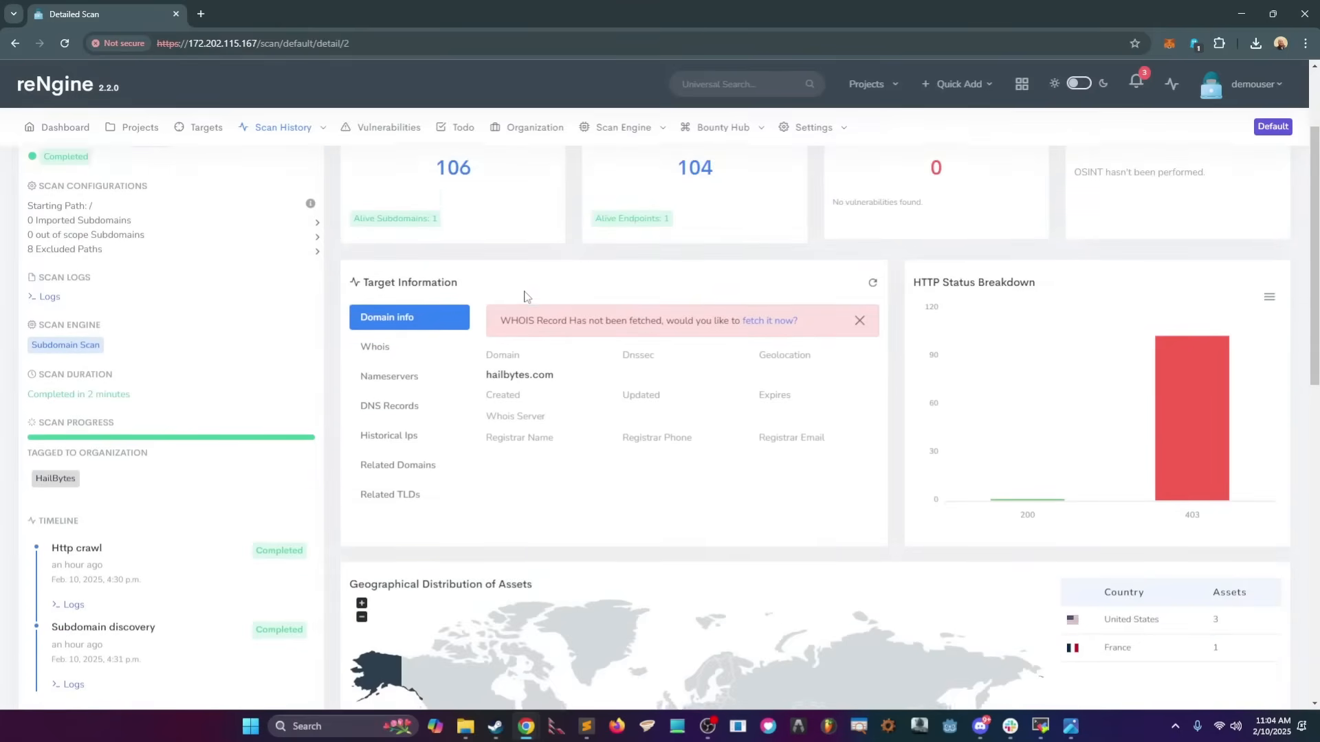
scroll(down, 3)
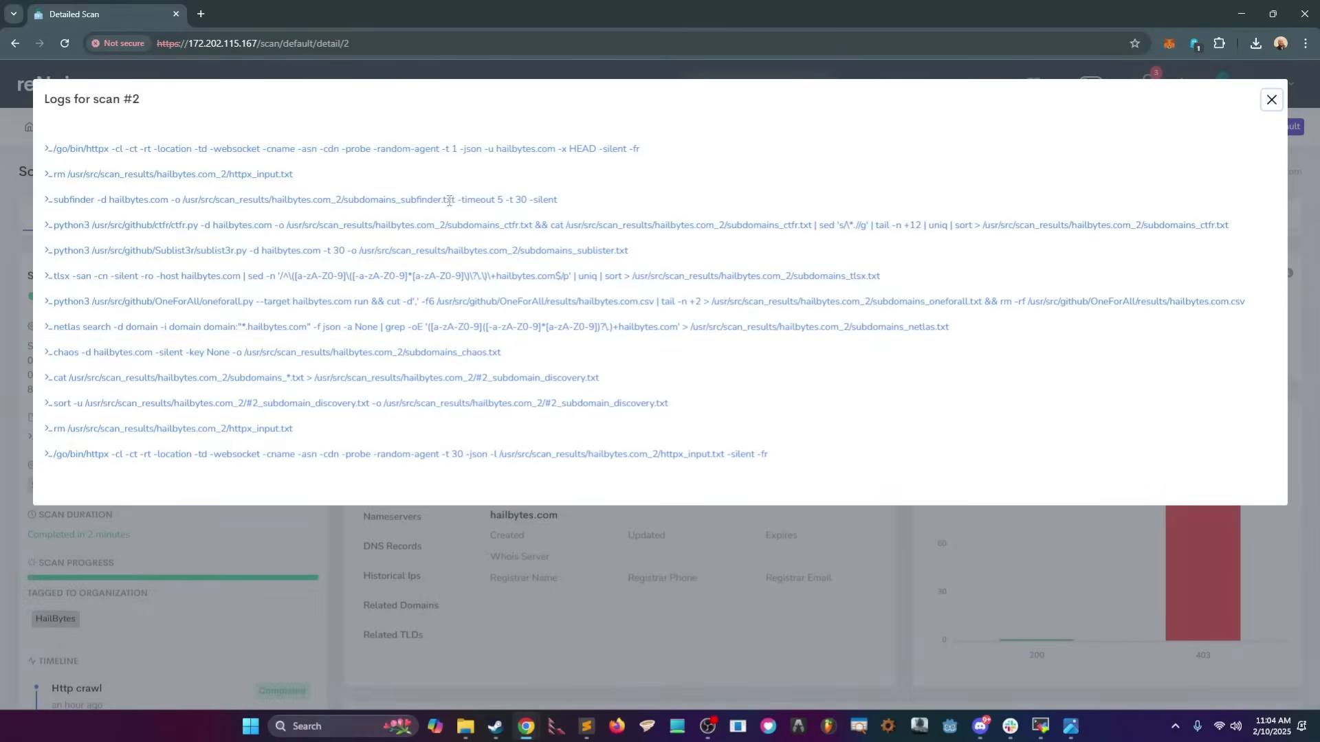
Step: Close the logs and review the summary: 106 subdomains, 104 endpoints, zero vulnerabilities
click(1272, 99)
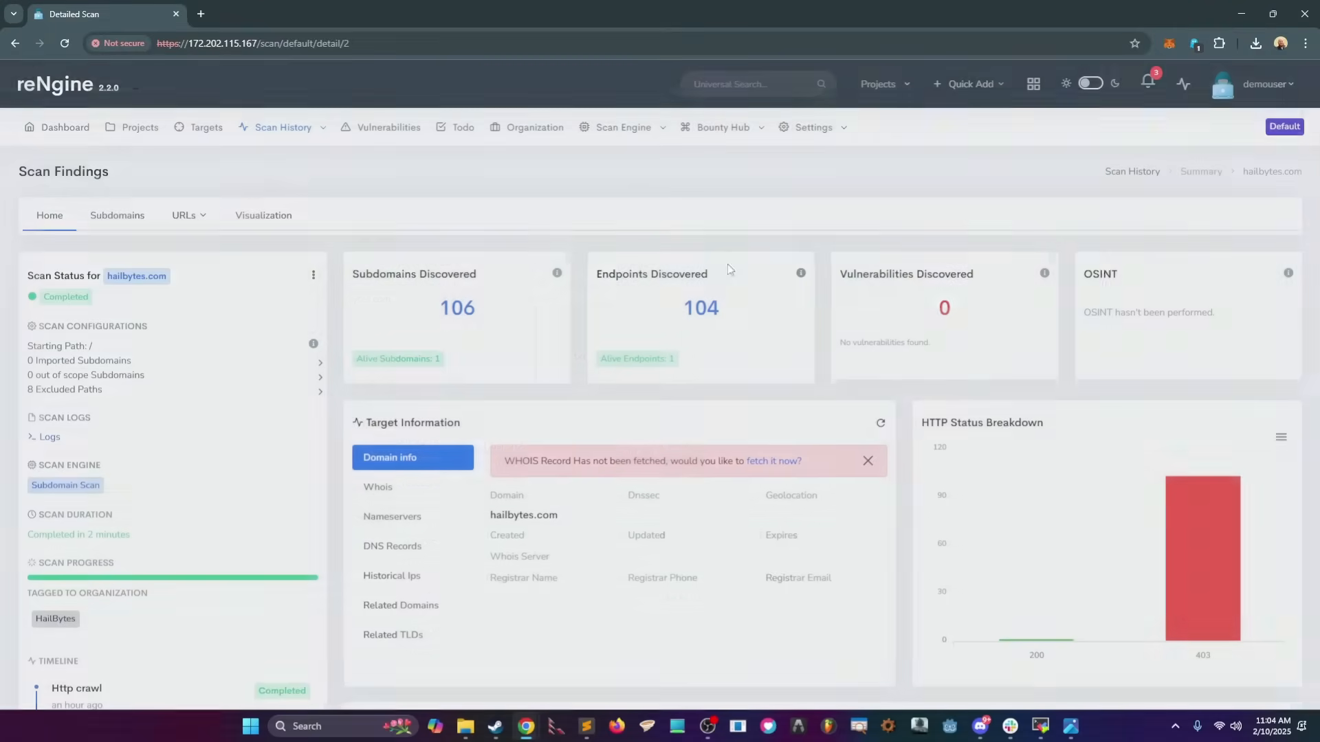
scroll(down, 3)
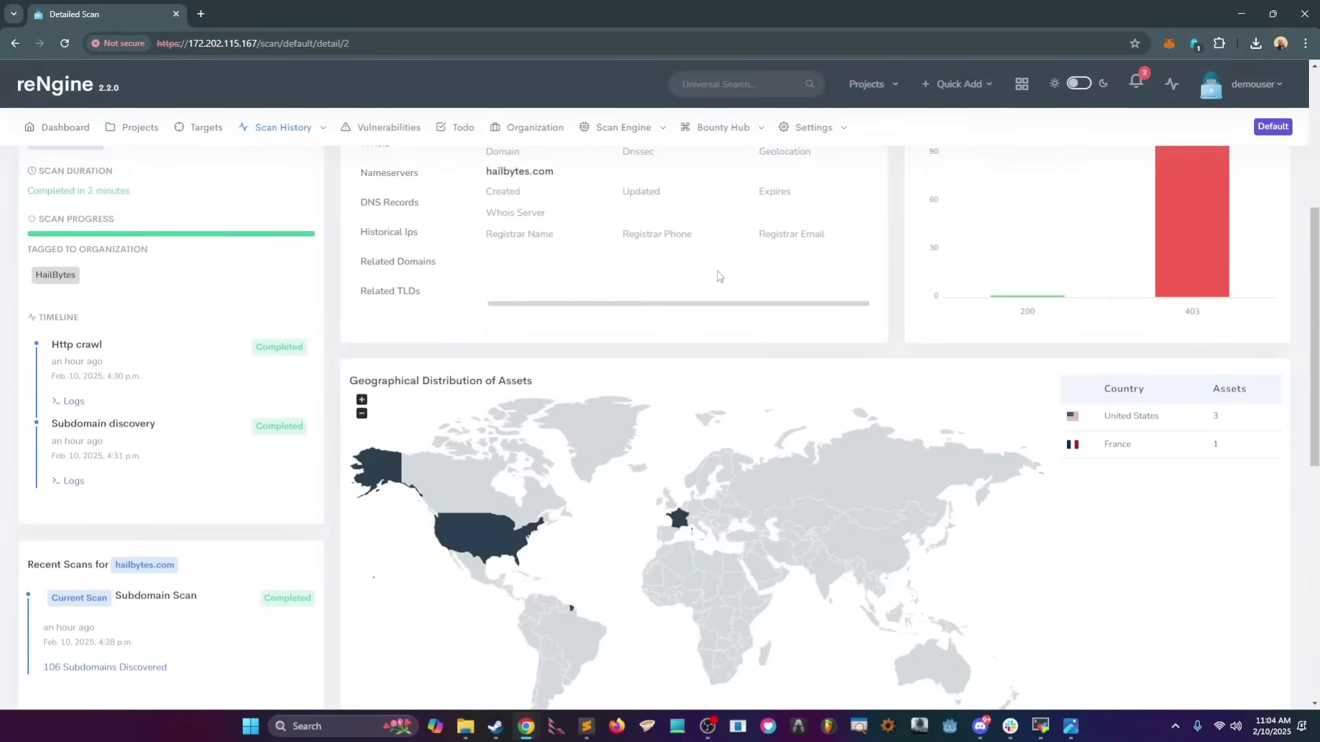
scroll(down, 3)
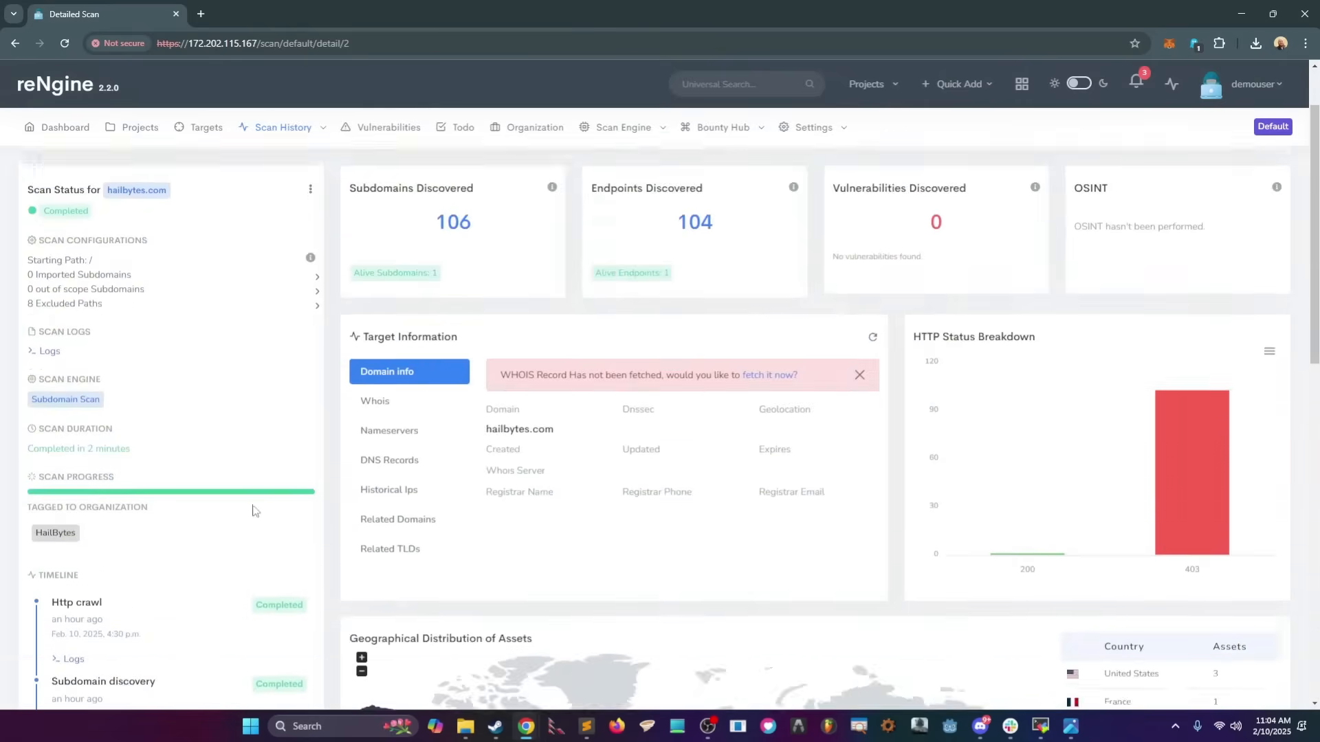
click(284, 127)
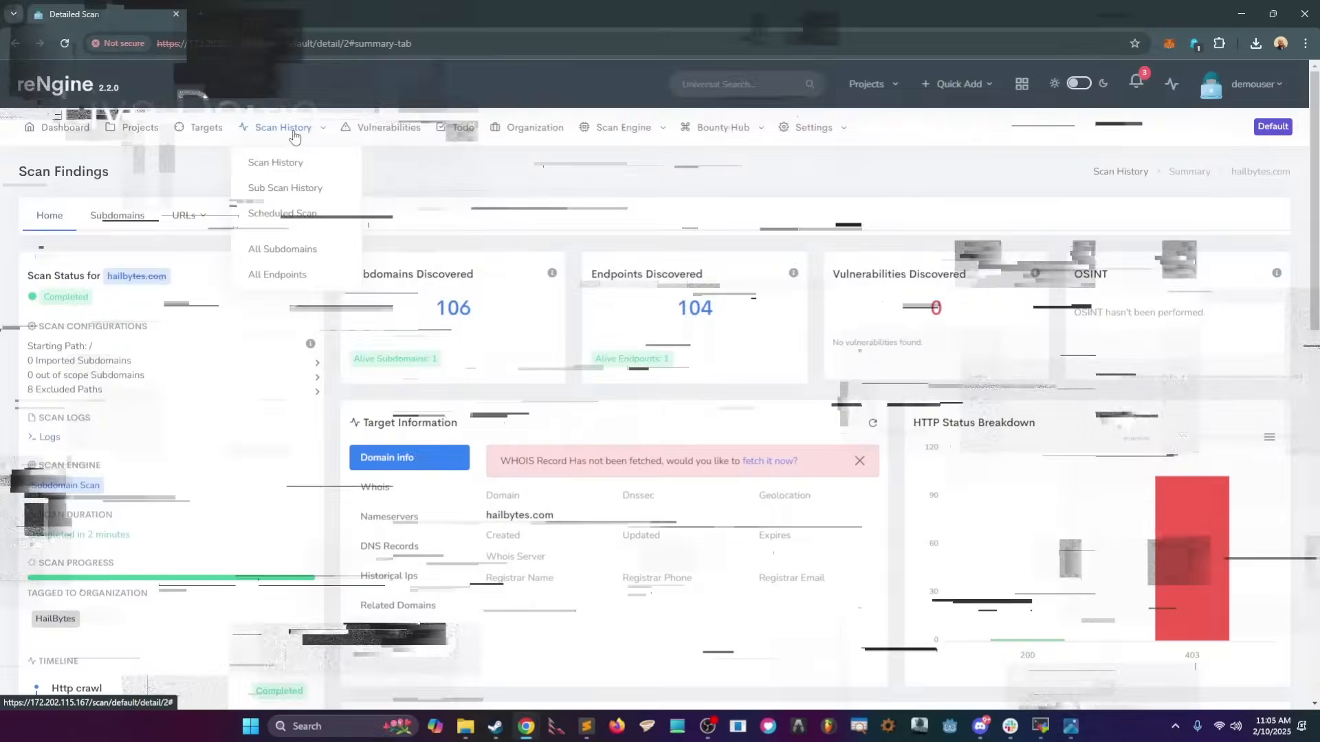
Step: From the scan's action menu, download a Full Scan report using the Modern Template
click(275, 161)
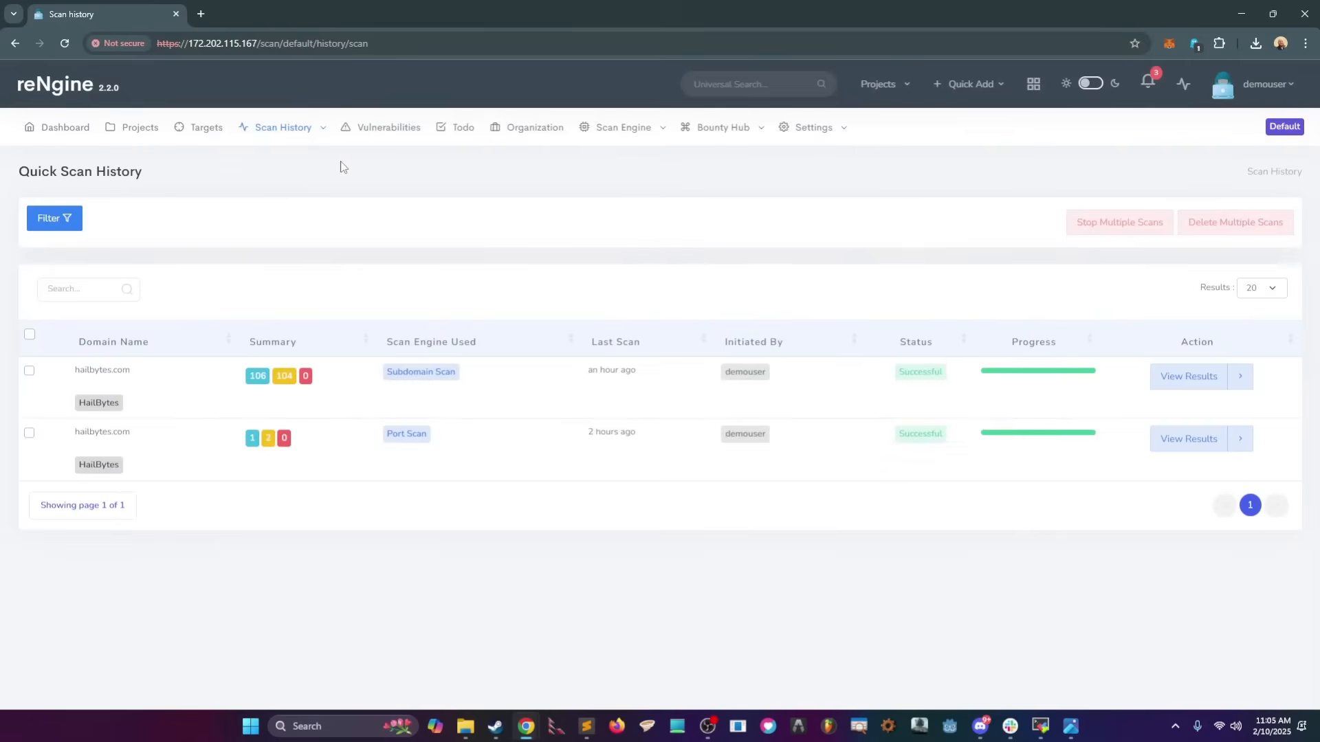
mouse_move(815, 228)
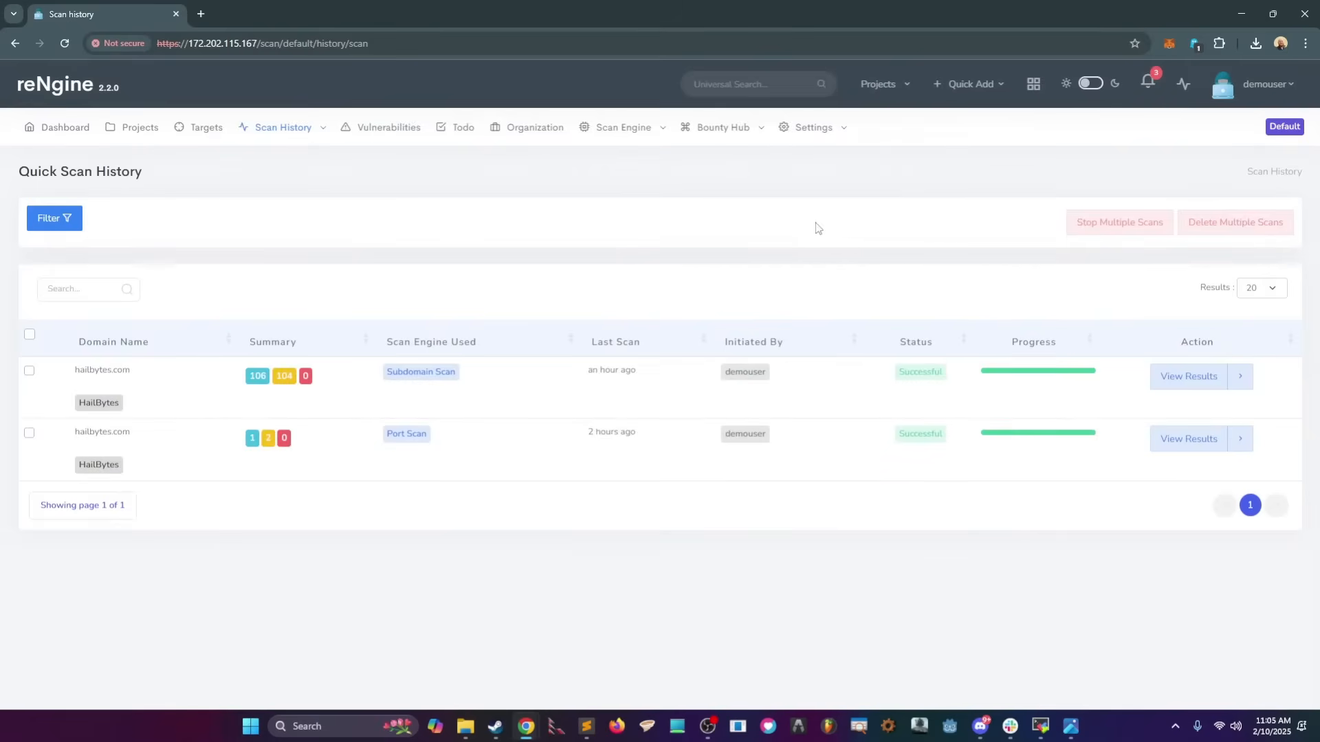
click(1239, 376)
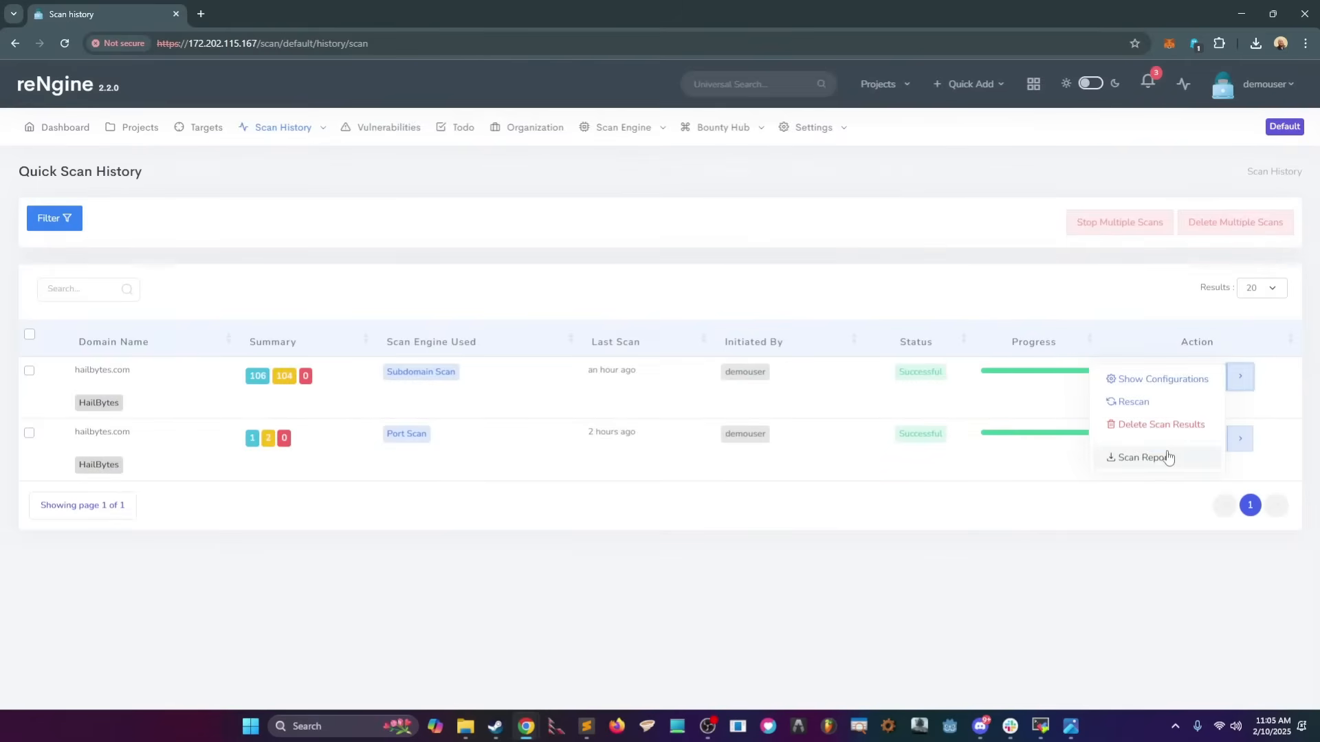
click(1145, 457)
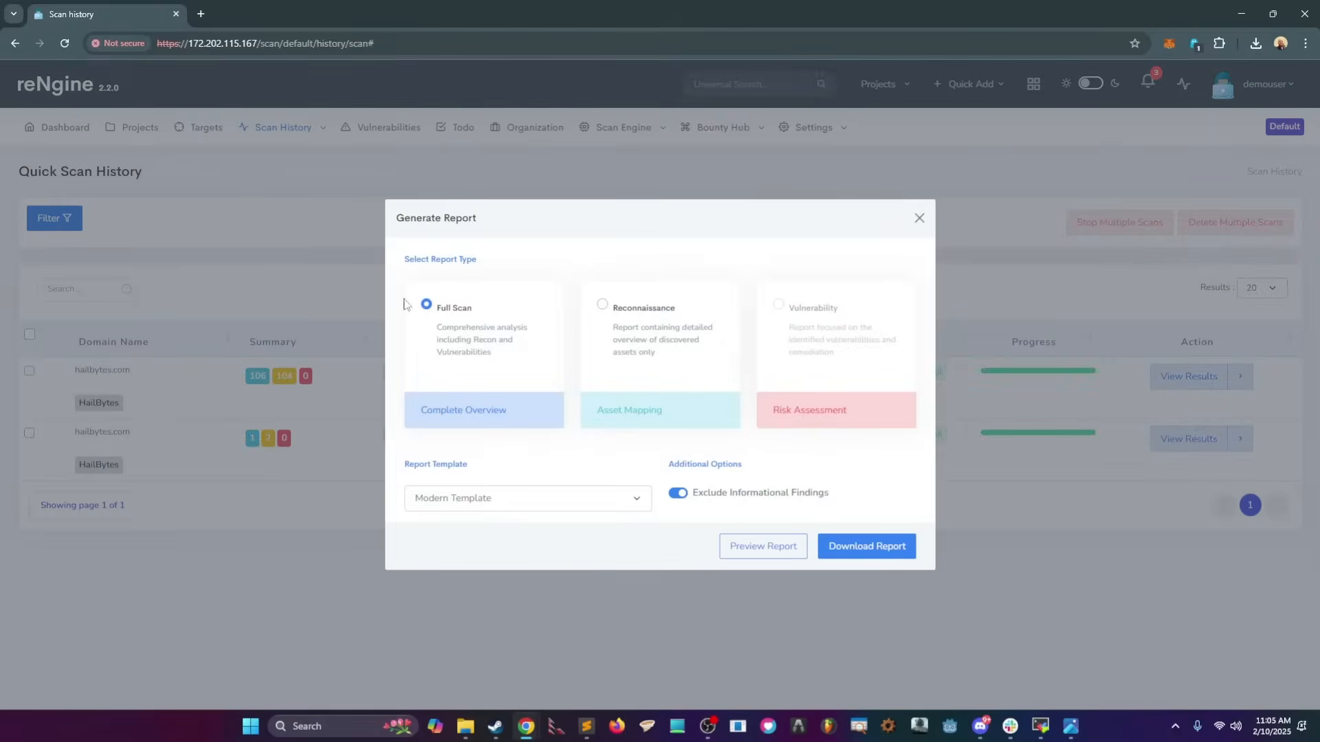
click(528, 498)
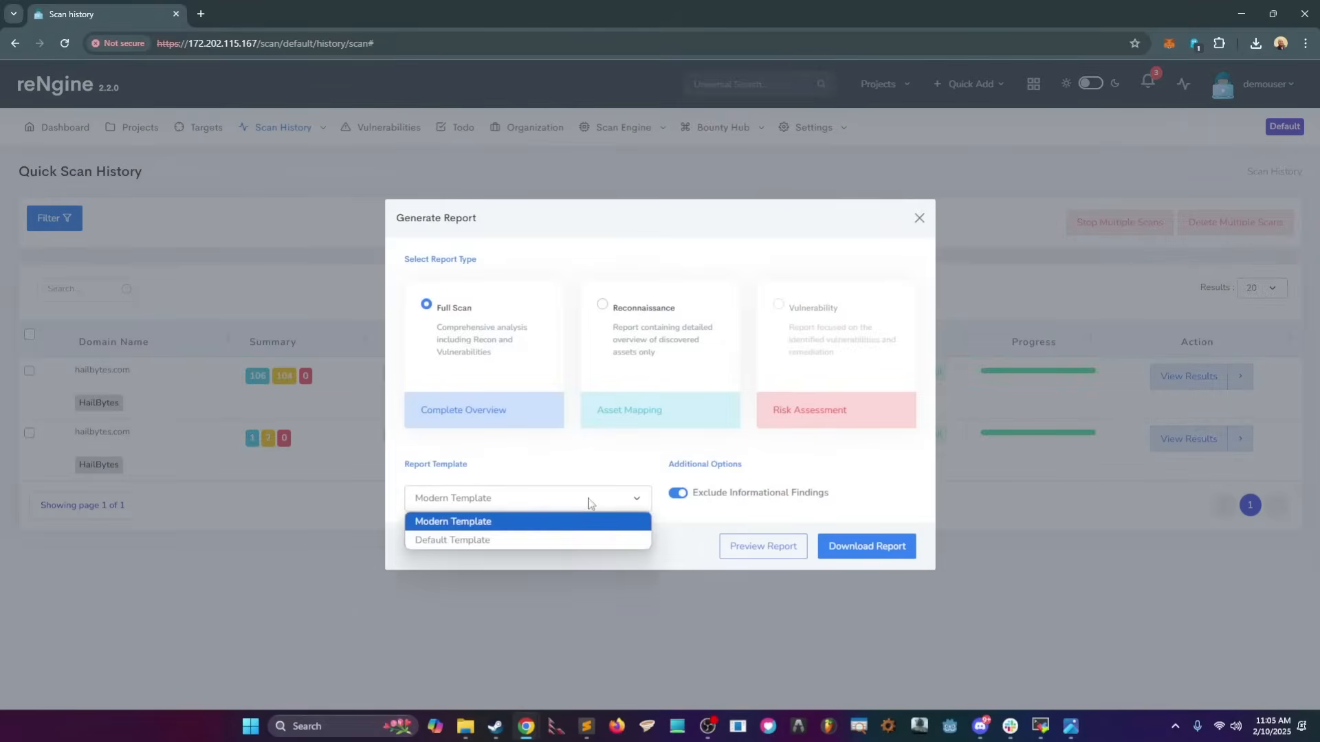
click(867, 546)
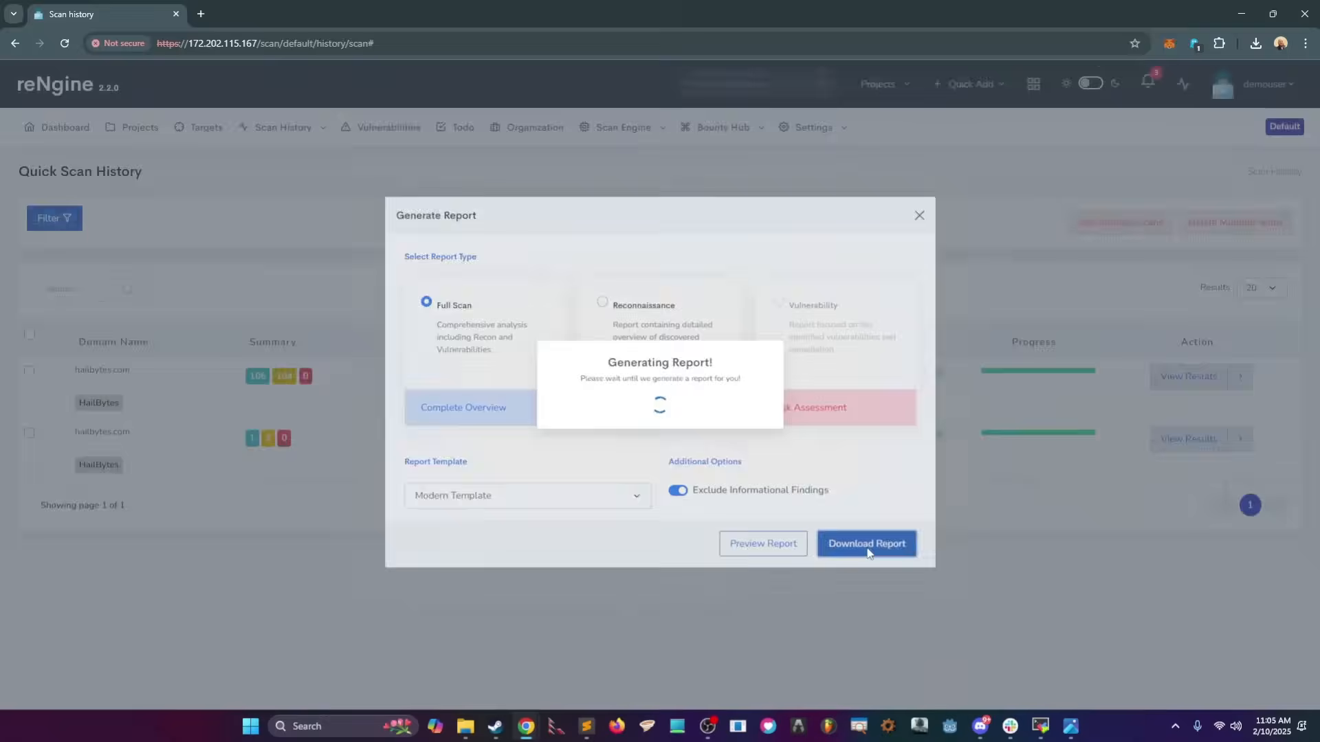
click(865, 543)
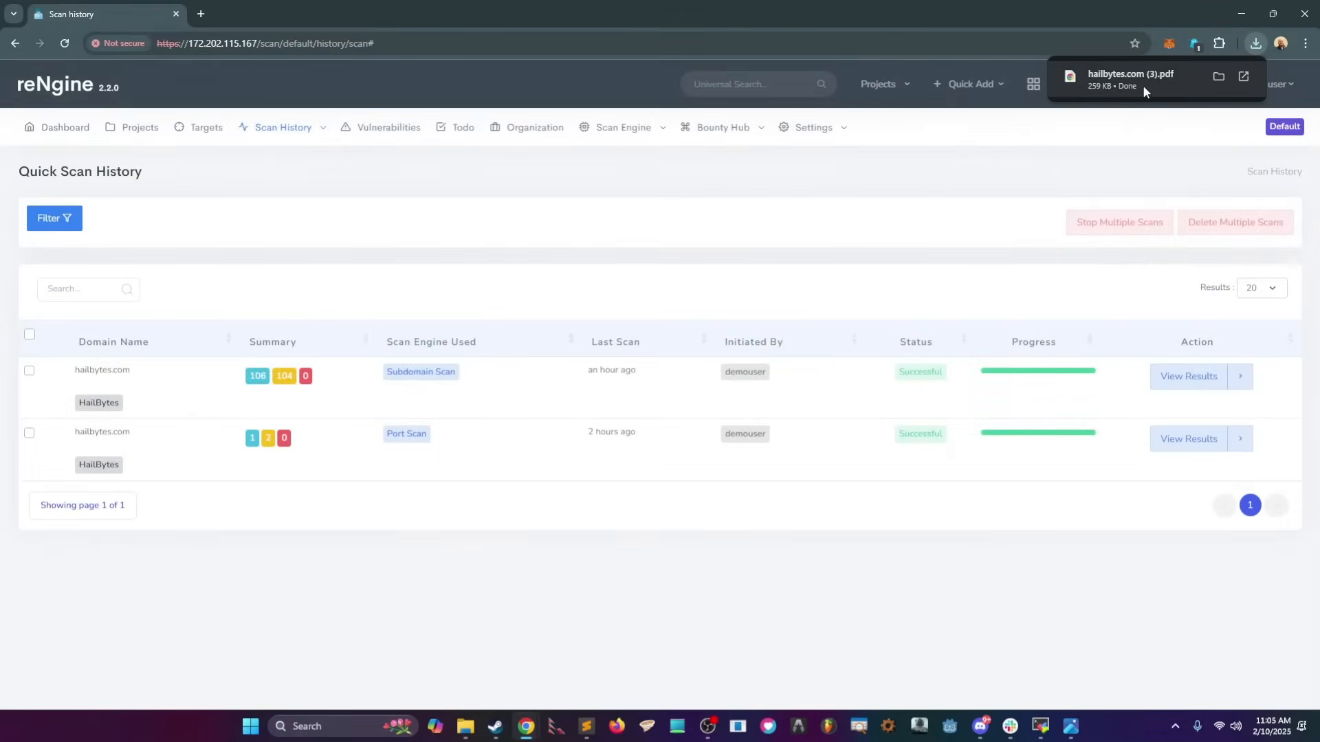
Step: Open hailbytes.com (3).pdf and read the report's findings summary
click(1130, 79)
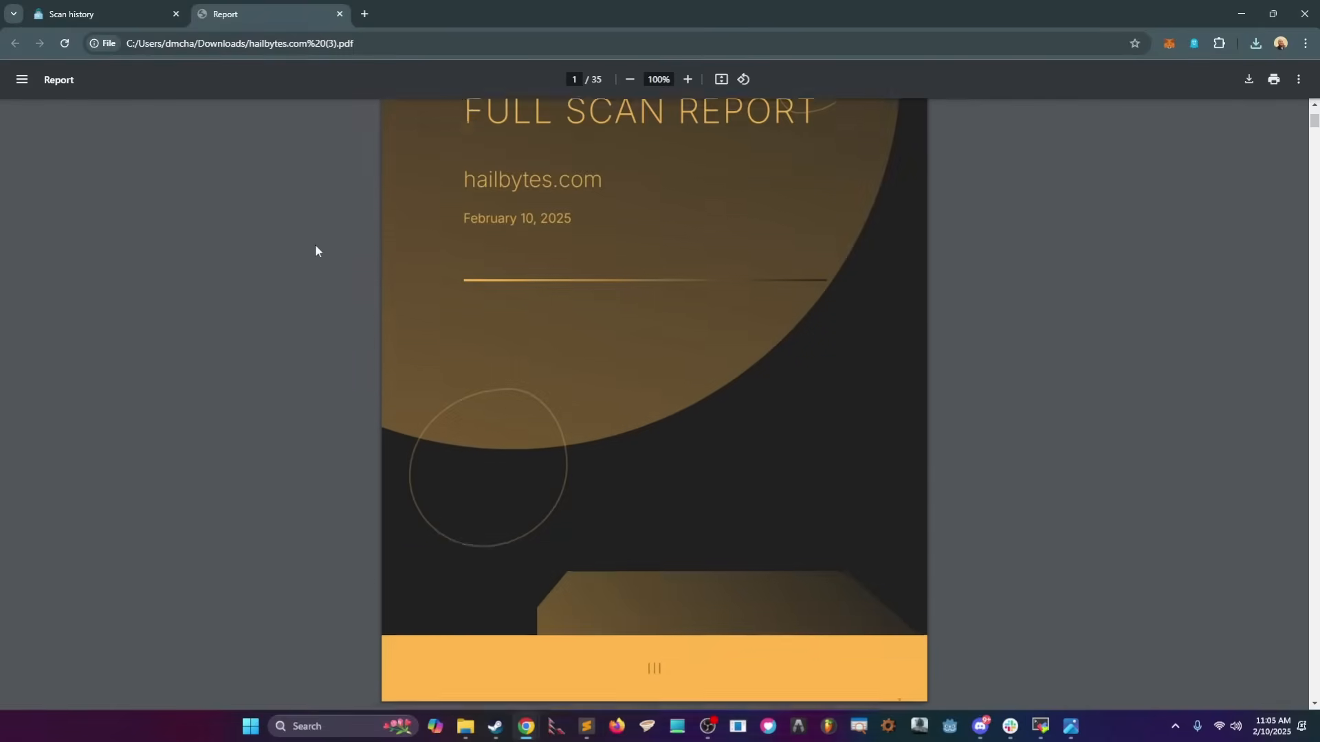
scroll(down, 3)
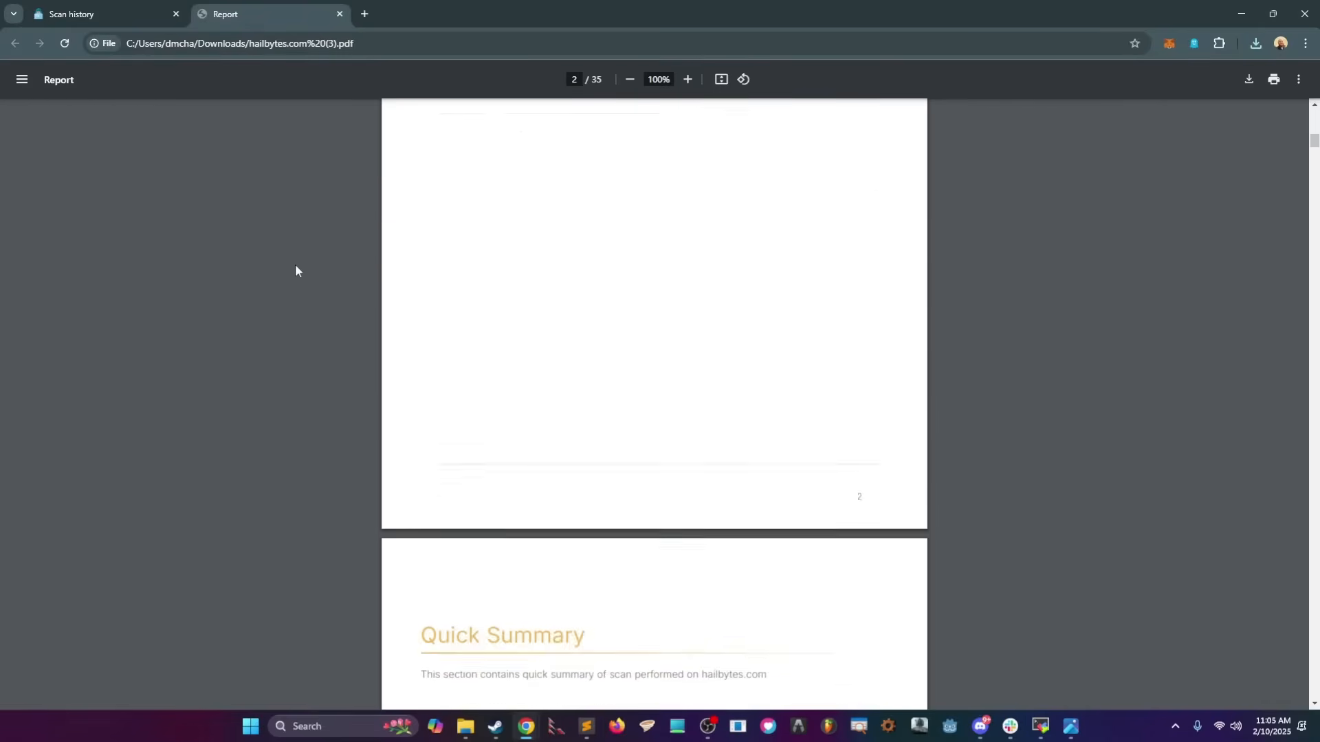
scroll(down, 3)
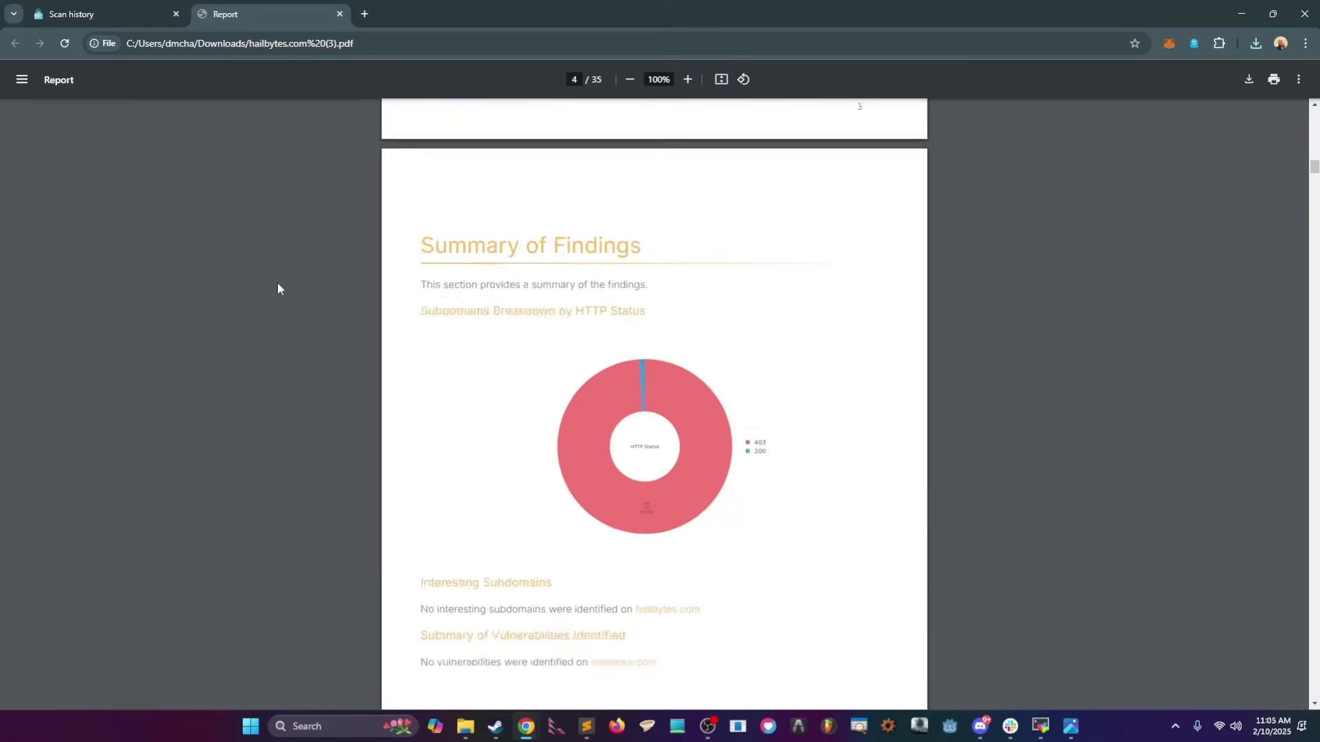
scroll(down, 3)
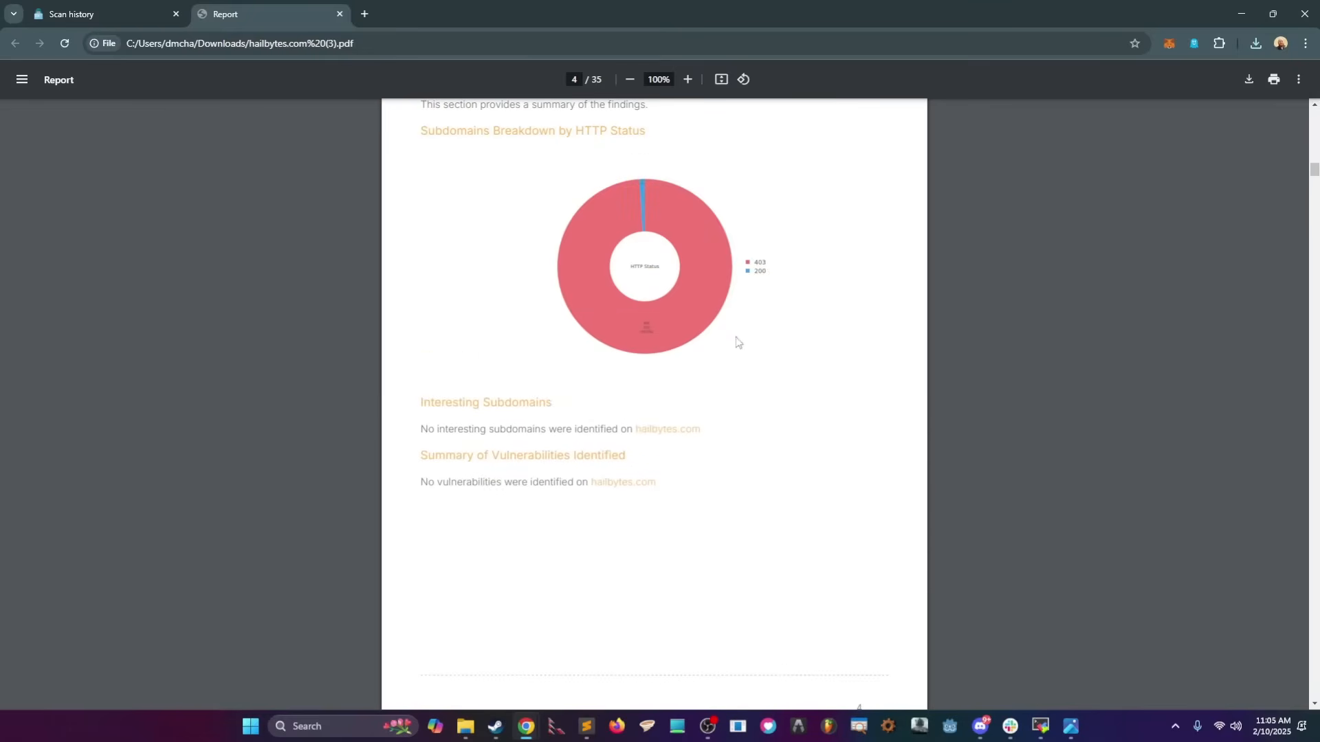
scroll(down, 3)
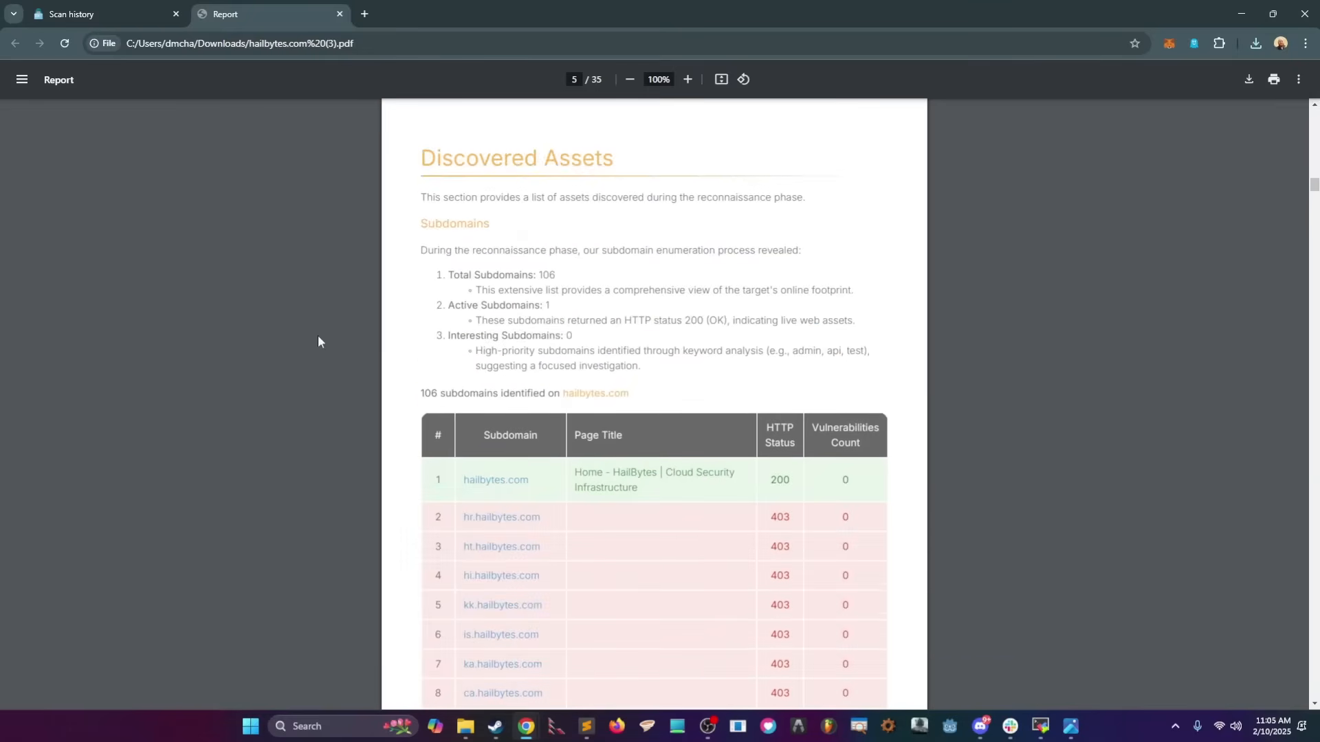
scroll(down, 3)
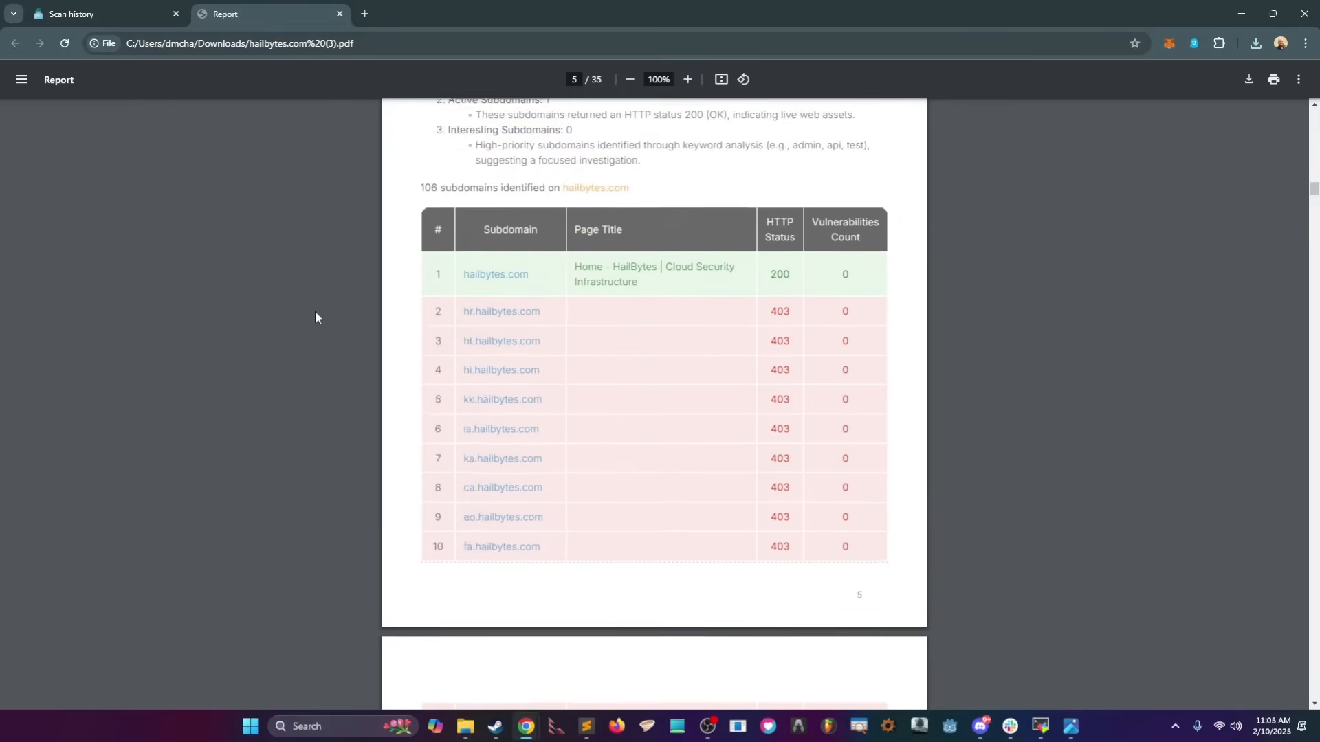
Step: Scroll through the 106-subdomain list into the IP assets section
scroll(down, 3)
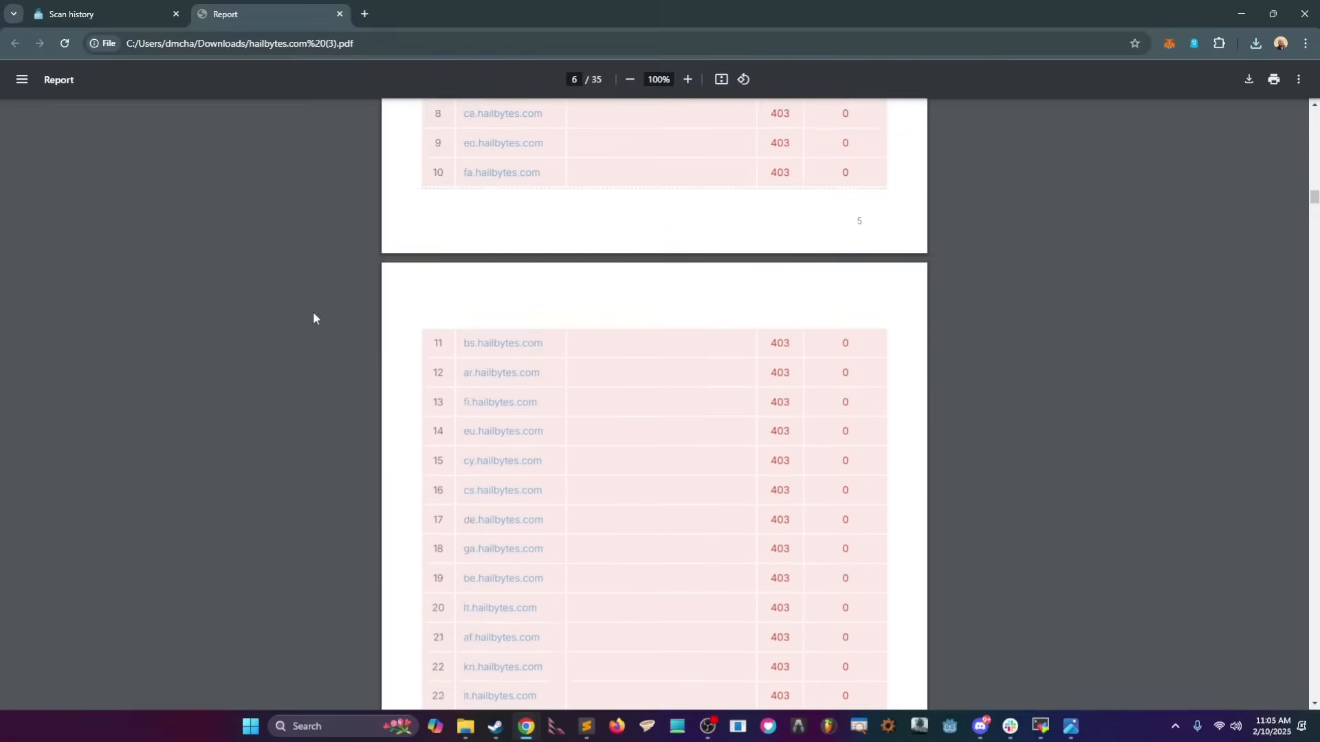
scroll(down, 3)
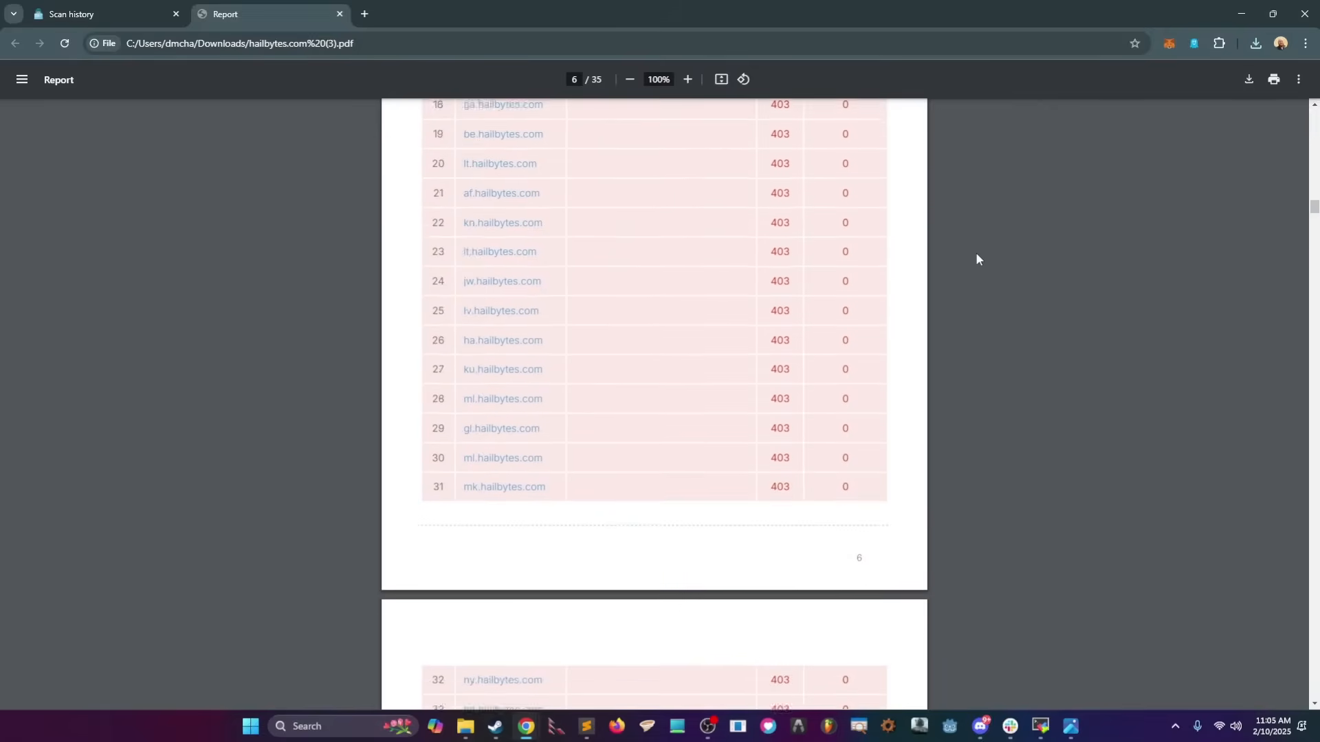
scroll(down, 3)
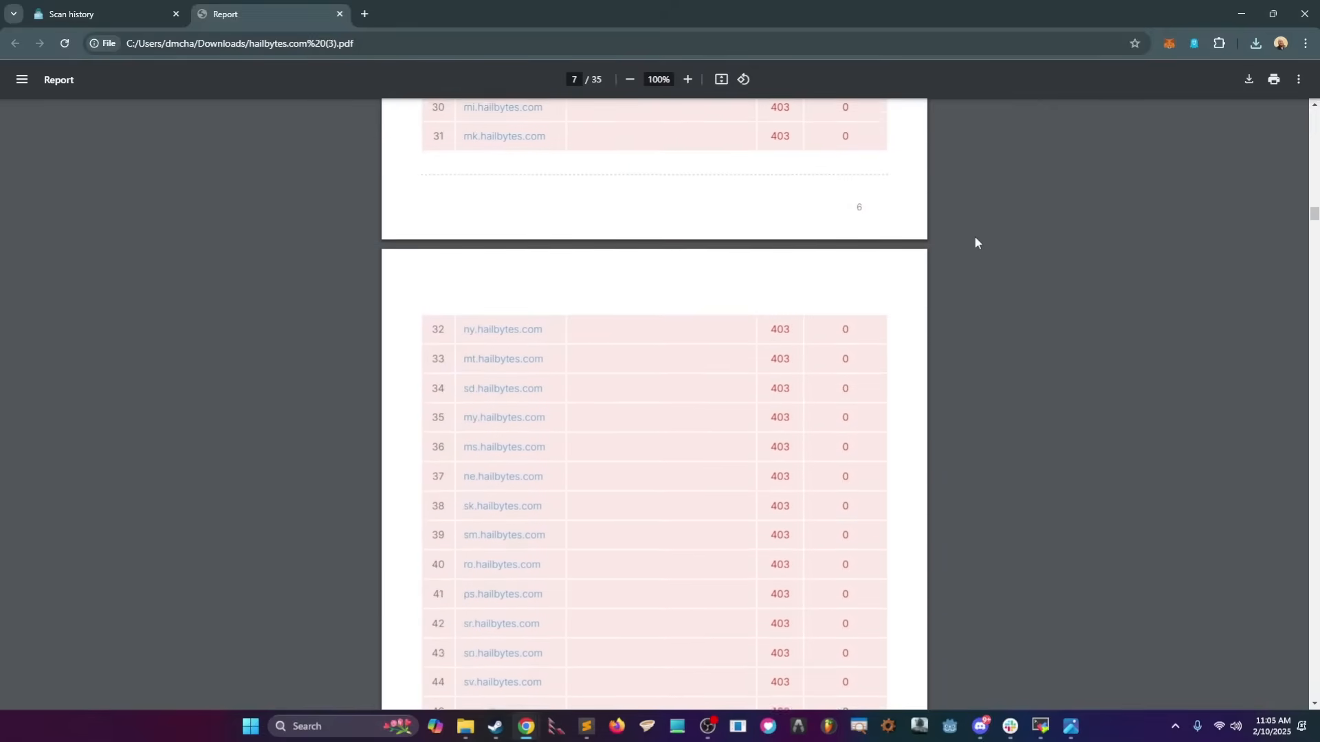
scroll(down, 3)
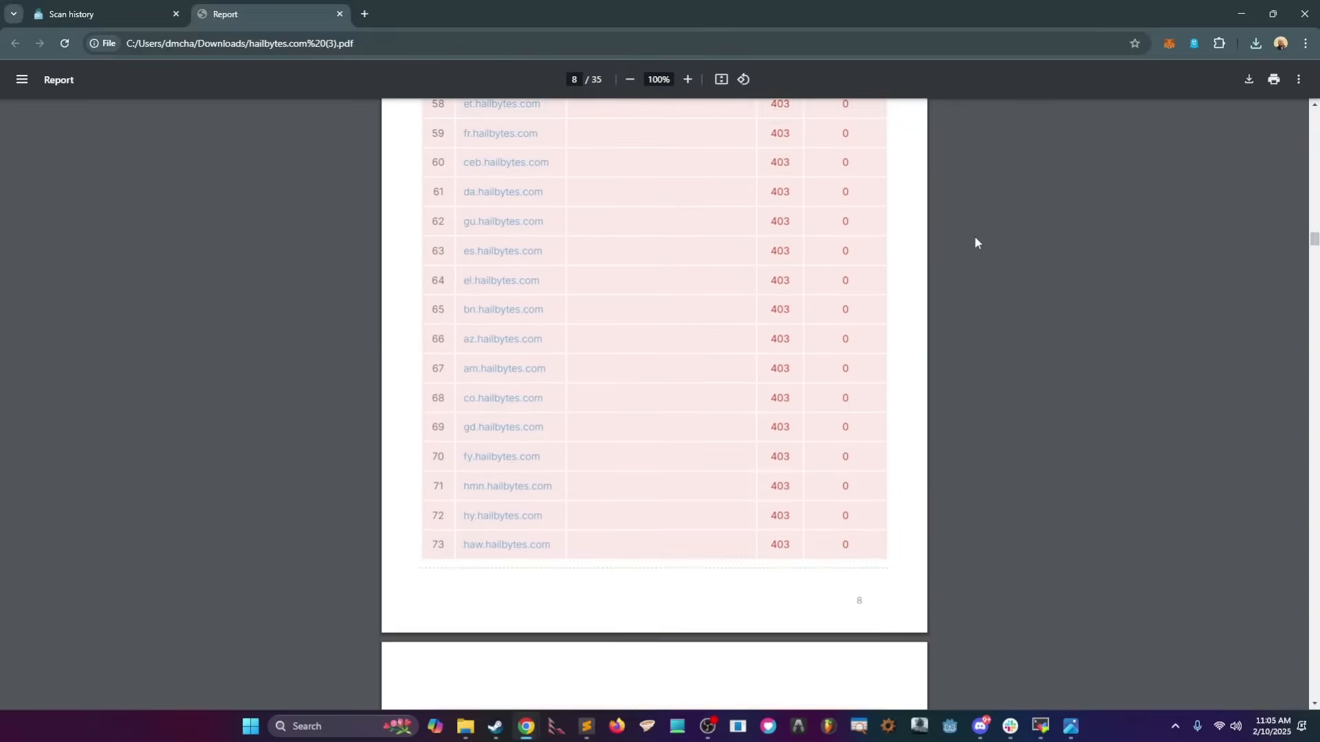
scroll(down, 3)
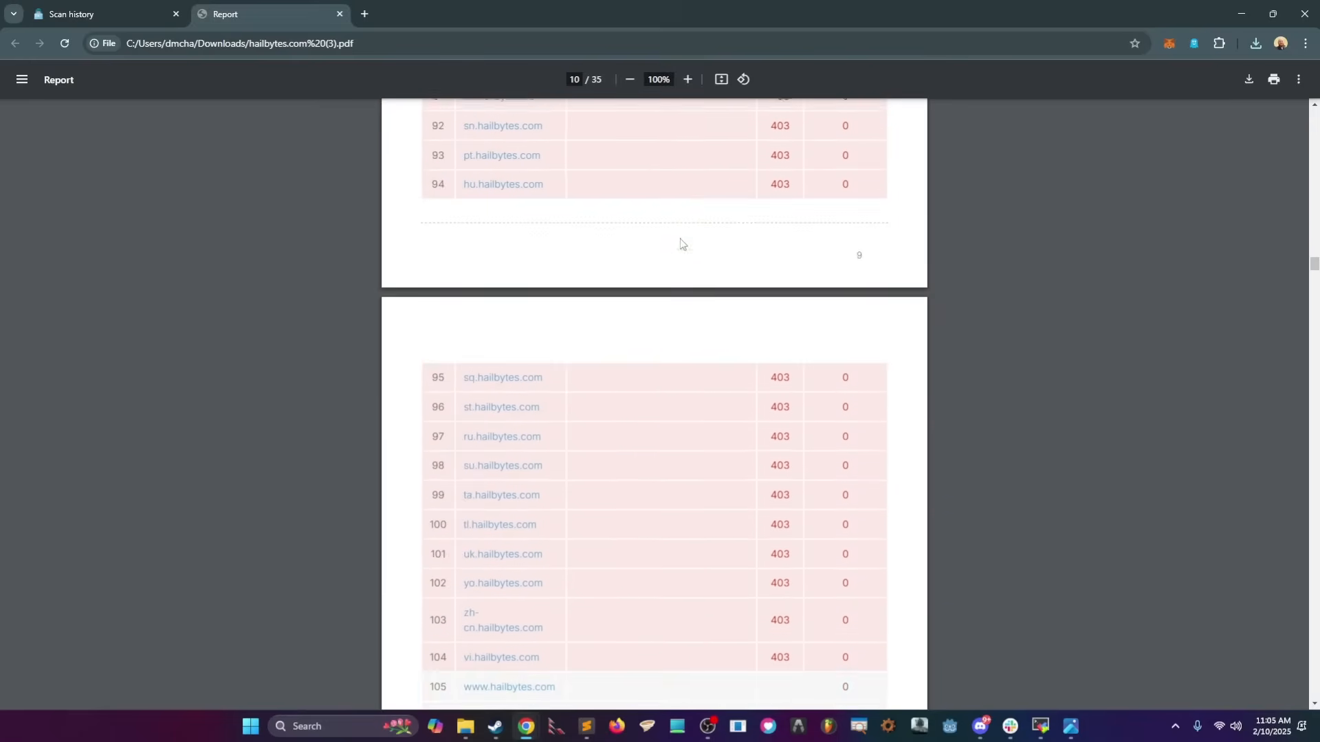
scroll(down, 3)
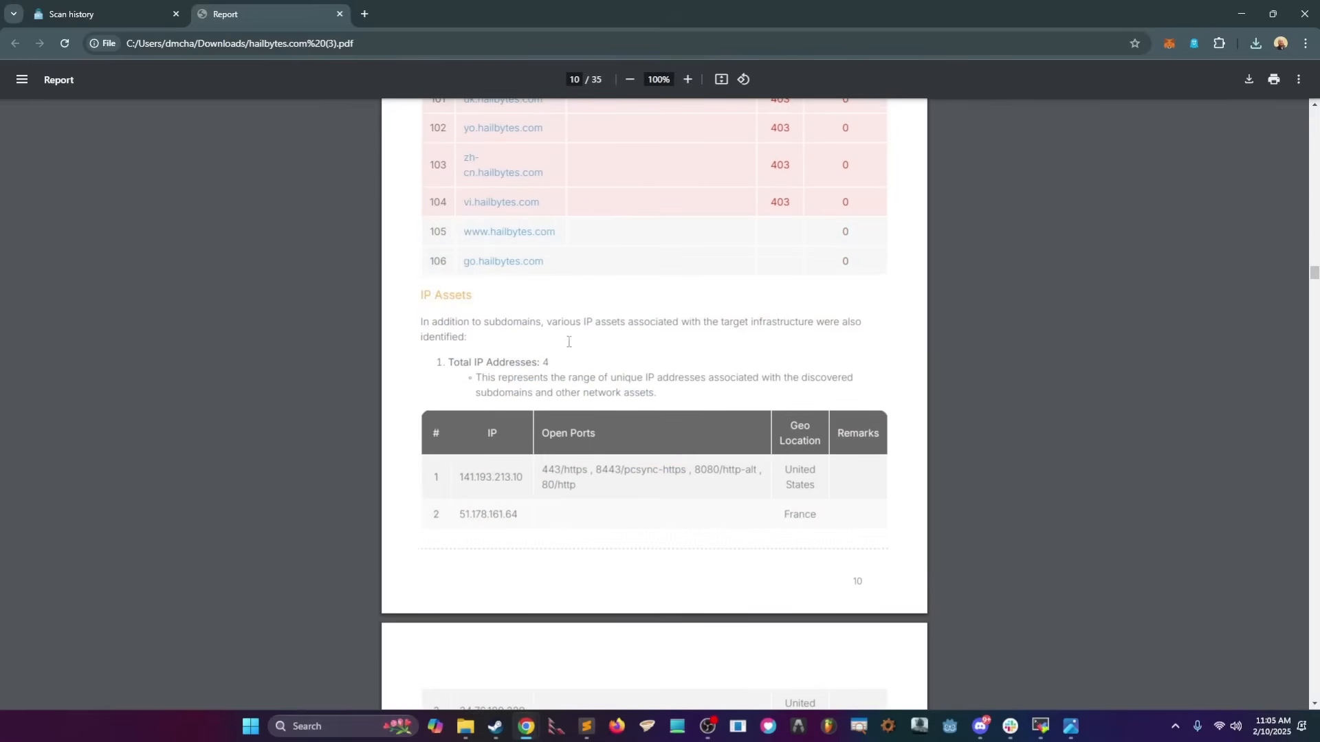
Step: Read the four IP assets with ports and locations, then the per-subdomain IP pages
scroll(down, 3)
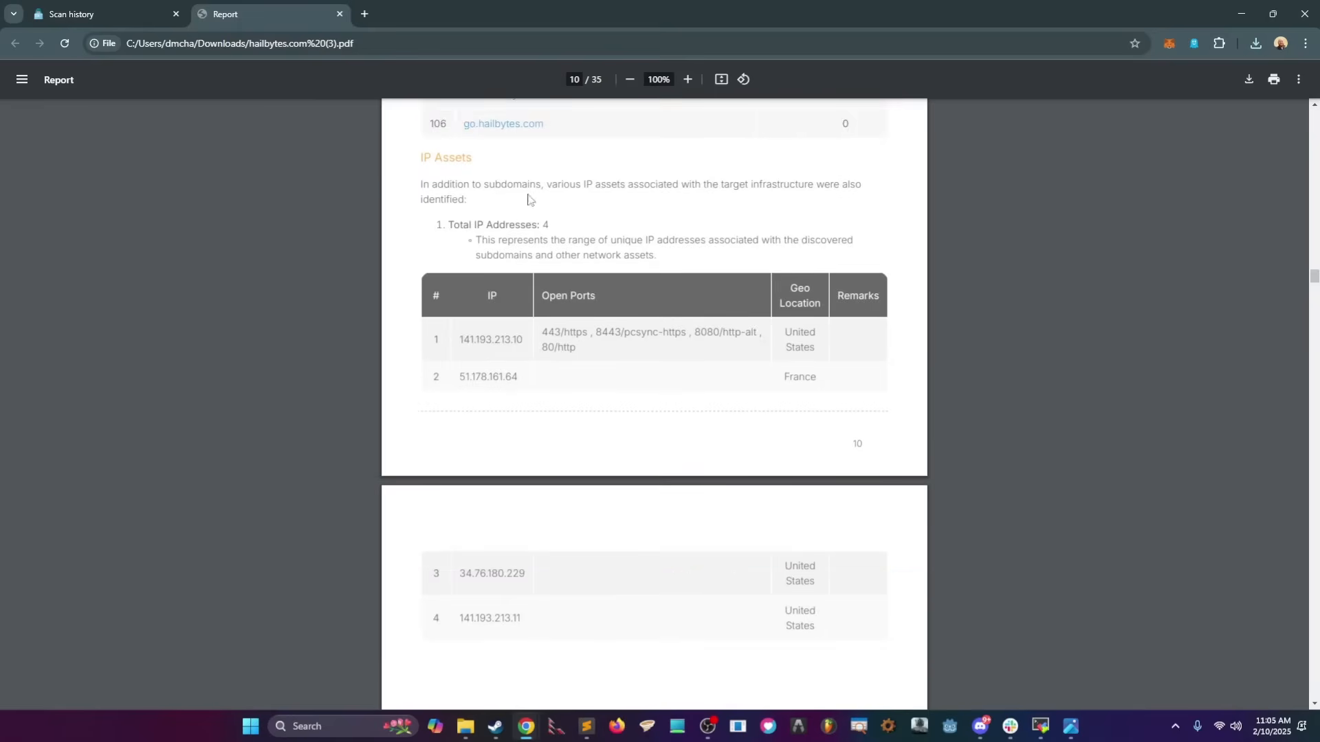
mouse_move(799, 413)
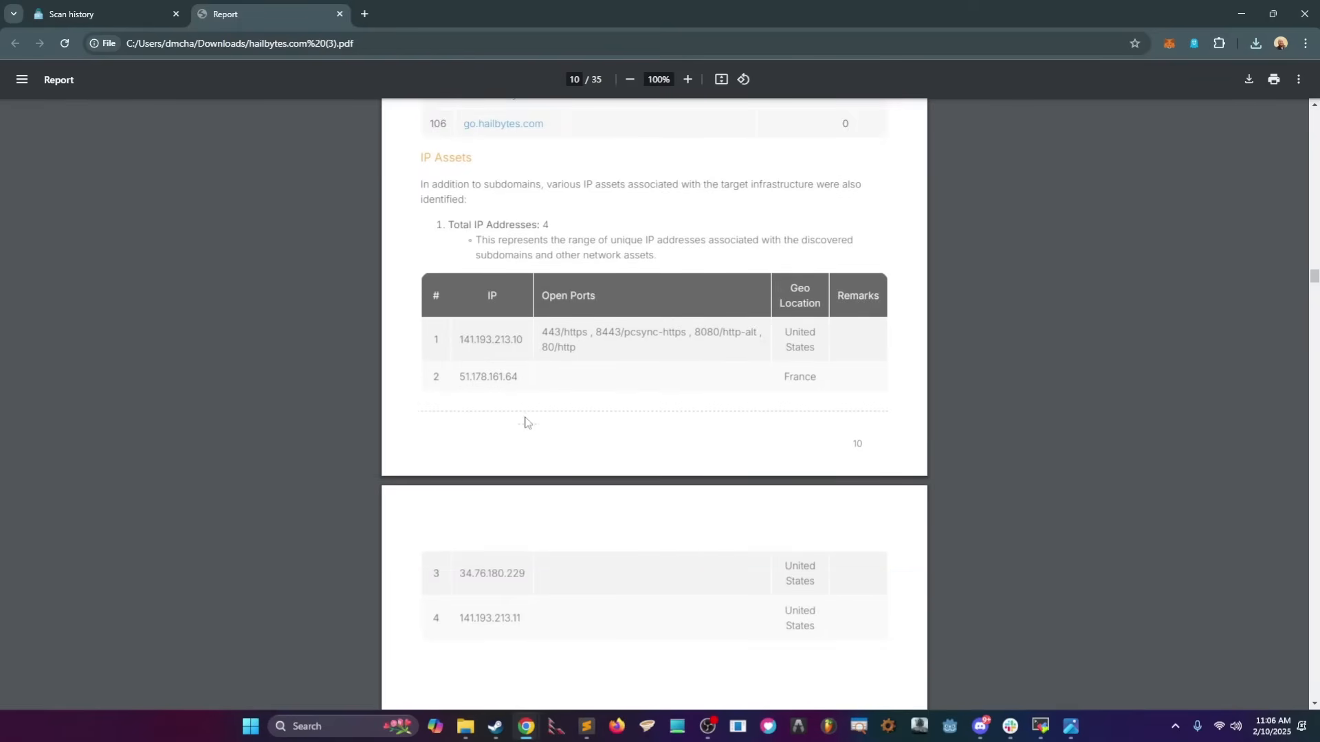
mouse_move(519, 609)
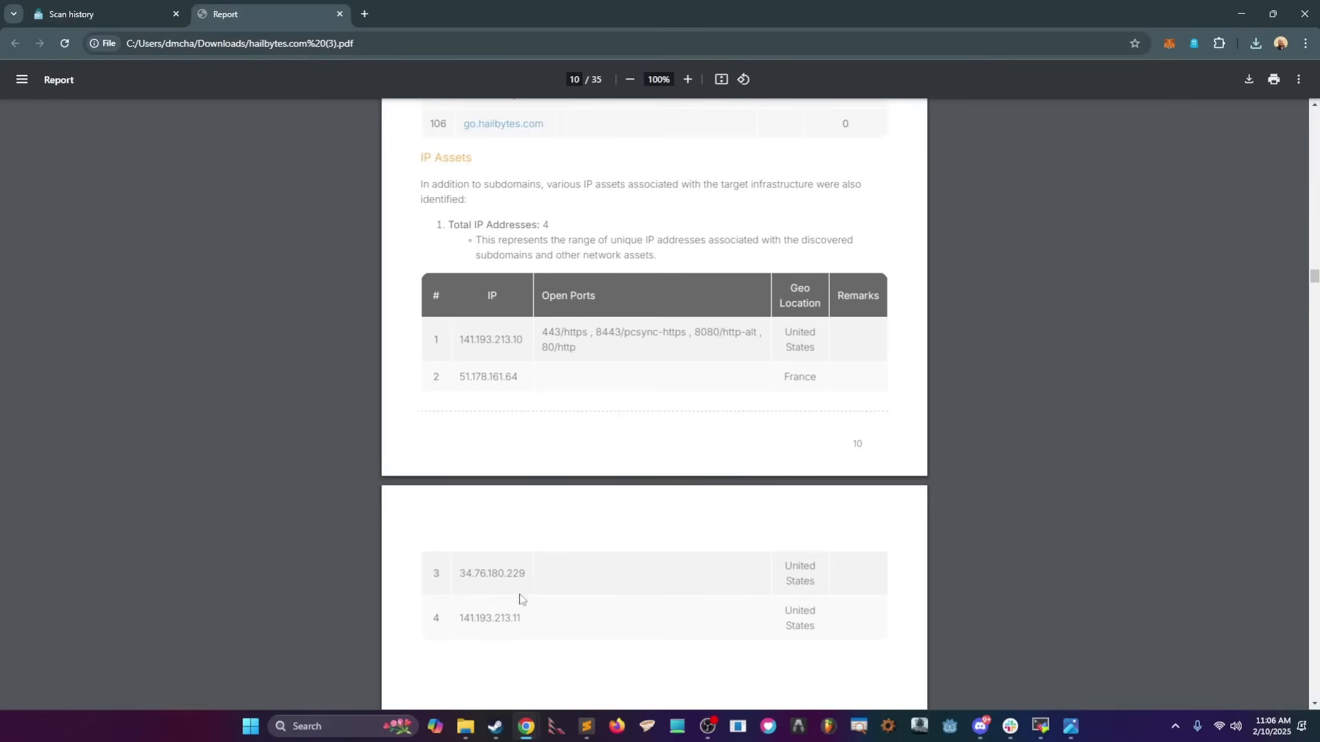
scroll(down, 3)
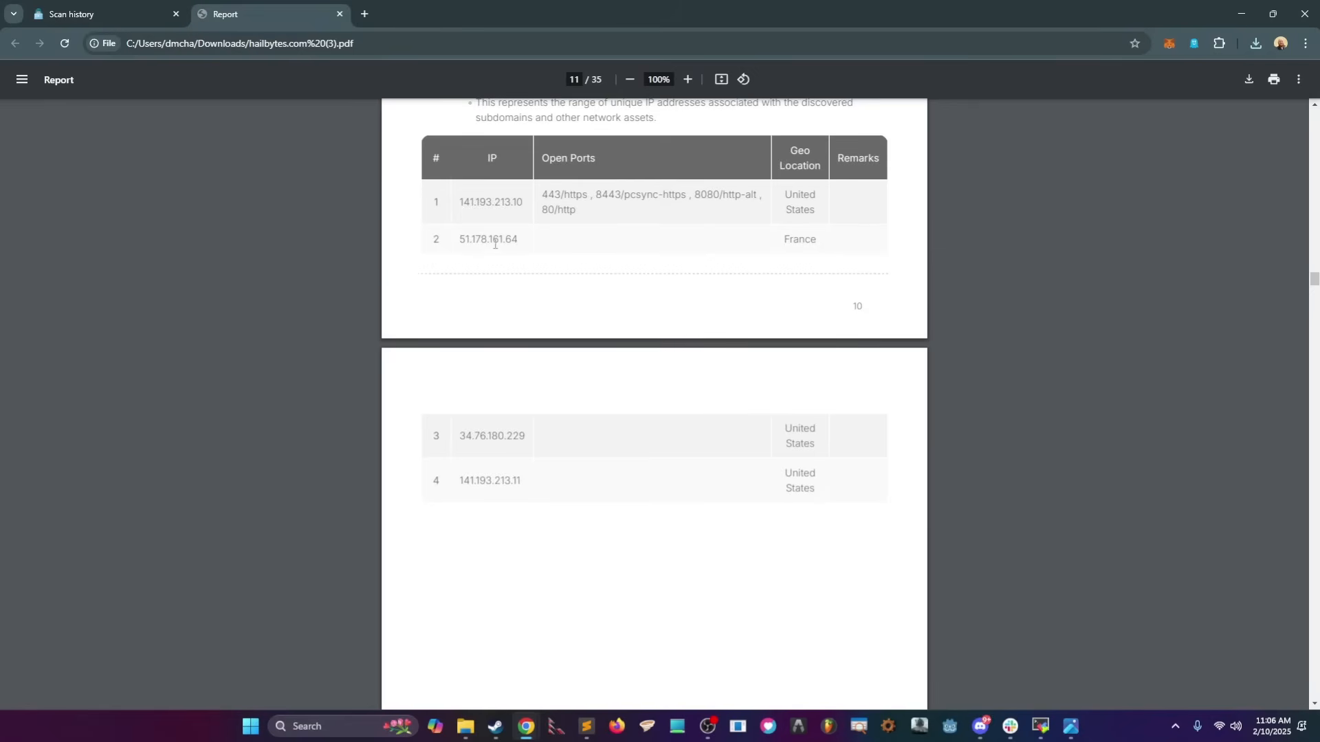
mouse_move(449, 490)
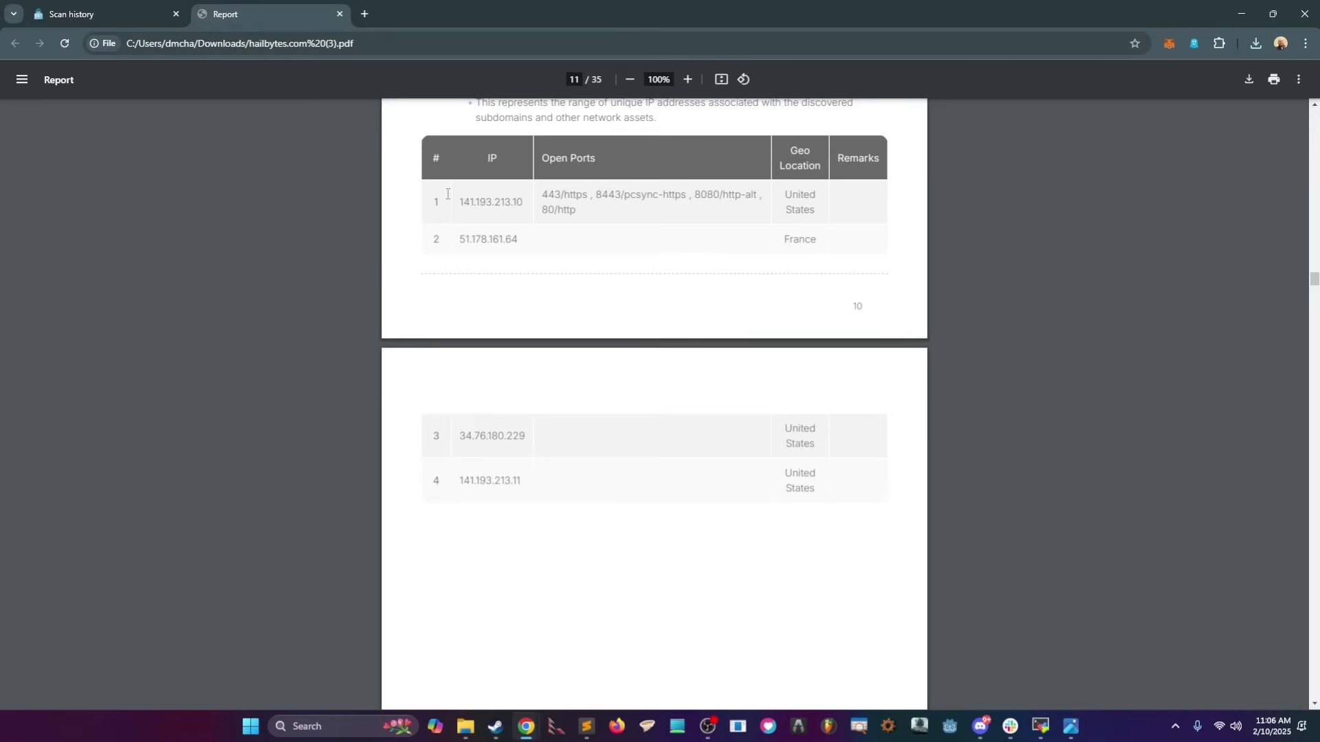
mouse_move(405, 372)
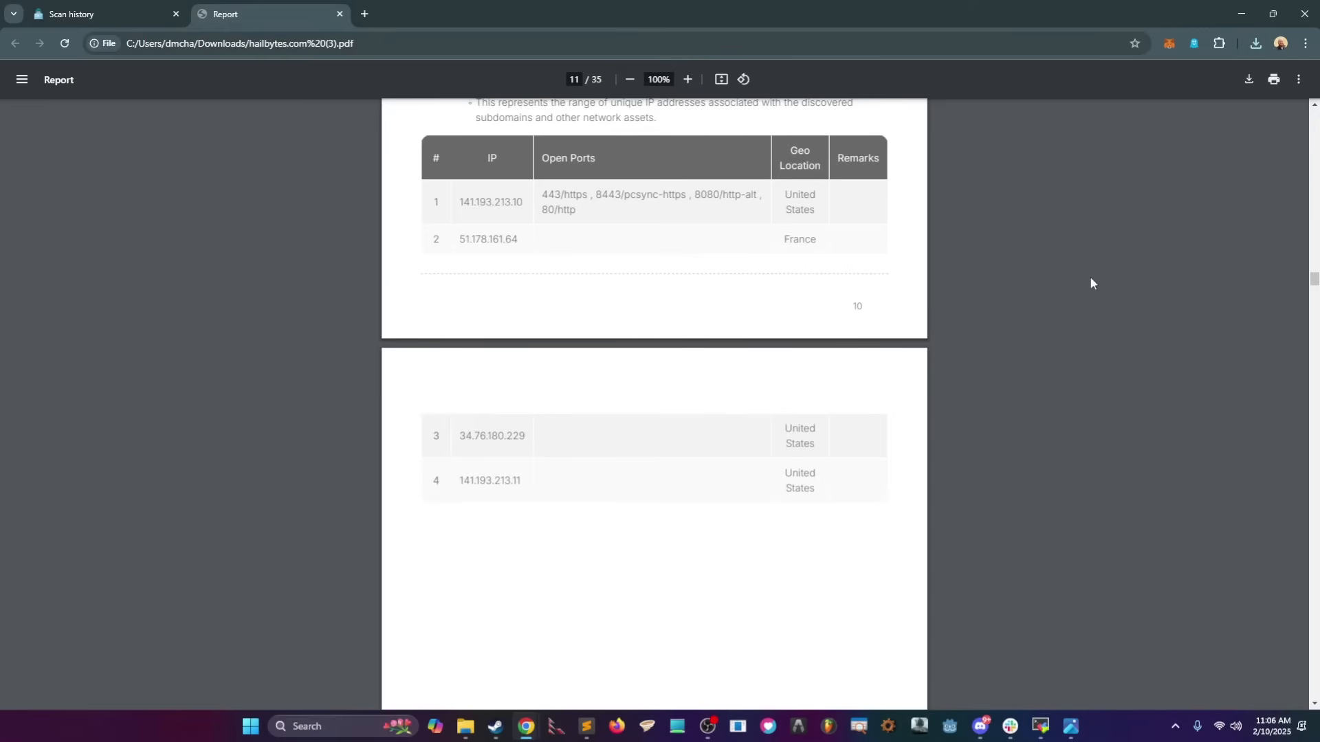
scroll(down, 3)
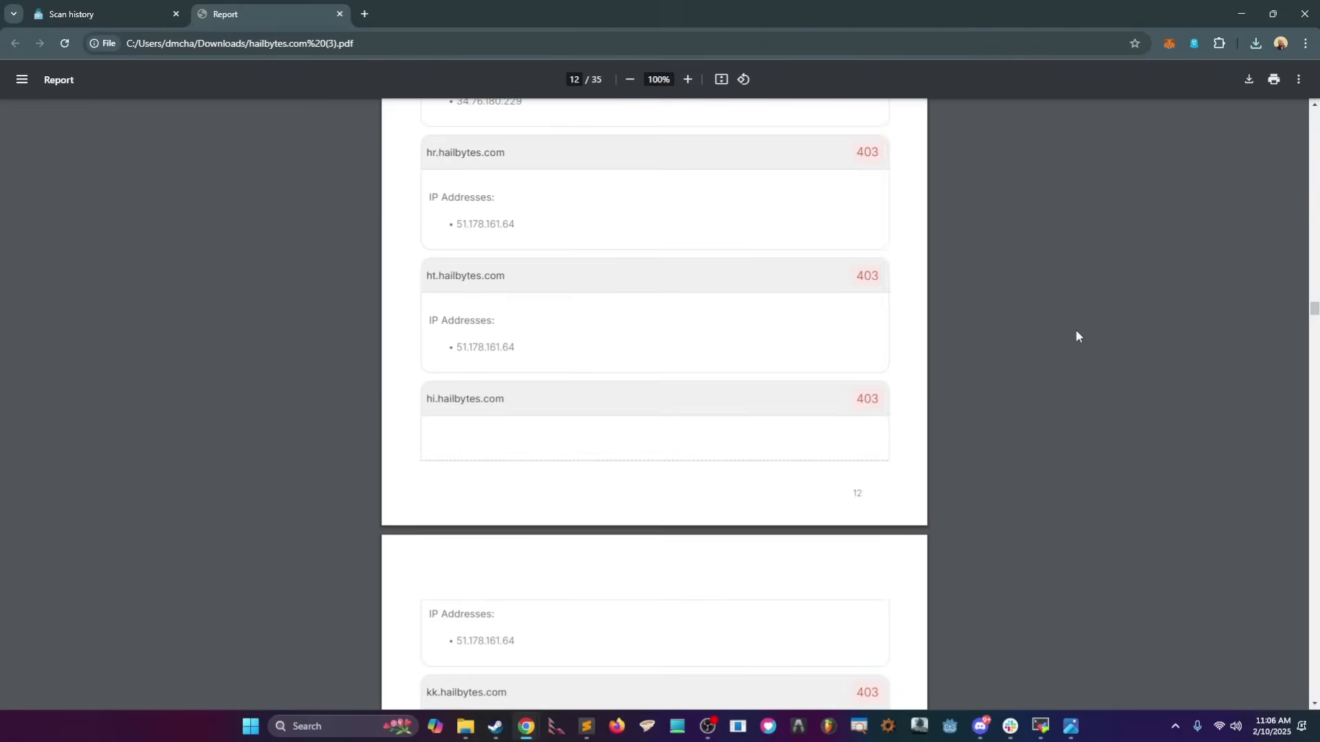